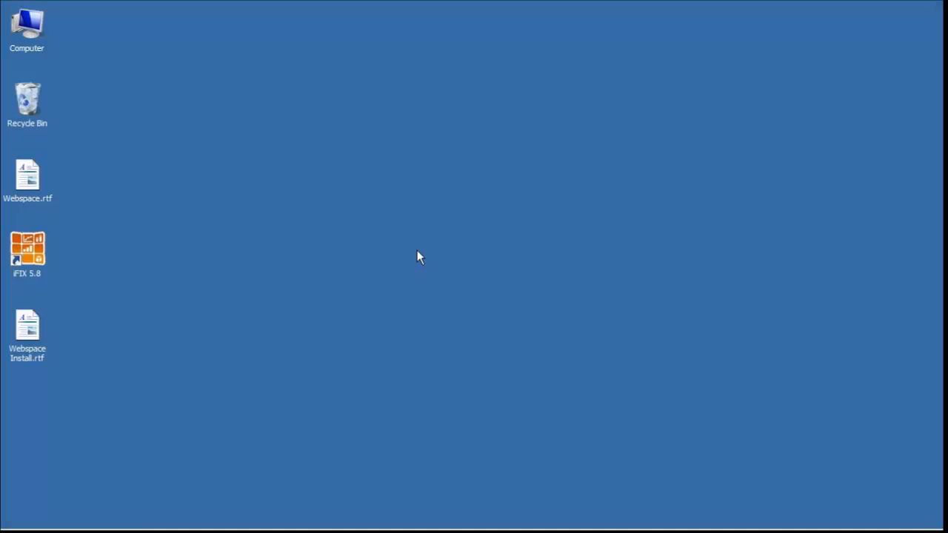
- Open Windows Update from the Start menu and review the installed update history
{"action": "left_click", "coordinate": [30, 511]}
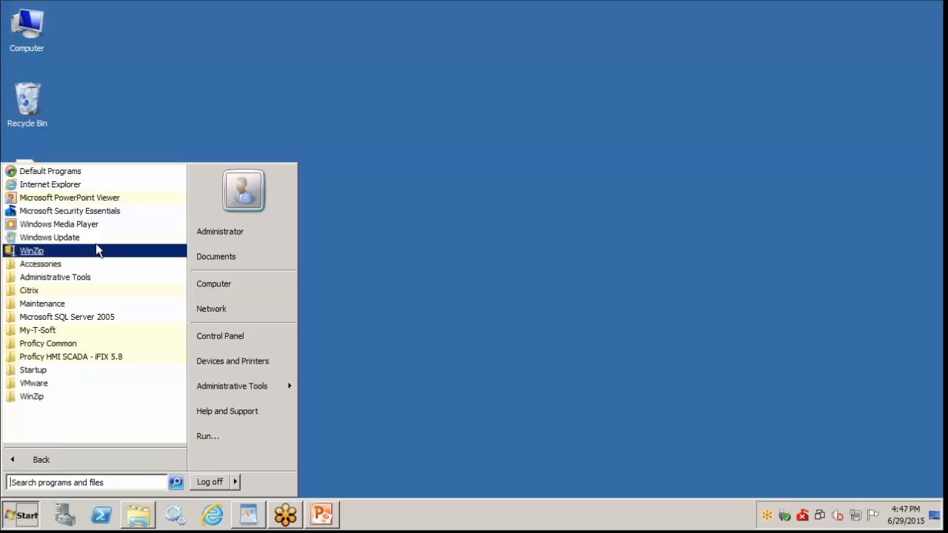
{"action": "left_click", "coordinate": [49, 237]}
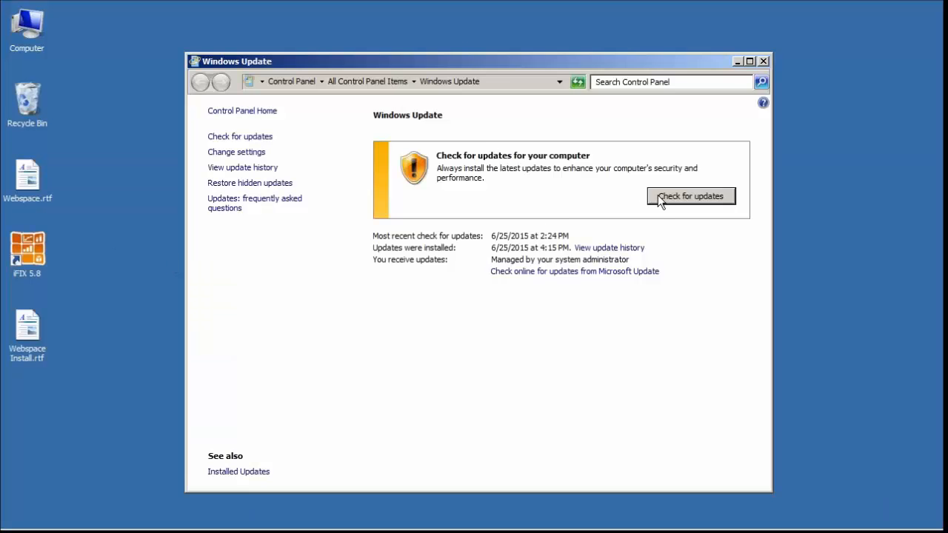
{"action": "left_click", "coordinate": [690, 196]}
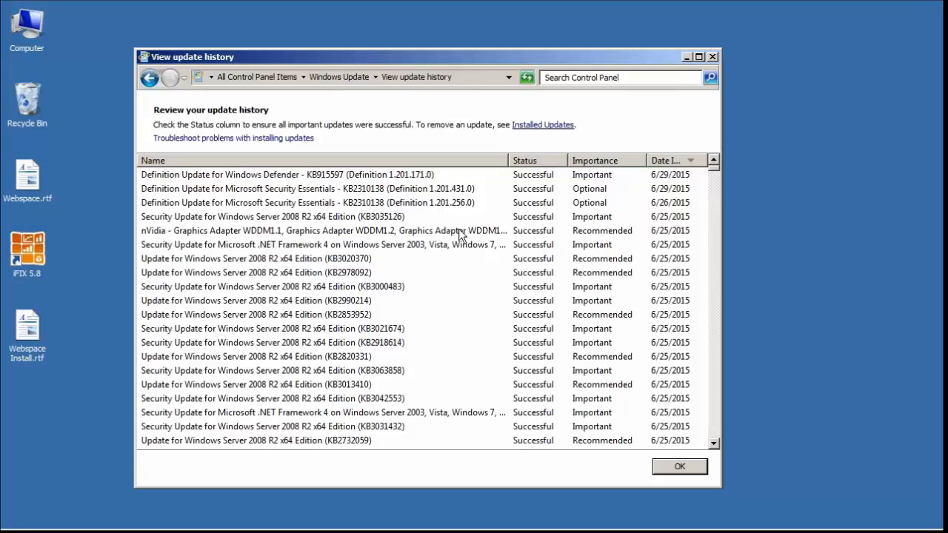
{"action": "mouse_move", "coordinate": [661, 221]}
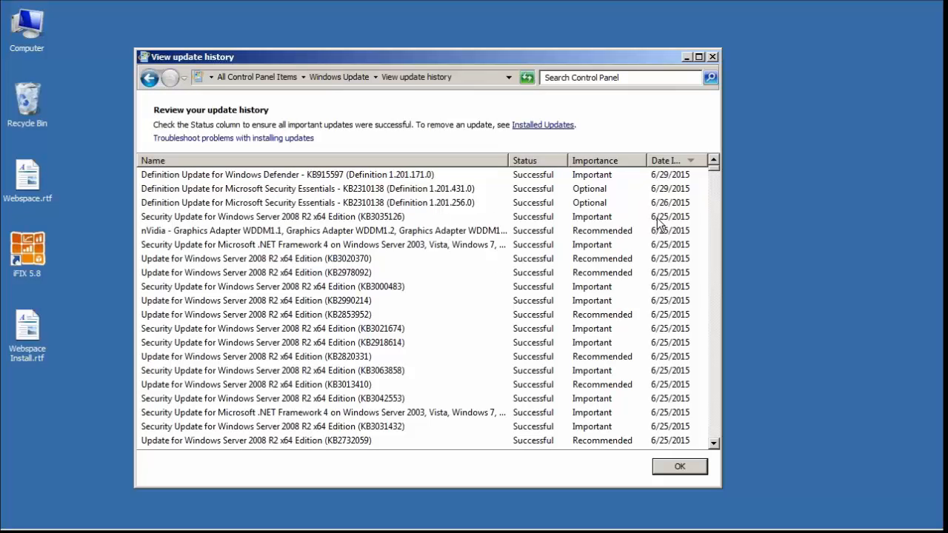
{"action": "mouse_move", "coordinate": [659, 208]}
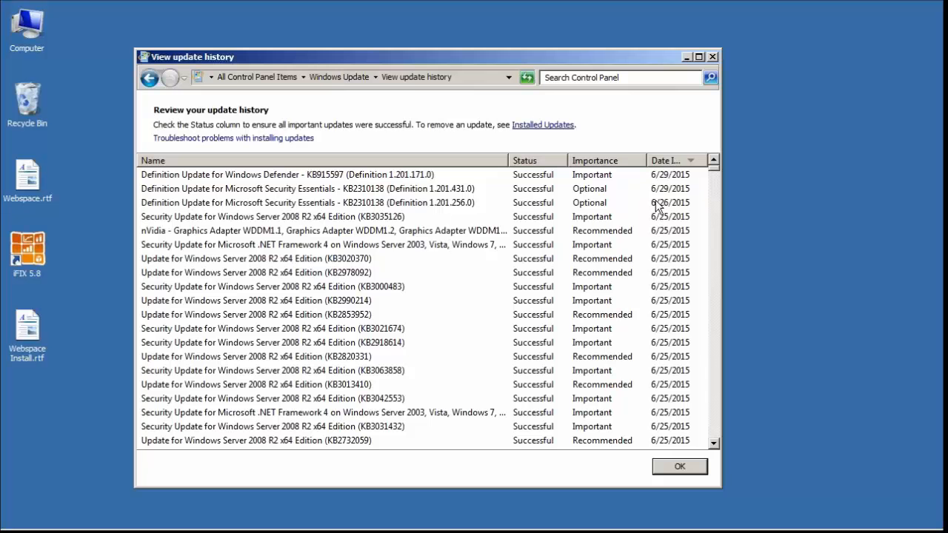
{"action": "mouse_move", "coordinate": [667, 193]}
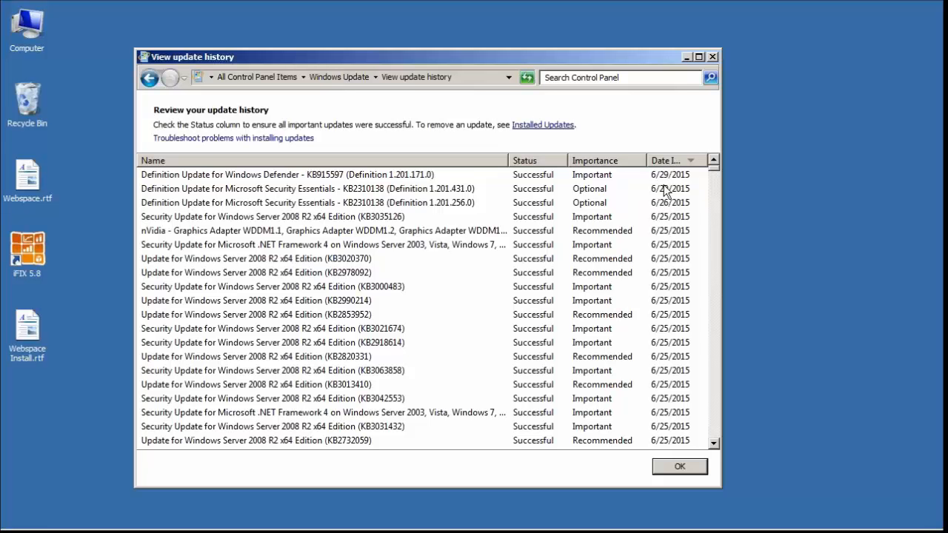
{"action": "mouse_move", "coordinate": [646, 201]}
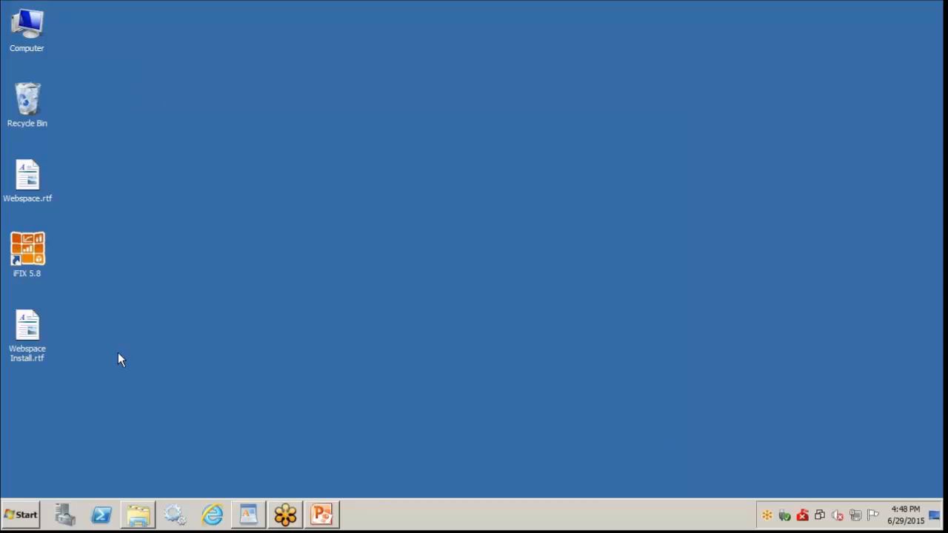
- Launch Server Manager and start the Add Roles wizard past Before You Begin
{"action": "left_click", "coordinate": [31, 514]}
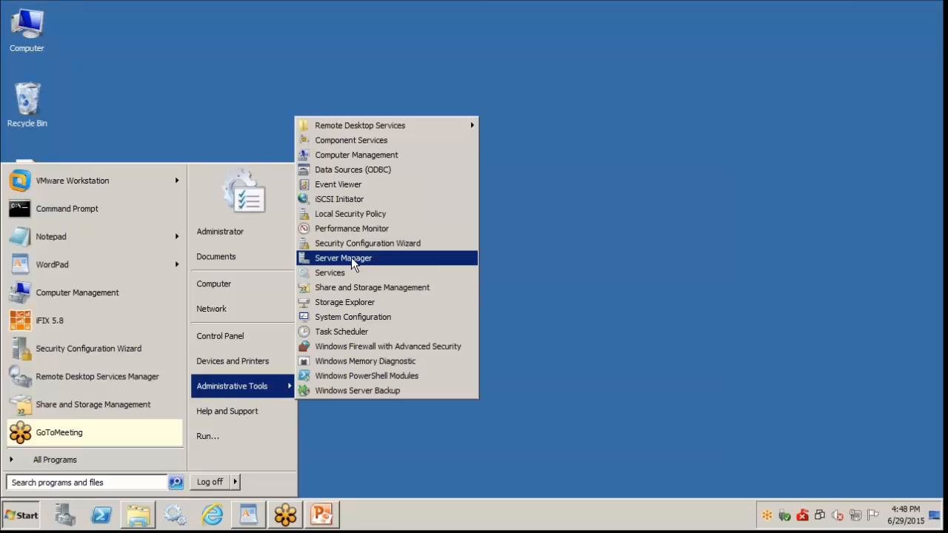
{"action": "left_click", "coordinate": [343, 258]}
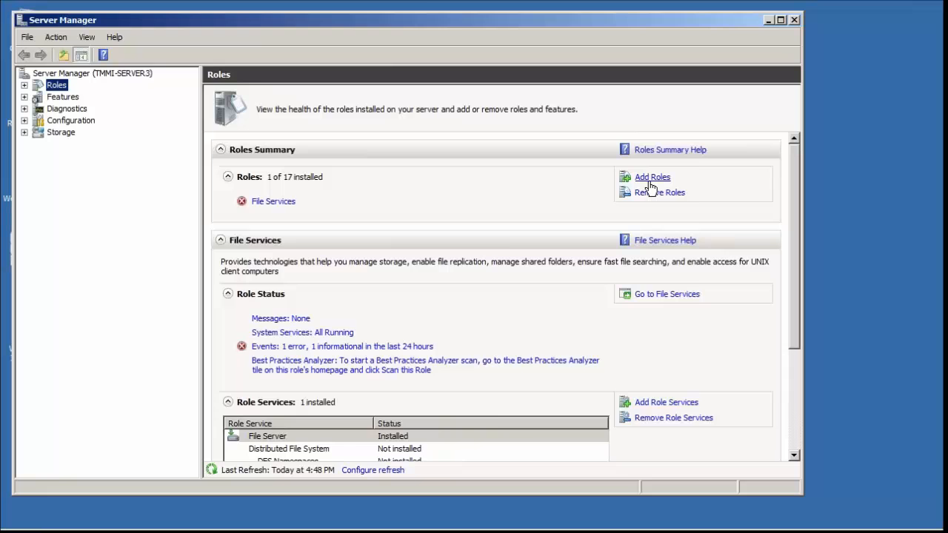
{"action": "left_click", "coordinate": [652, 177]}
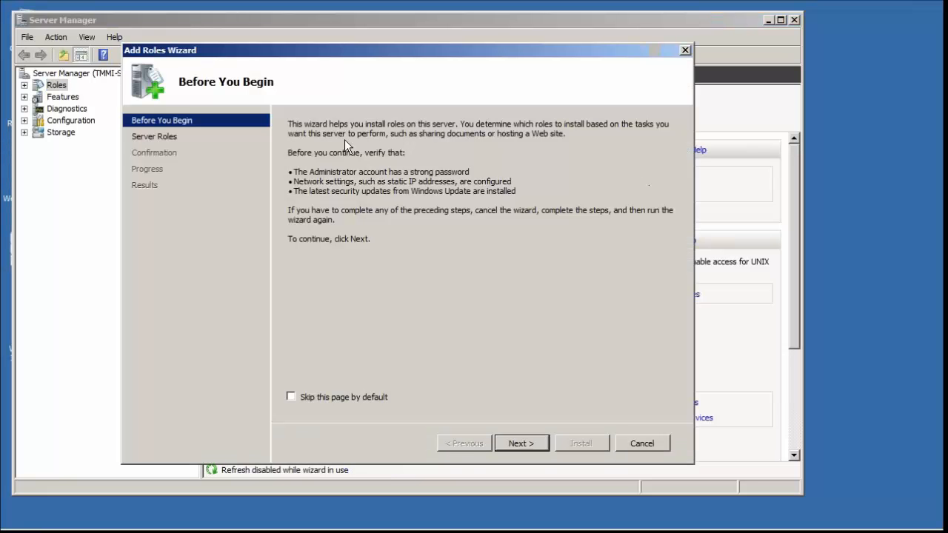
{"action": "mouse_move", "coordinate": [333, 339]}
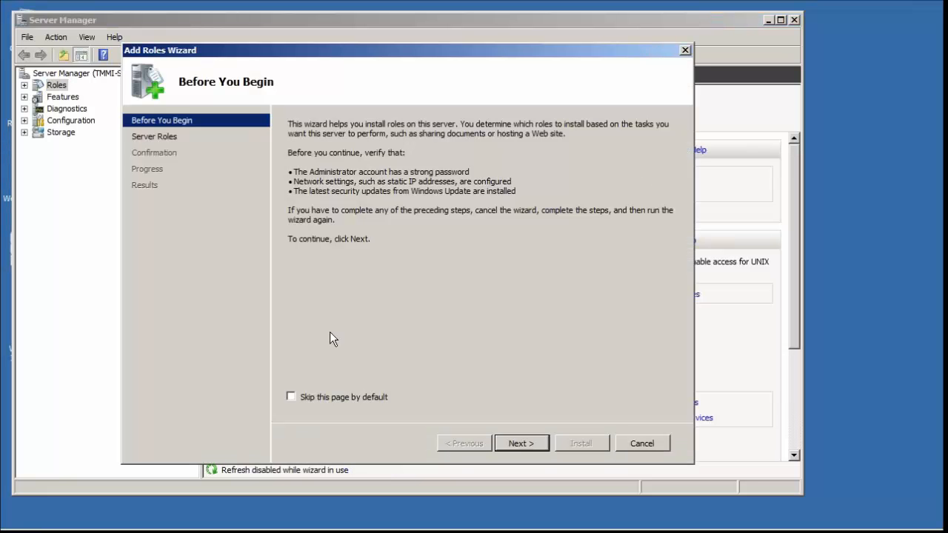
{"action": "left_click", "coordinate": [521, 443]}
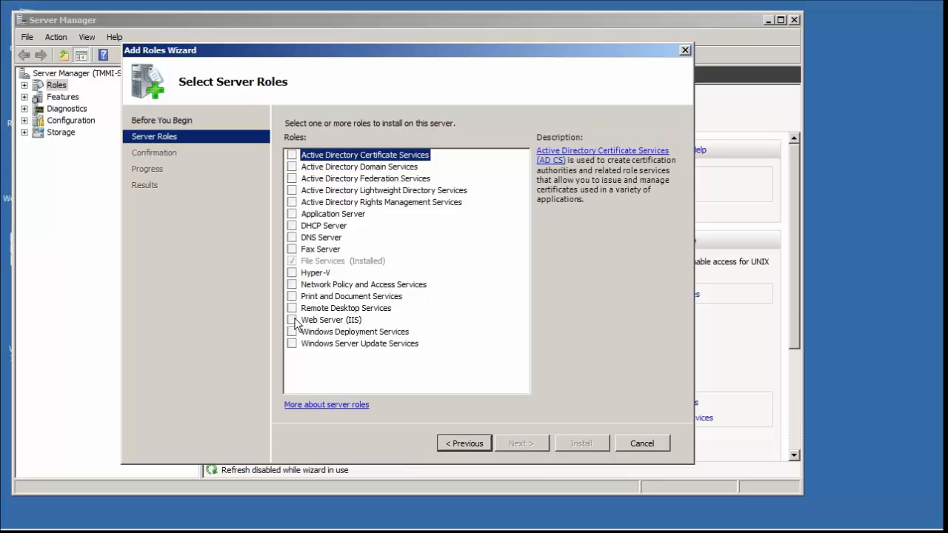
- Select the Web Server (IIS) role and add ASP.NET with its required role services
{"action": "left_click", "coordinate": [292, 320]}
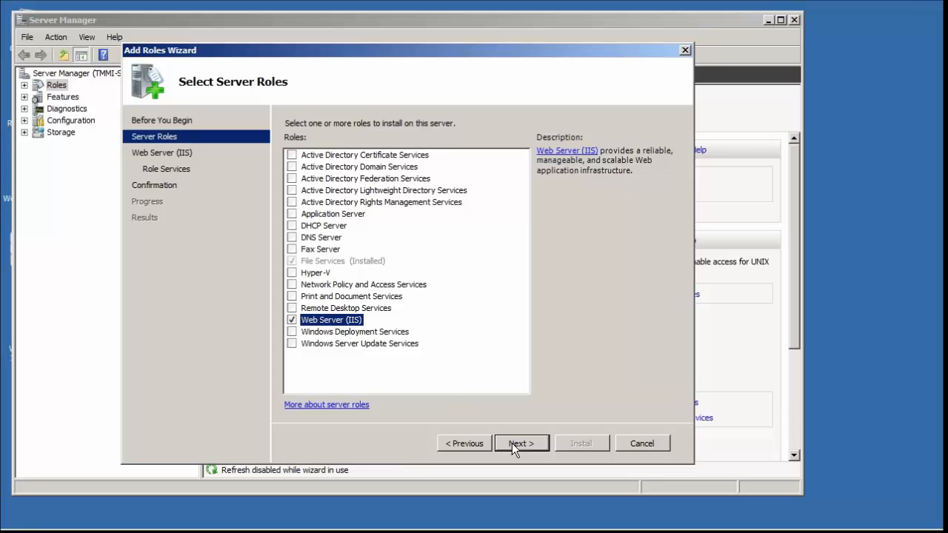
{"action": "left_click", "coordinate": [521, 443]}
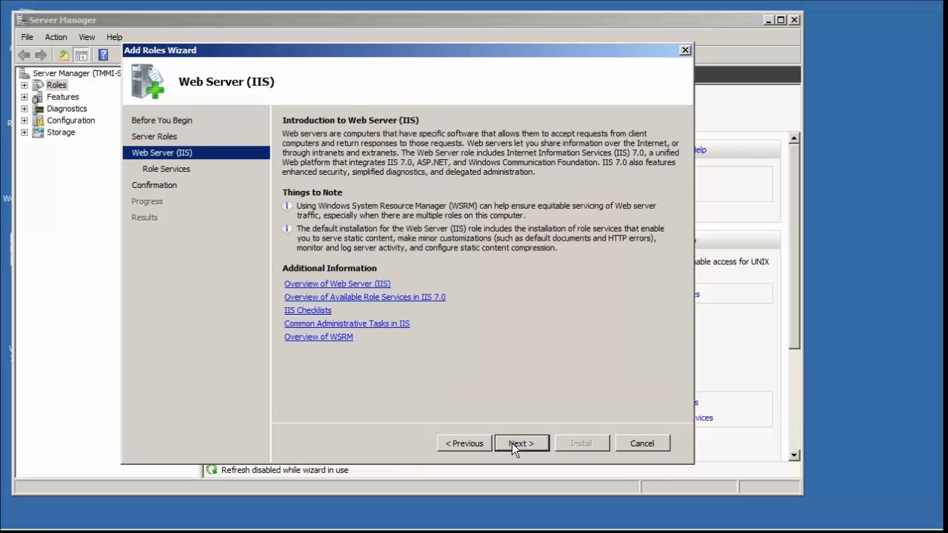
{"action": "left_click", "coordinate": [521, 443]}
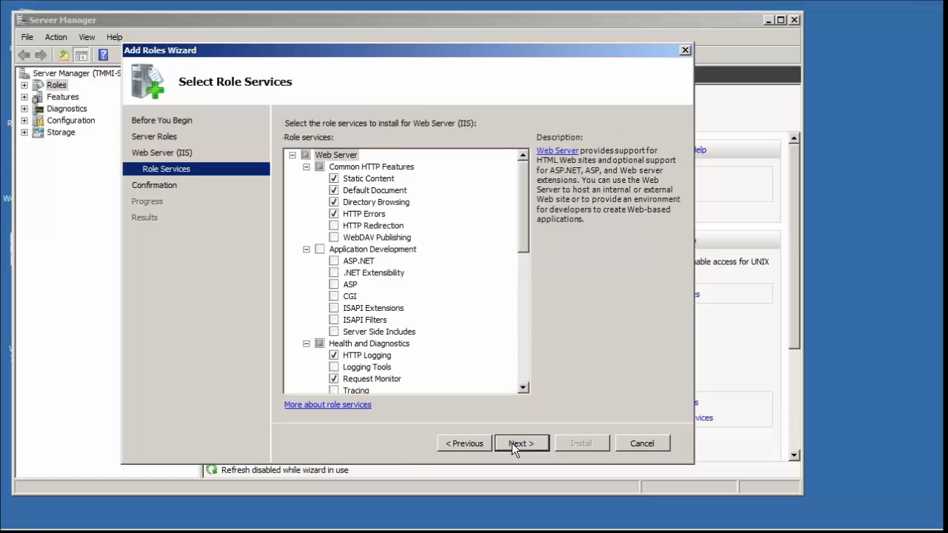
{"action": "mouse_move", "coordinate": [373, 351]}
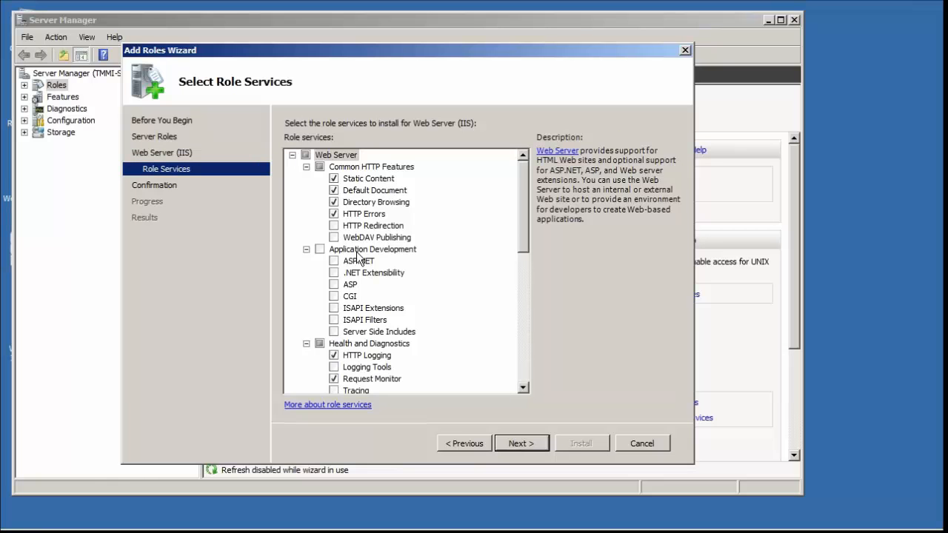
{"action": "mouse_move", "coordinate": [531, 353]}
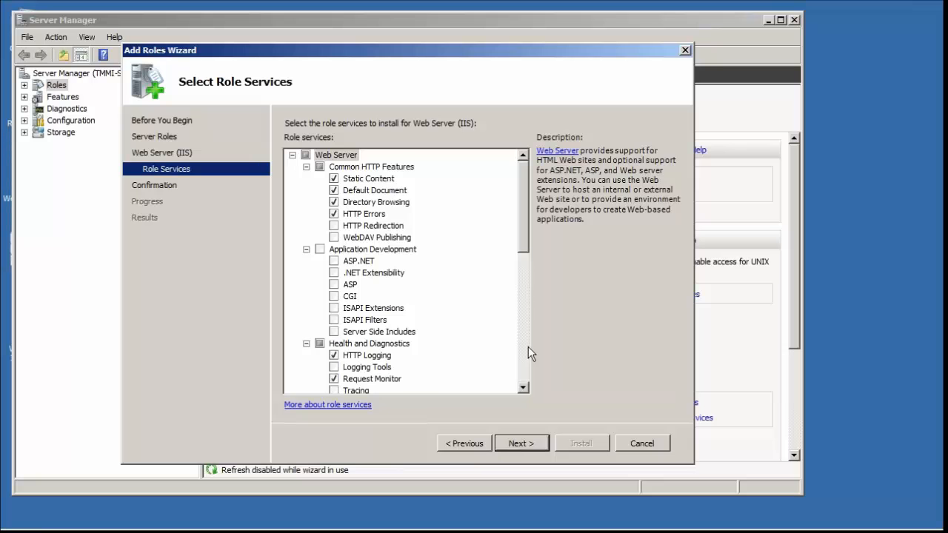
{"action": "scroll", "scroll_direction": "down", "scroll_amount": 3}
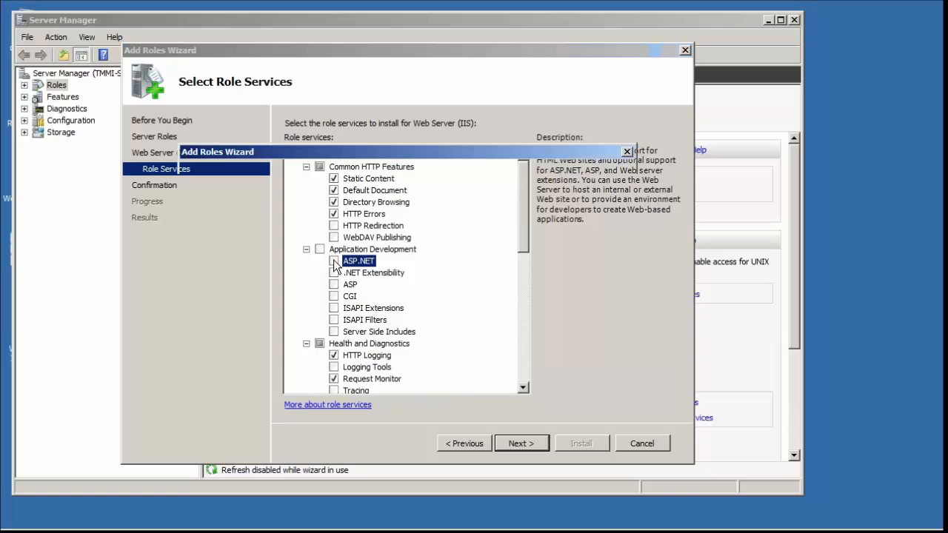
{"action": "left_click", "coordinate": [333, 260]}
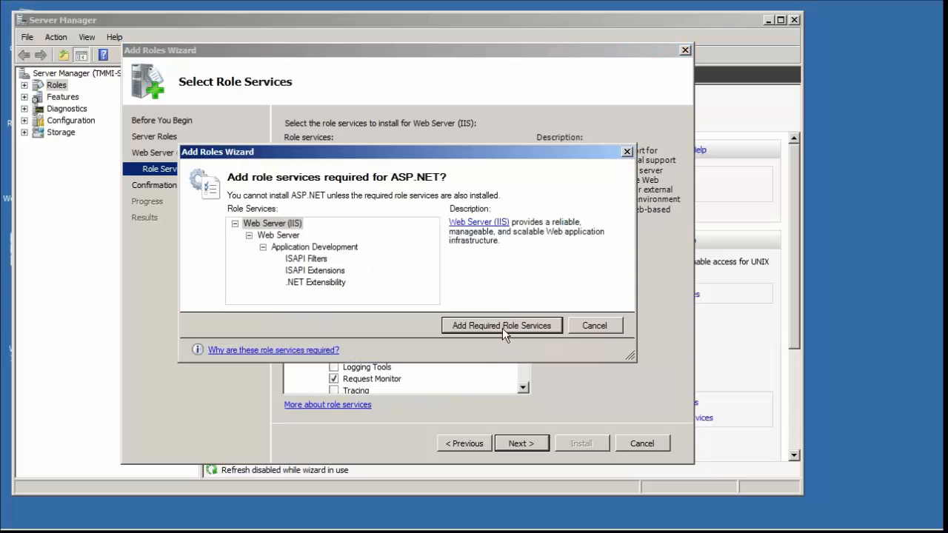
{"action": "left_click", "coordinate": [502, 325]}
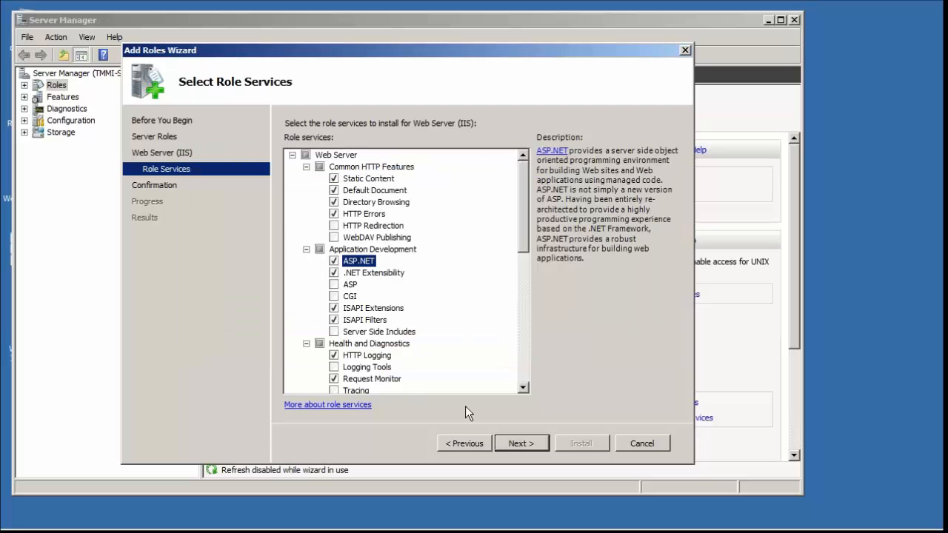
- Confirm the selections and install Web Server (IIS) with its ASP.NET role services
{"action": "left_click", "coordinate": [521, 443]}
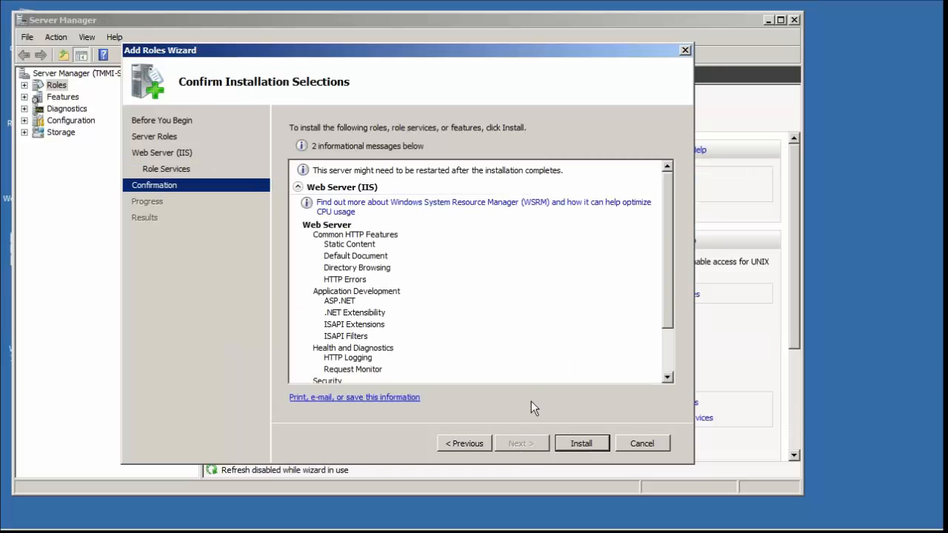
{"action": "mouse_move", "coordinate": [468, 181]}
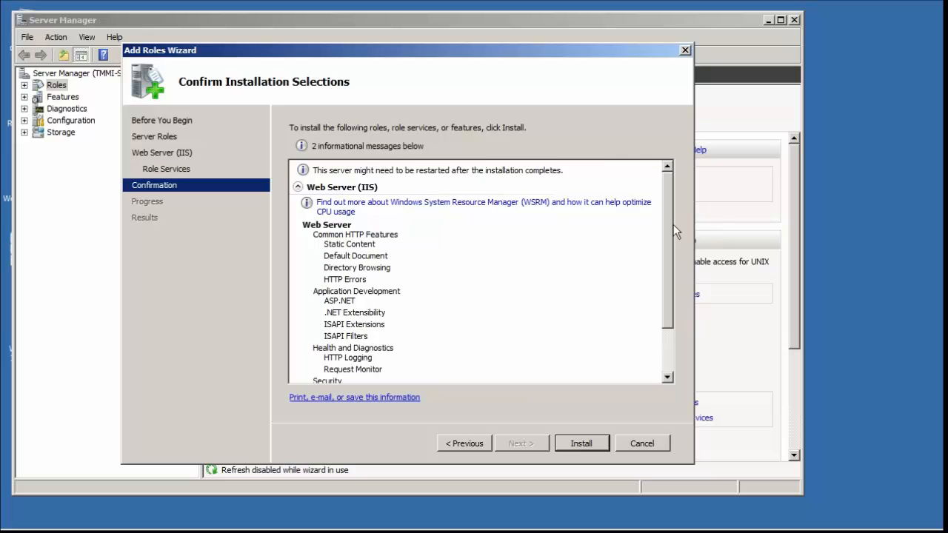
{"action": "mouse_move", "coordinate": [503, 277]}
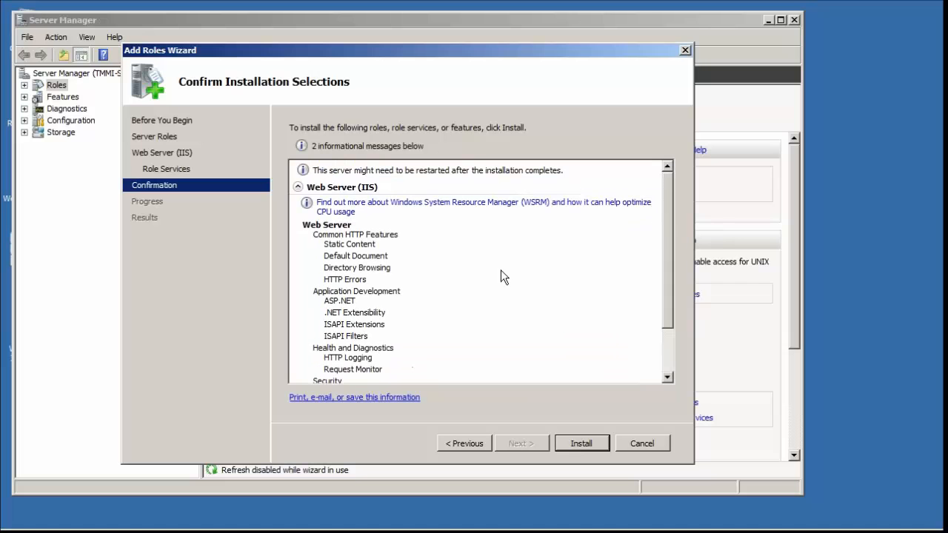
{"action": "mouse_move", "coordinate": [519, 345]}
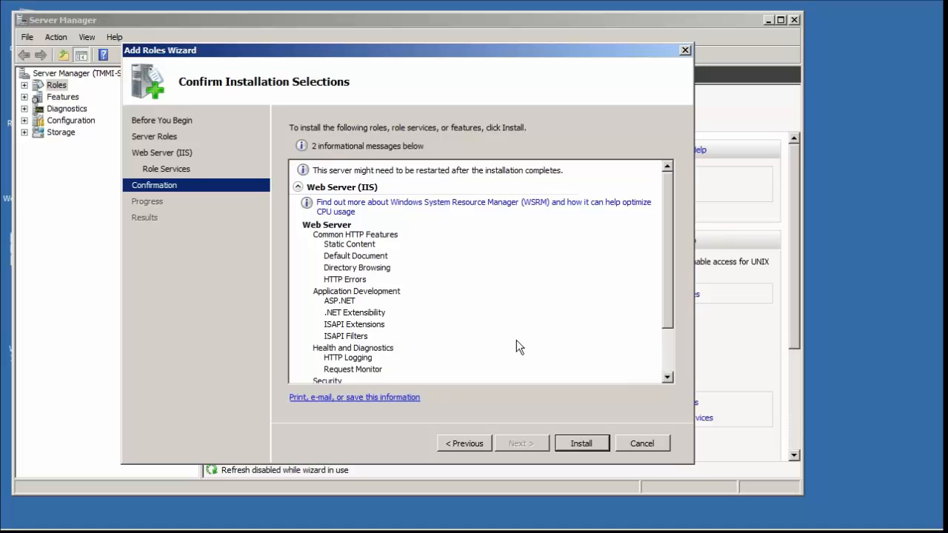
{"action": "mouse_move", "coordinate": [589, 442]}
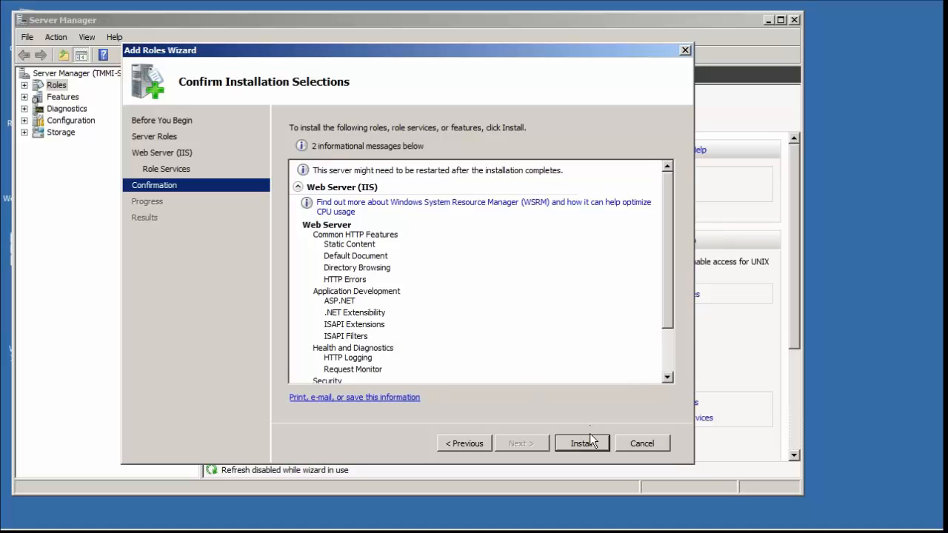
{"action": "left_click", "coordinate": [581, 443]}
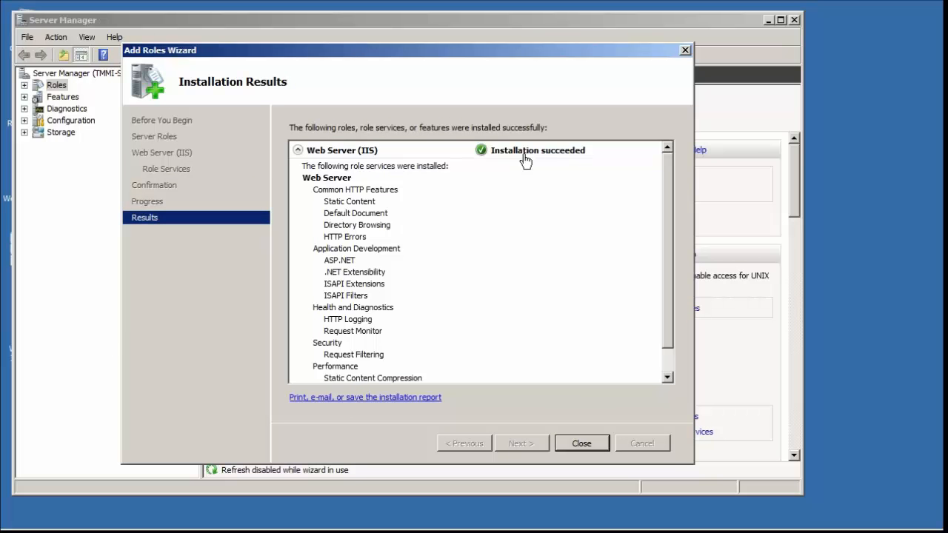
{"action": "mouse_move", "coordinate": [588, 450]}
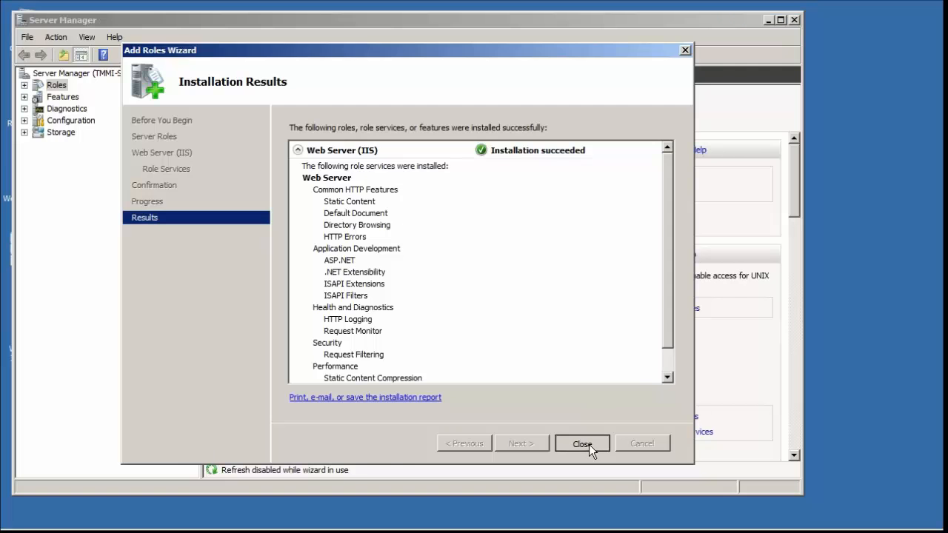
- Close the Add Roles wizard after the successful Web Server (IIS) installation
{"action": "left_click", "coordinate": [582, 443]}
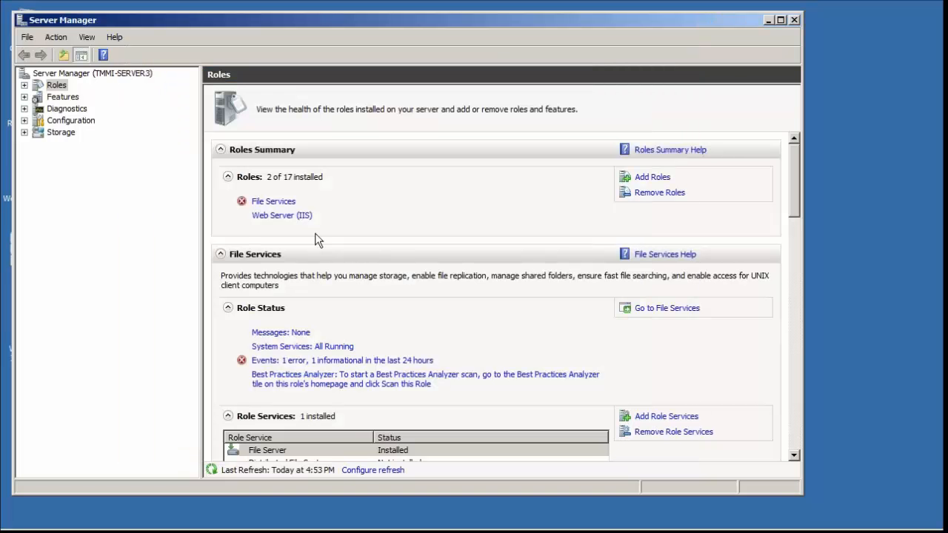
{"action": "mouse_move", "coordinate": [390, 228]}
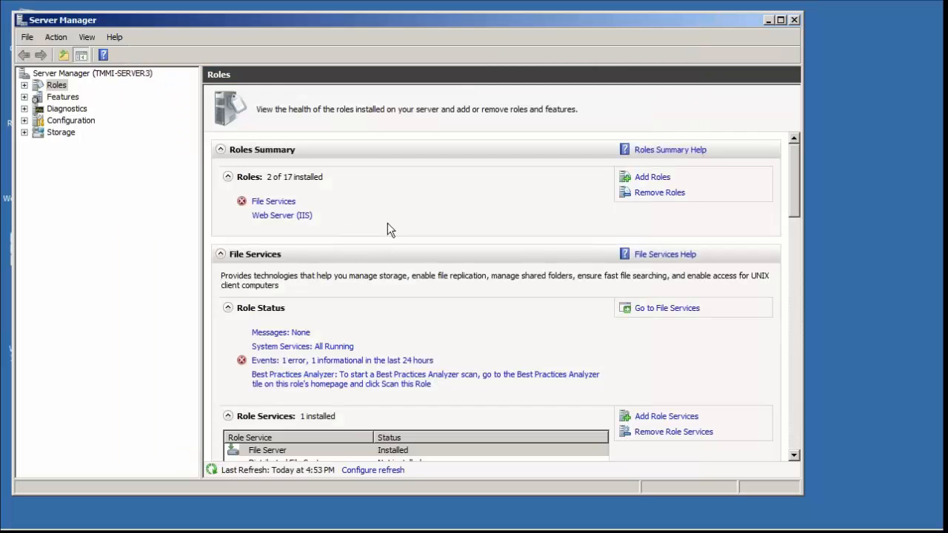
{"action": "mouse_move", "coordinate": [396, 229]}
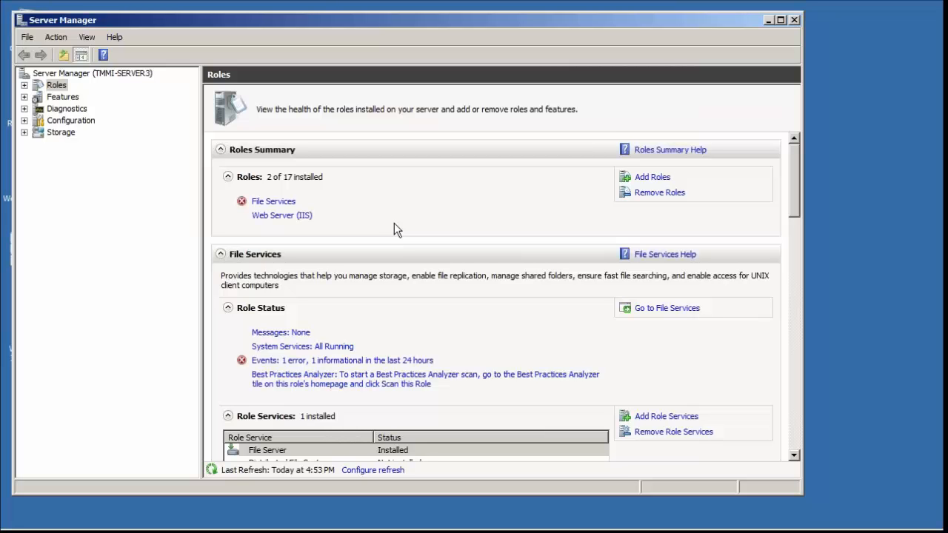
{"action": "mouse_move", "coordinate": [377, 311]}
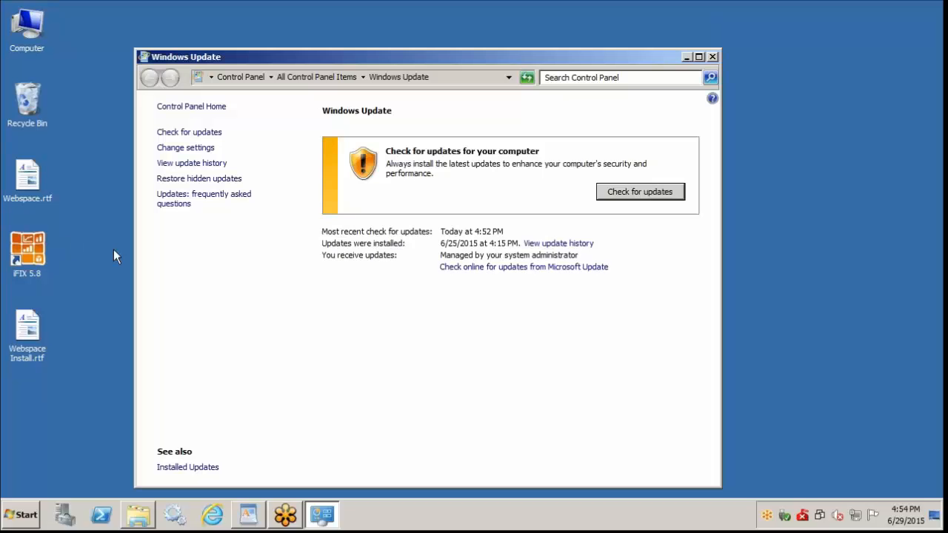
- Check for updates, select all important and optional updates, and accept the Silverlight license
{"action": "left_click", "coordinate": [640, 191]}
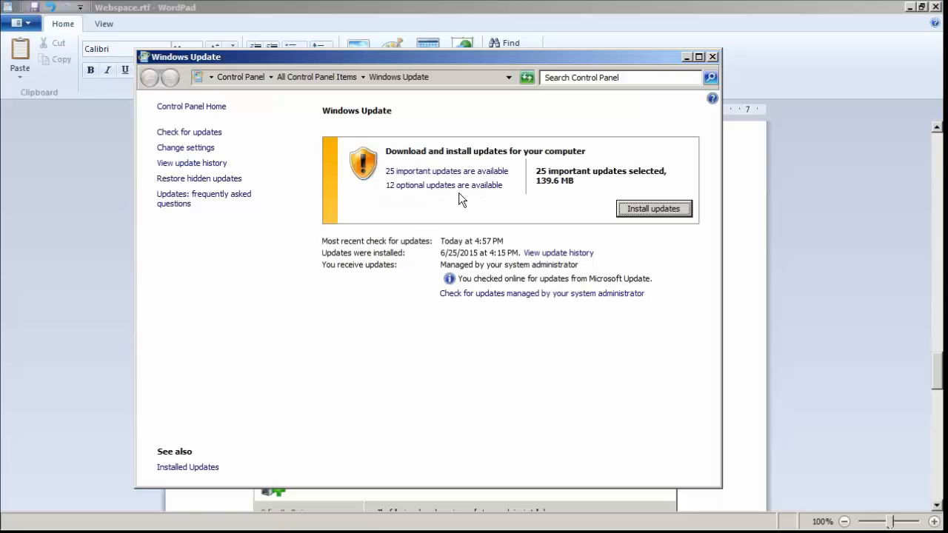
{"action": "left_click", "coordinate": [423, 171]}
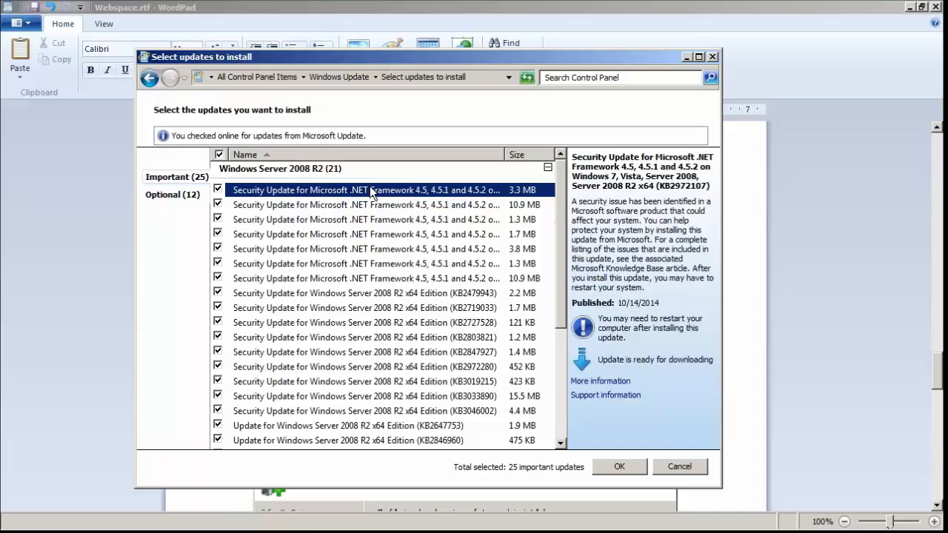
{"action": "mouse_move", "coordinate": [385, 267]}
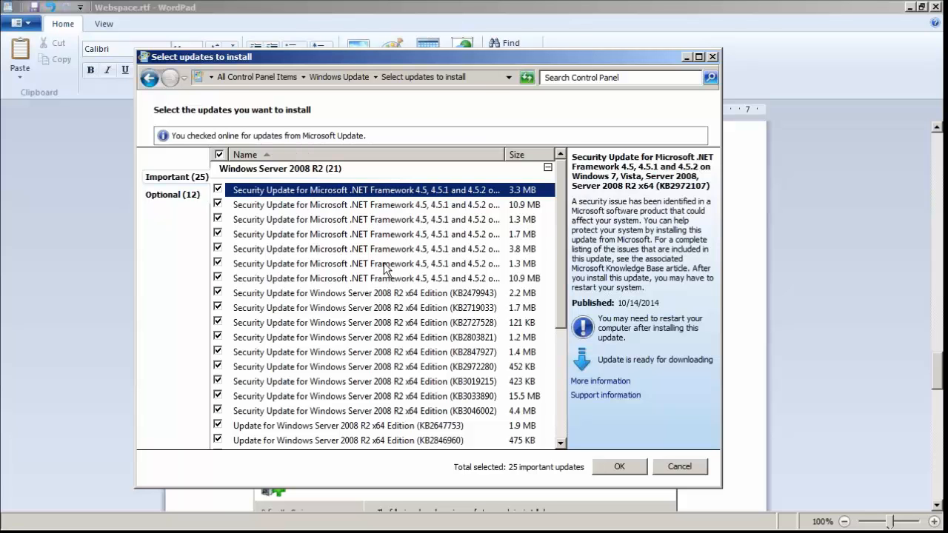
{"action": "mouse_move", "coordinate": [247, 185]}
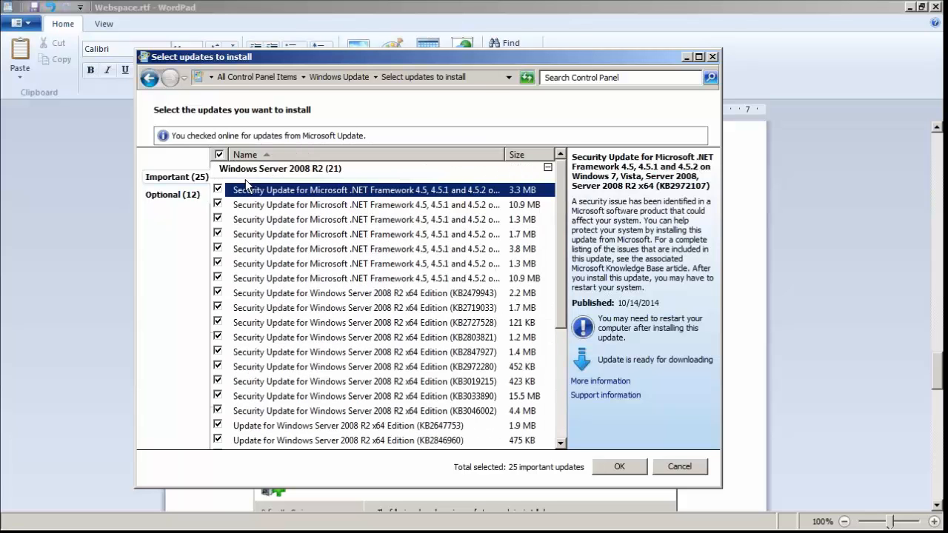
{"action": "left_click", "coordinate": [172, 194]}
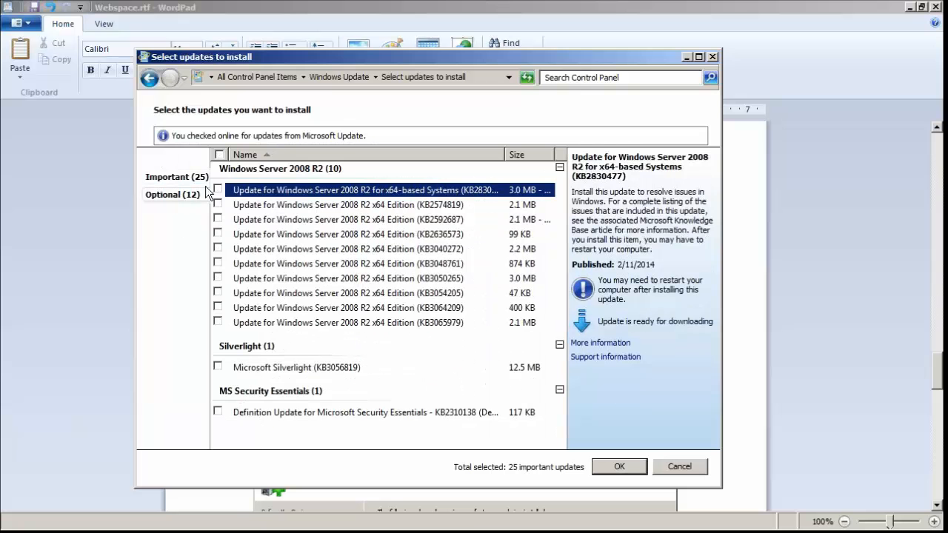
{"action": "left_click", "coordinate": [218, 154]}
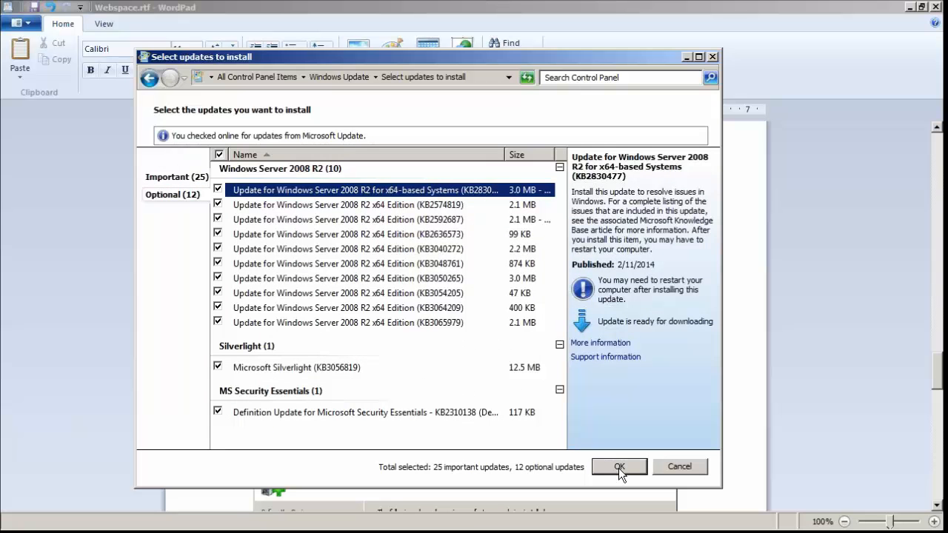
{"action": "left_click", "coordinate": [619, 466]}
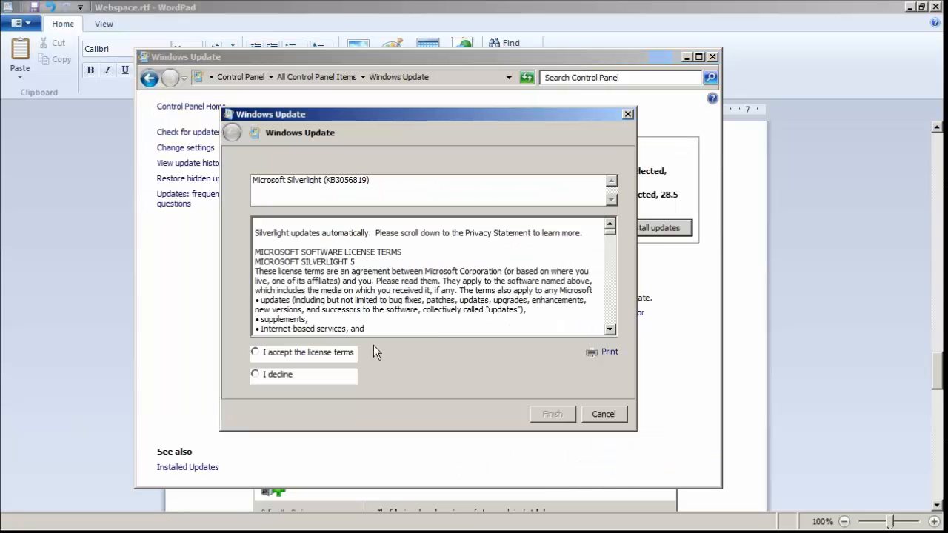
{"action": "left_click", "coordinate": [256, 352]}
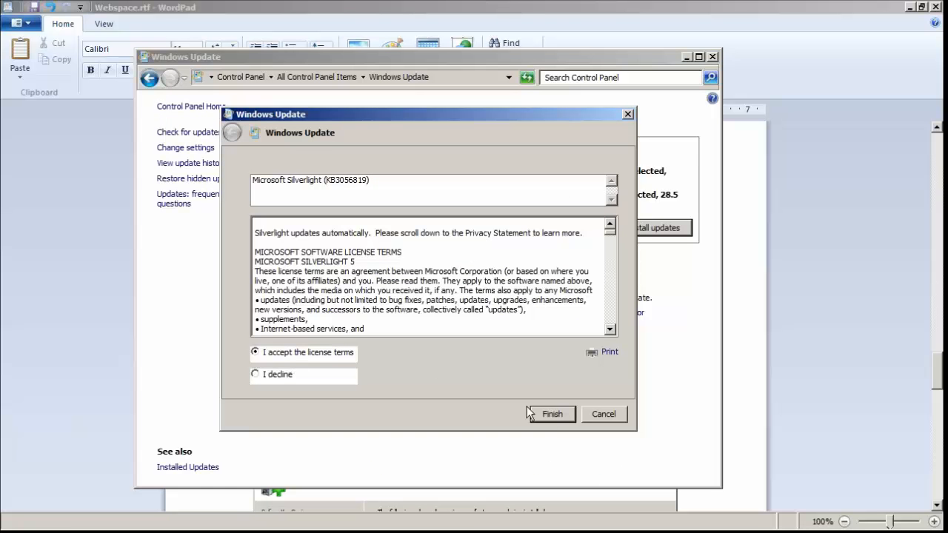
{"action": "left_click", "coordinate": [553, 414]}
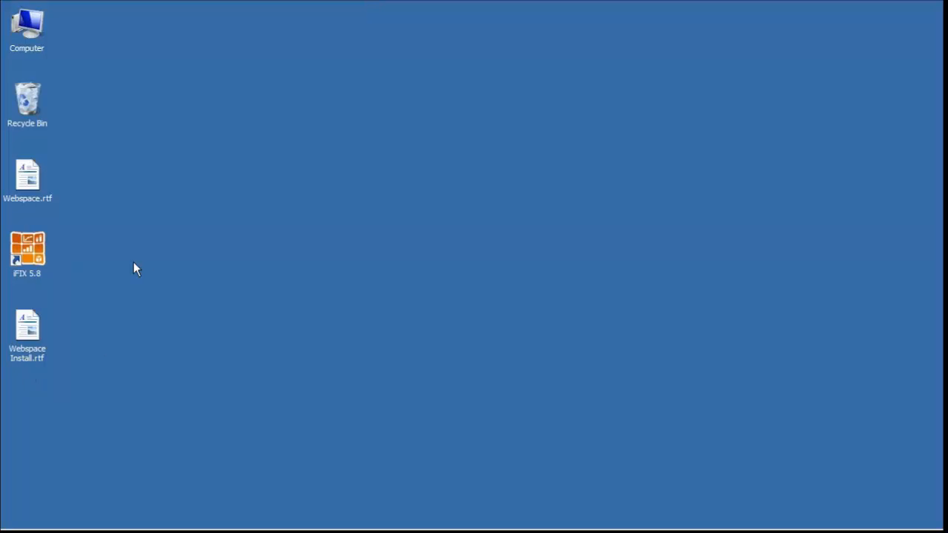
{"action": "mouse_move", "coordinate": [164, 530]}
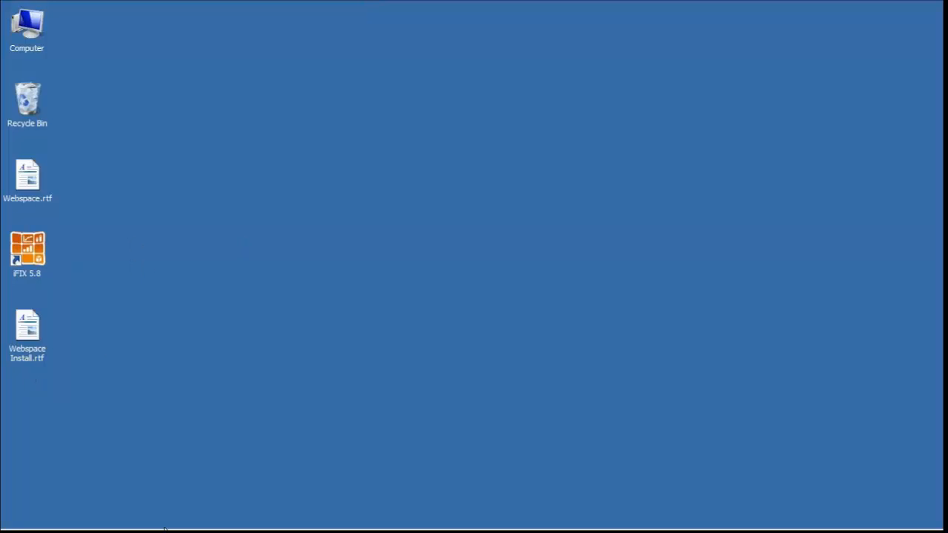
{"action": "mouse_move", "coordinate": [408, 157]}
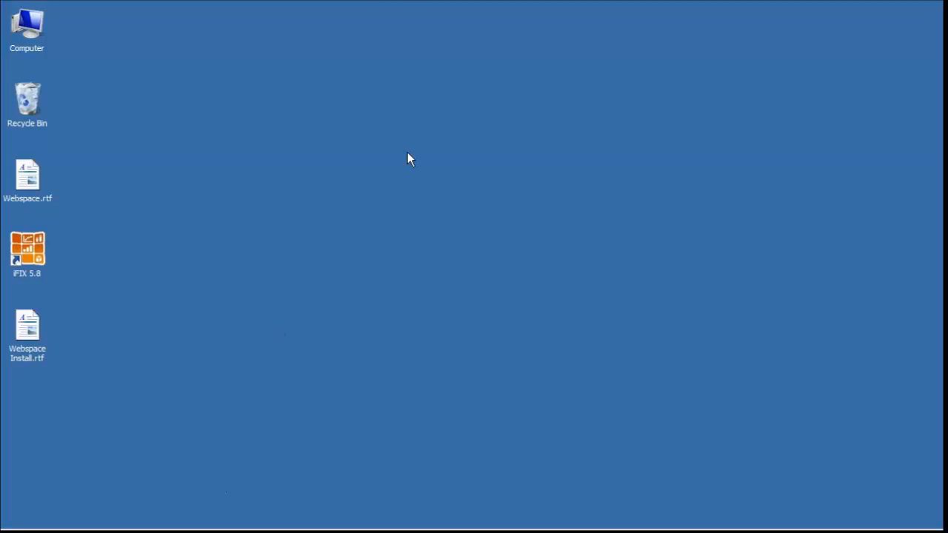
{"action": "mouse_move", "coordinate": [108, 288]}
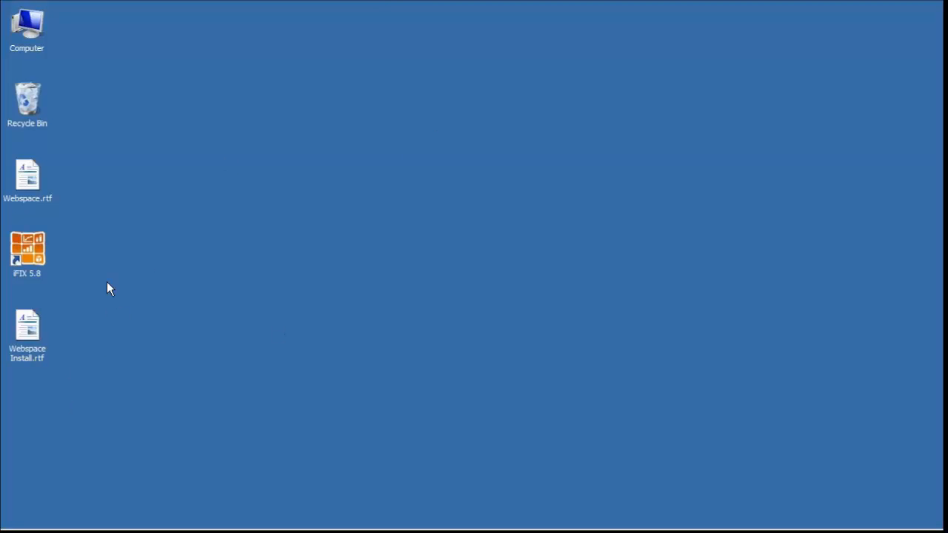
{"action": "mouse_move", "coordinate": [35, 32]}
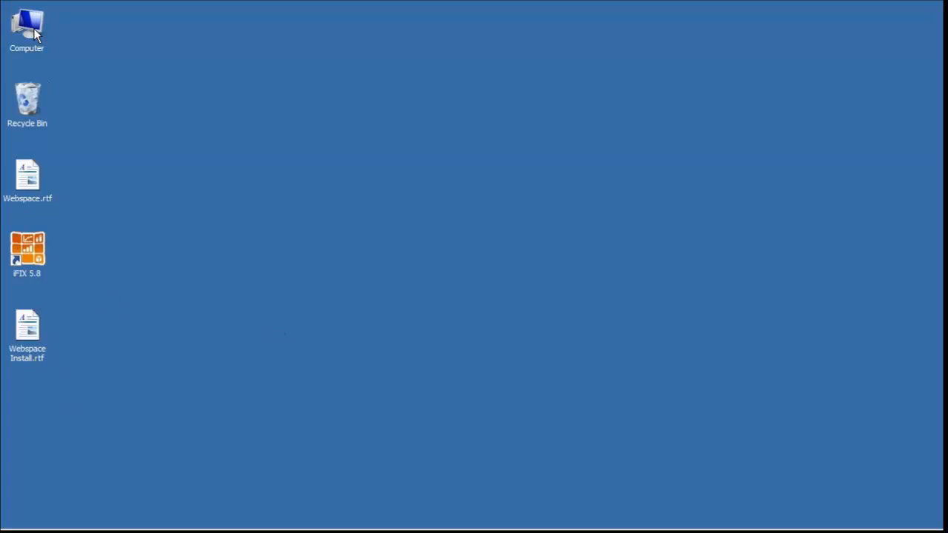
- Run Webspace_4_71.exe from USB DISK (F:)\Webspace, extracting it to c:\Webspace
{"action": "double_click", "coordinate": [28, 23]}
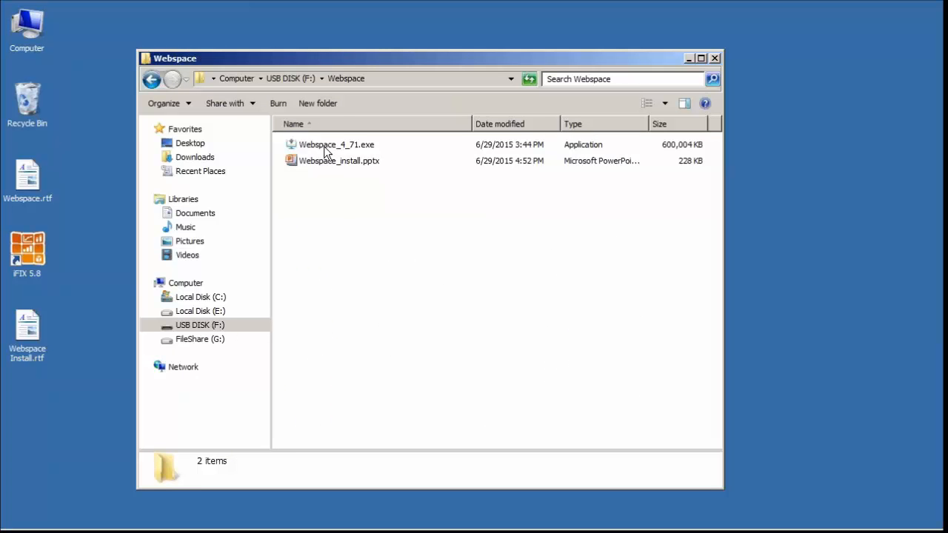
{"action": "double_click", "coordinate": [336, 145]}
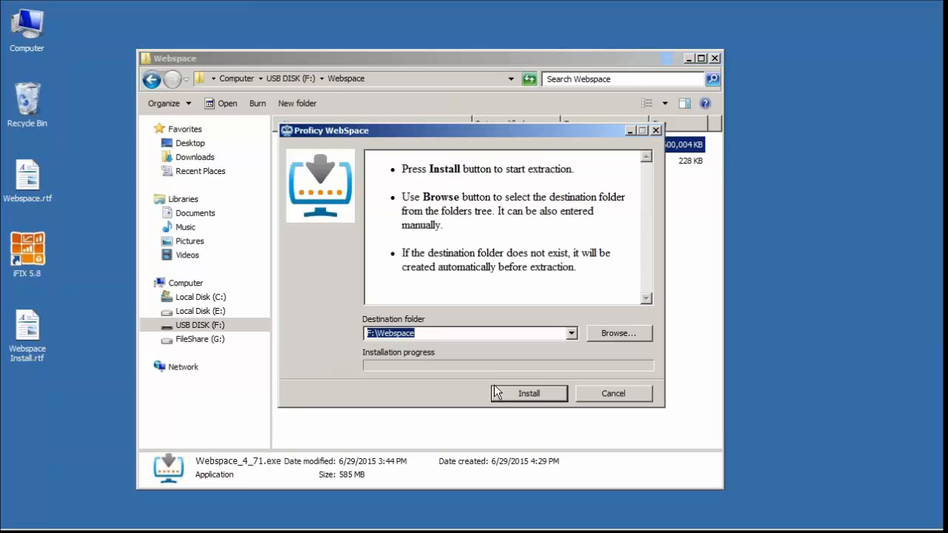
{"action": "mouse_move", "coordinate": [541, 366]}
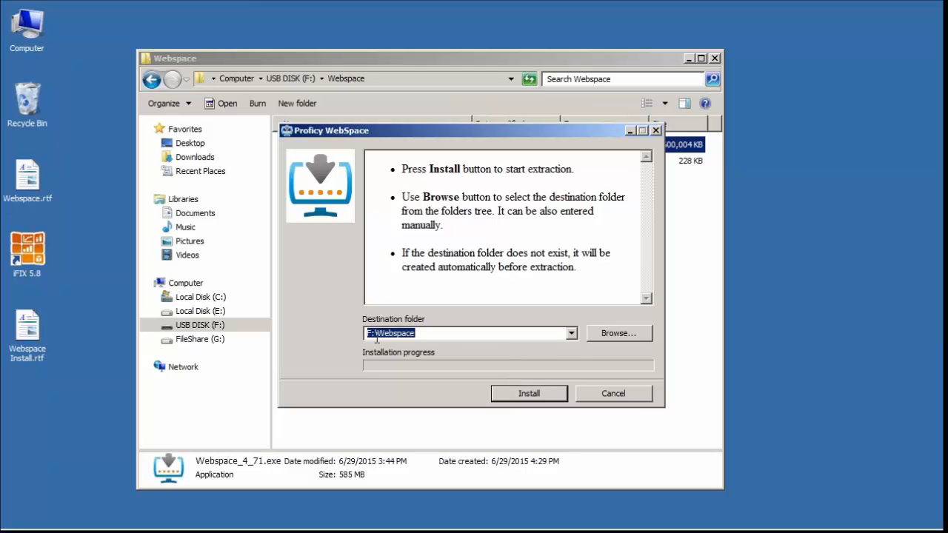
{"action": "left_click", "coordinate": [370, 333]}
{"action": "type", "text": "c"}
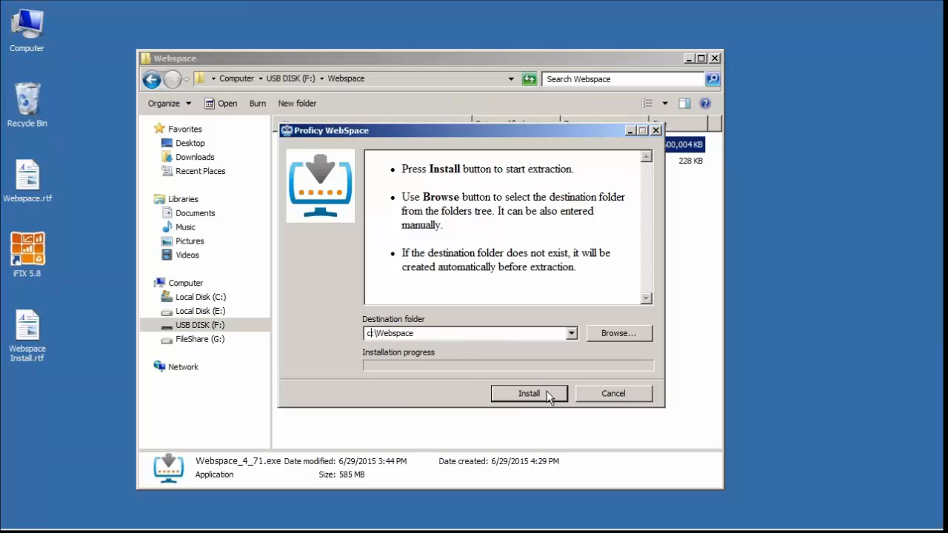
{"action": "left_click", "coordinate": [530, 393]}
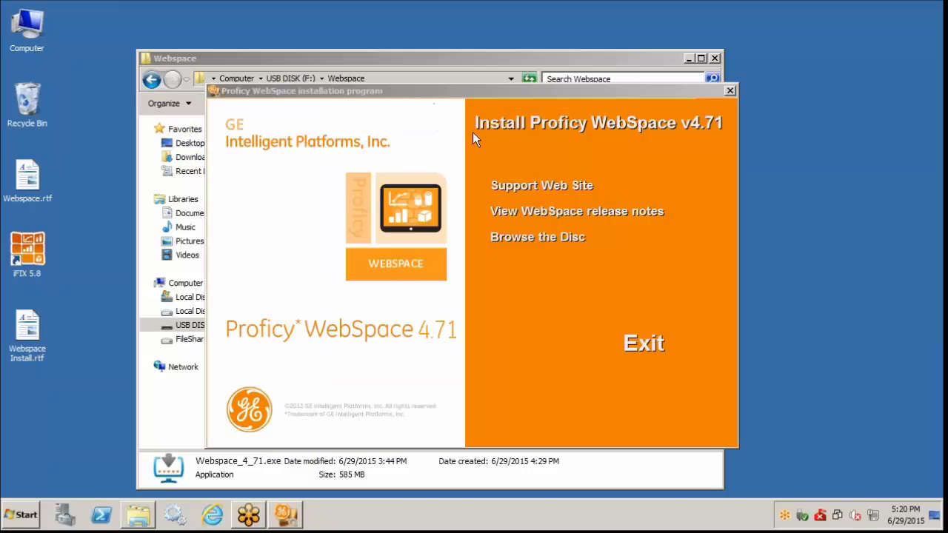
{"action": "mouse_move", "coordinate": [296, 91]}
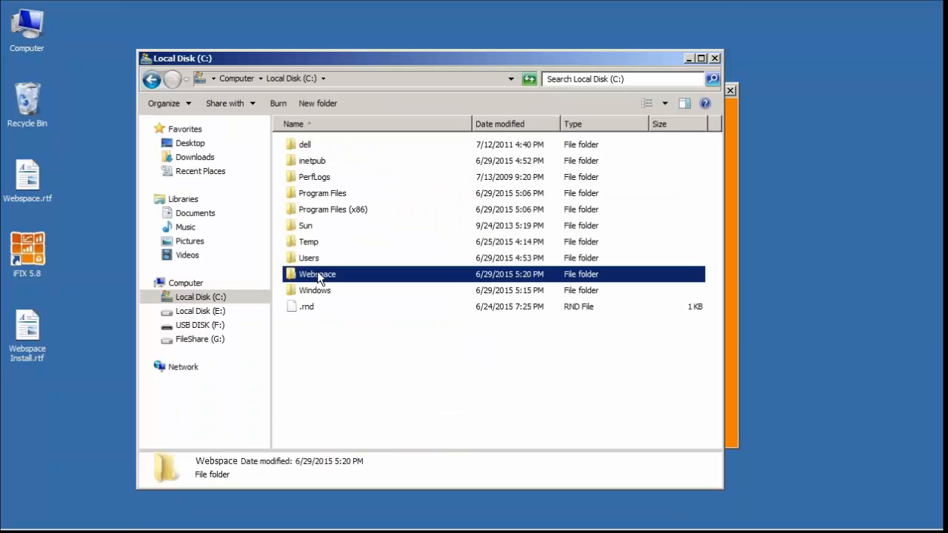
- Check the extracted C:\Webspace folder and confirm installing Proficy WebSpace v4.71
{"action": "double_click", "coordinate": [317, 273]}
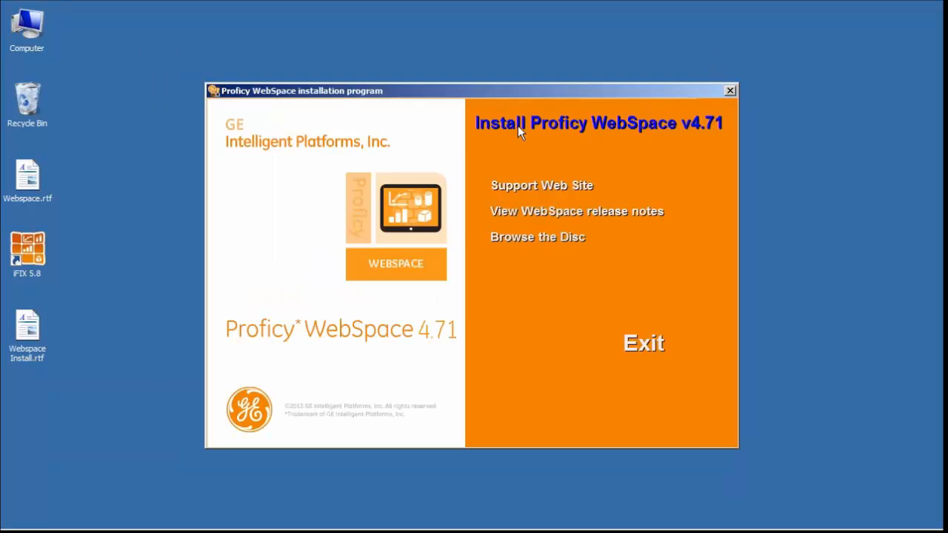
{"action": "left_click", "coordinate": [598, 123]}
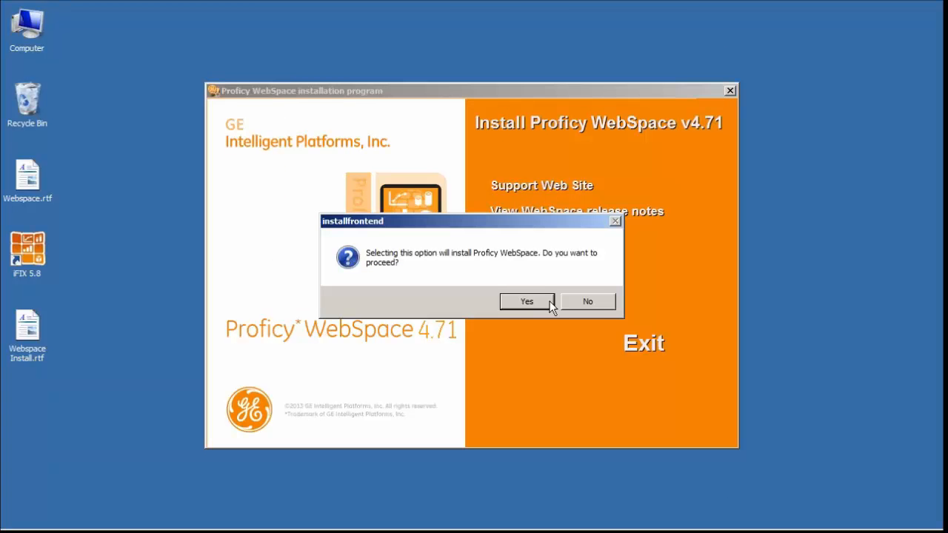
{"action": "left_click", "coordinate": [527, 301]}
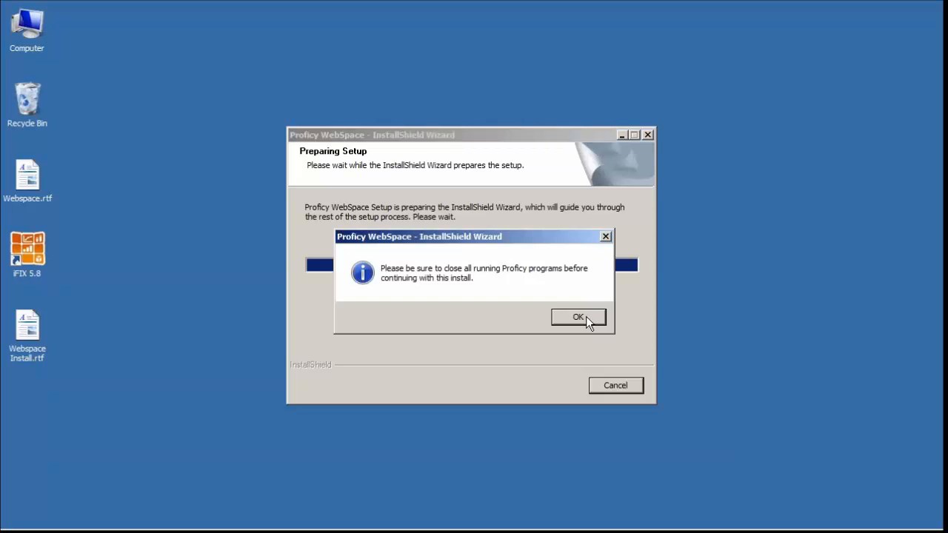
- Dismiss the running-programs warning, accept the license, and keep the default install folder
{"action": "left_click", "coordinate": [578, 317]}
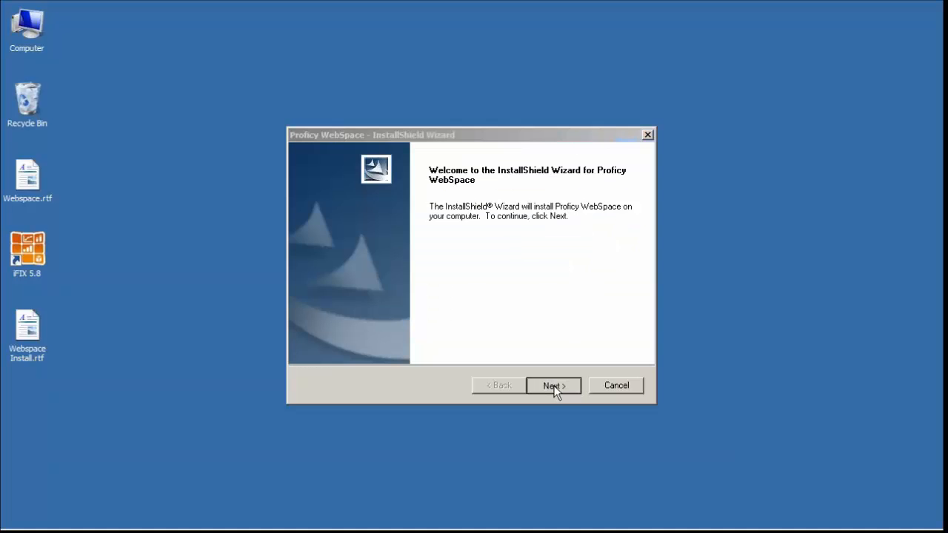
{"action": "left_click", "coordinate": [552, 385]}
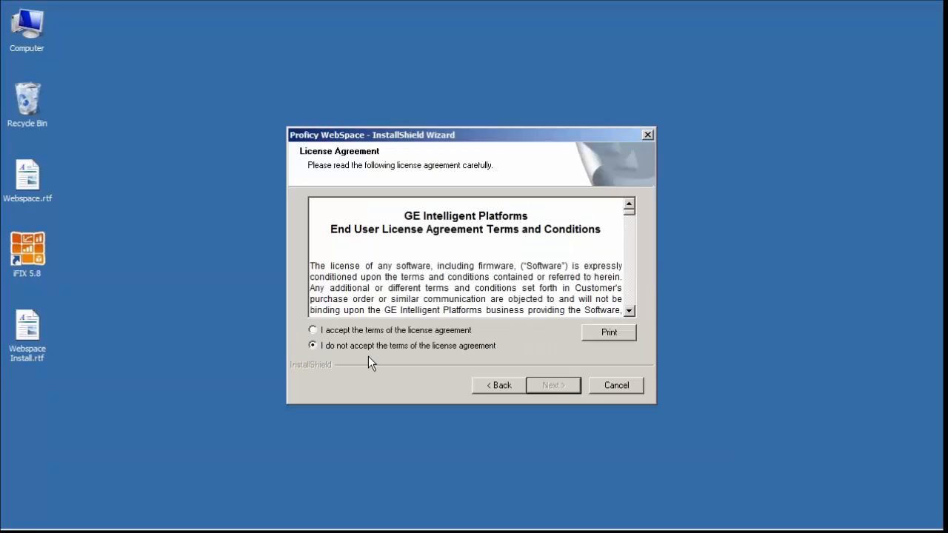
{"action": "left_click", "coordinate": [313, 330]}
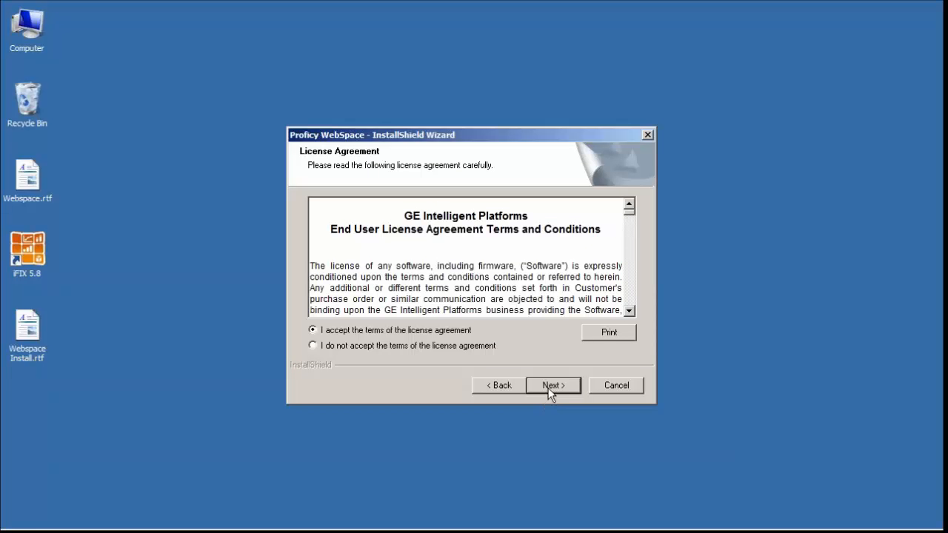
{"action": "left_click", "coordinate": [553, 385]}
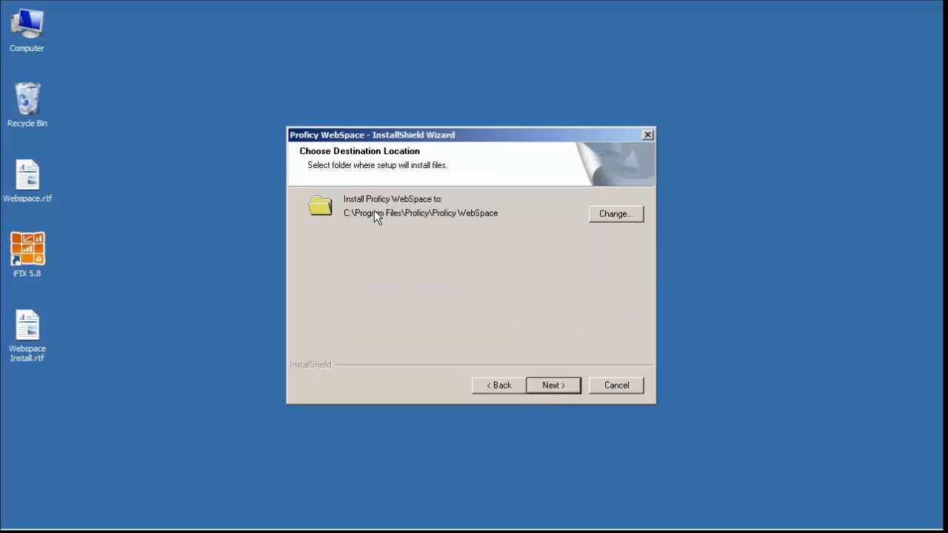
{"action": "mouse_move", "coordinate": [379, 222]}
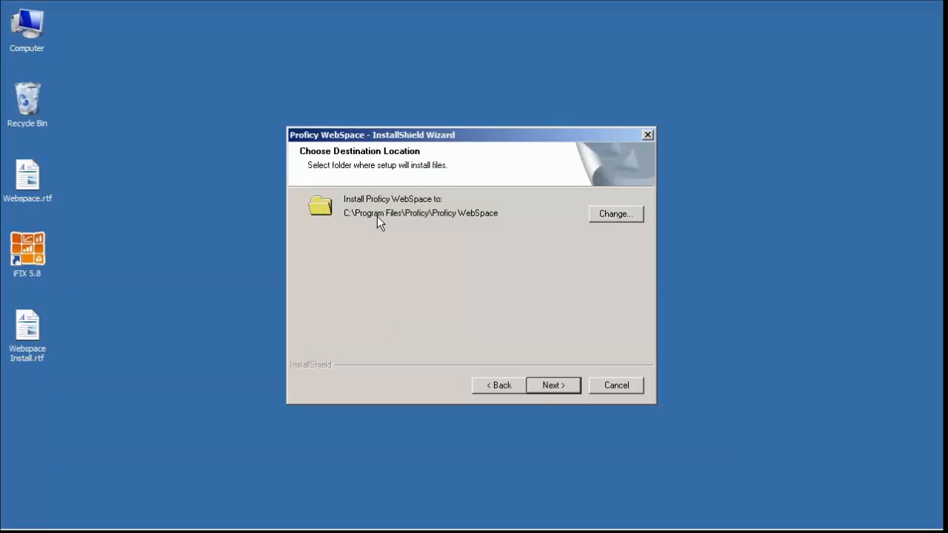
{"action": "mouse_move", "coordinate": [385, 215]}
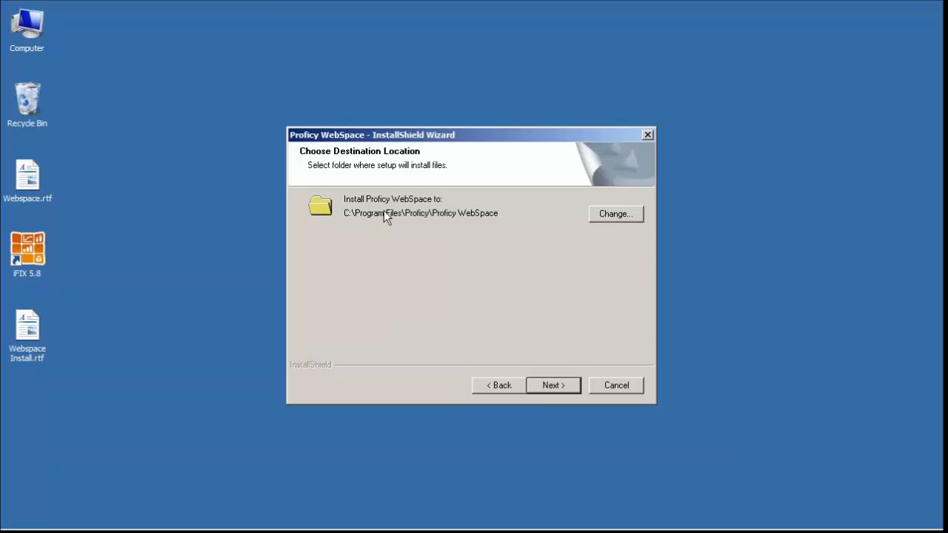
{"action": "mouse_move", "coordinate": [376, 206]}
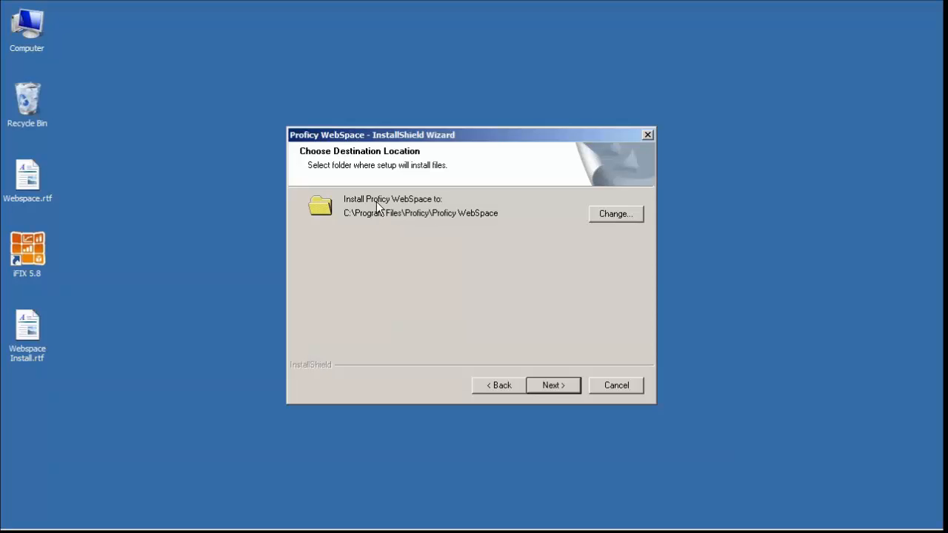
{"action": "mouse_move", "coordinate": [398, 222]}
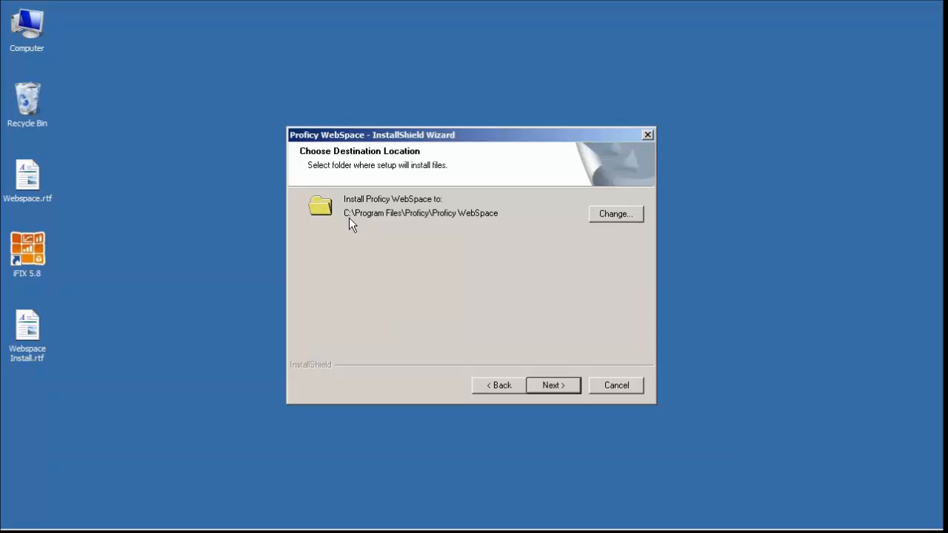
{"action": "mouse_move", "coordinate": [418, 220]}
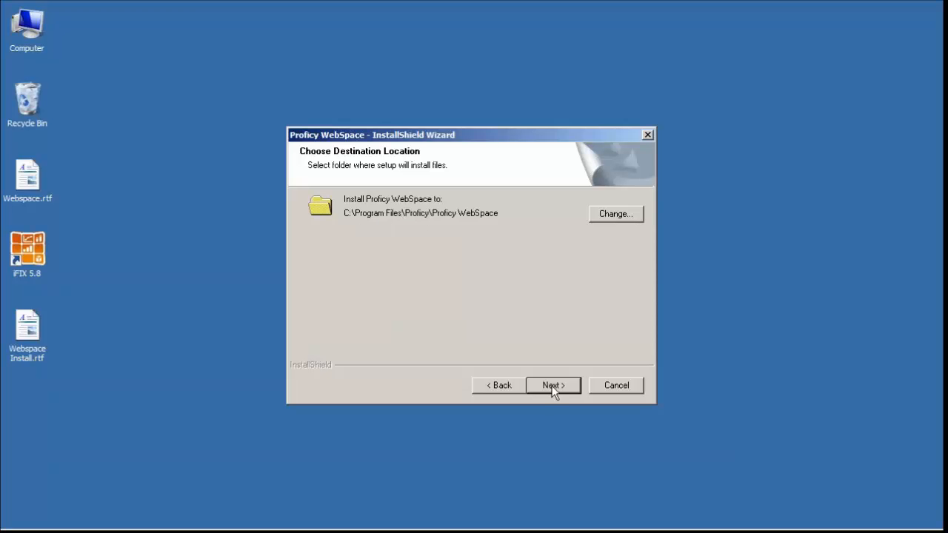
{"action": "left_click", "coordinate": [553, 385]}
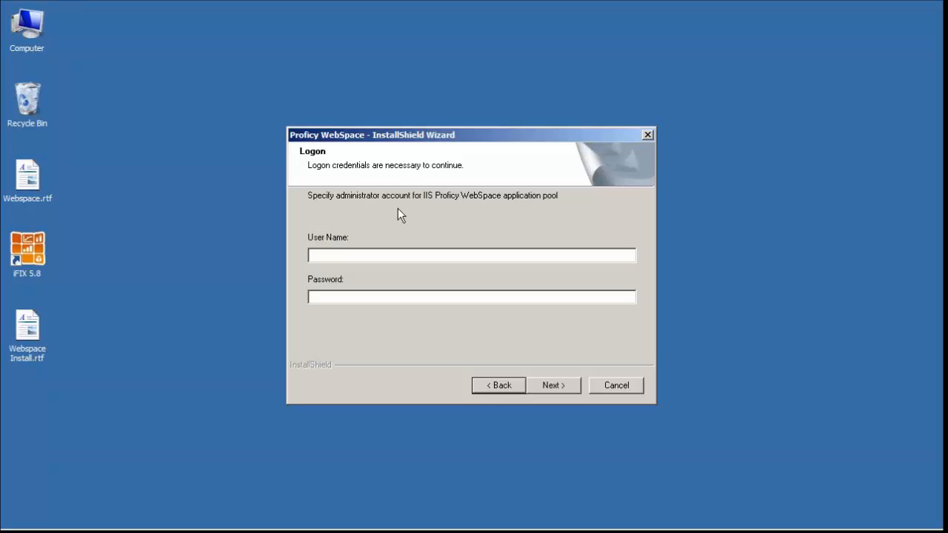
{"action": "mouse_move", "coordinate": [537, 213]}
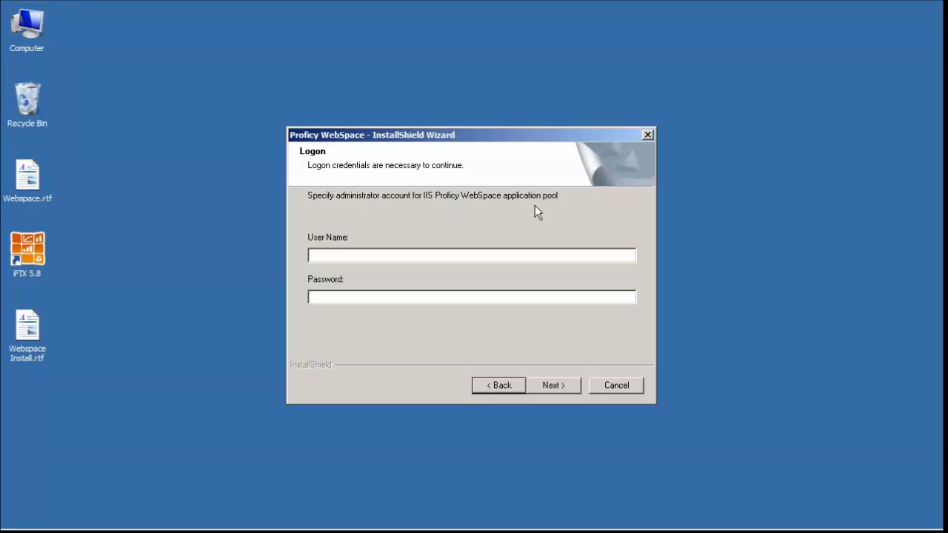
{"action": "mouse_move", "coordinate": [336, 268]}
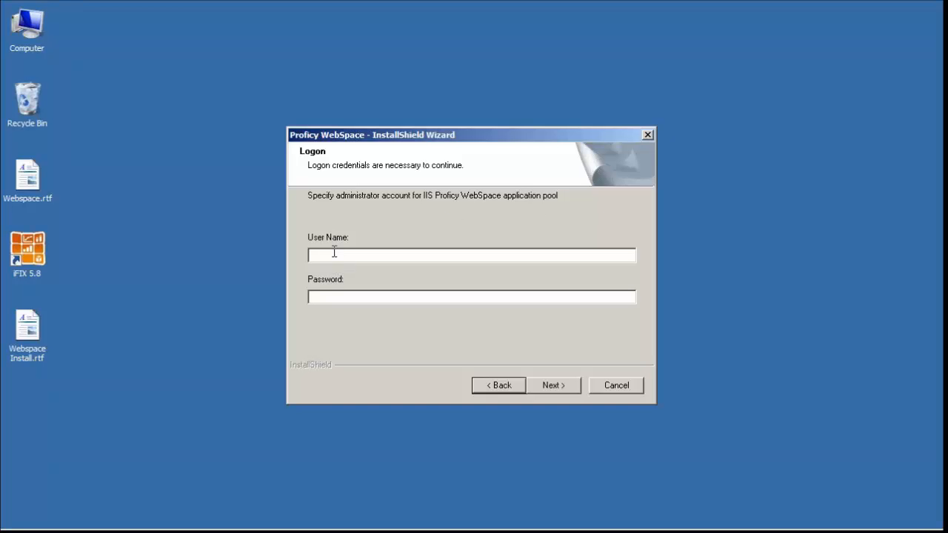
{"action": "mouse_move", "coordinate": [517, 362]}
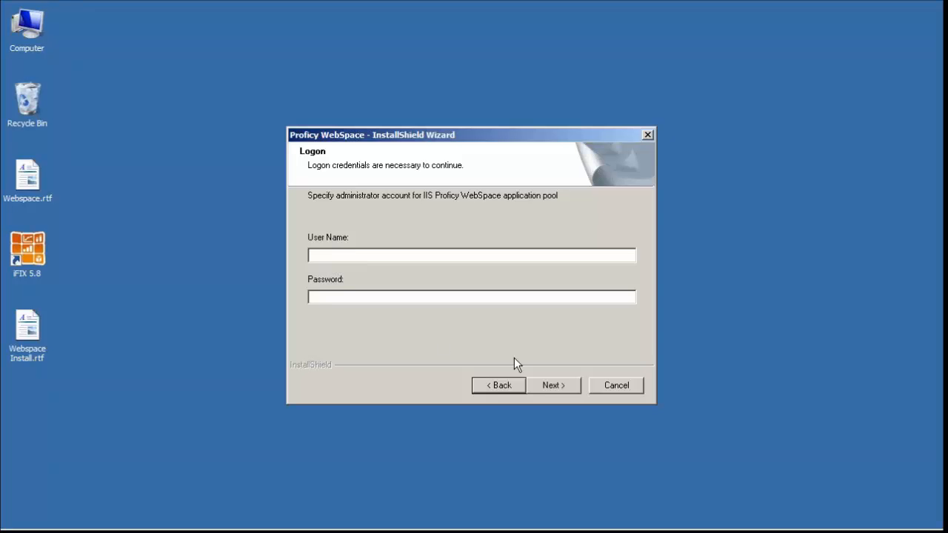
- Continue past the logon credentials page and install Proficy WebSpace
{"action": "left_click", "coordinate": [553, 385]}
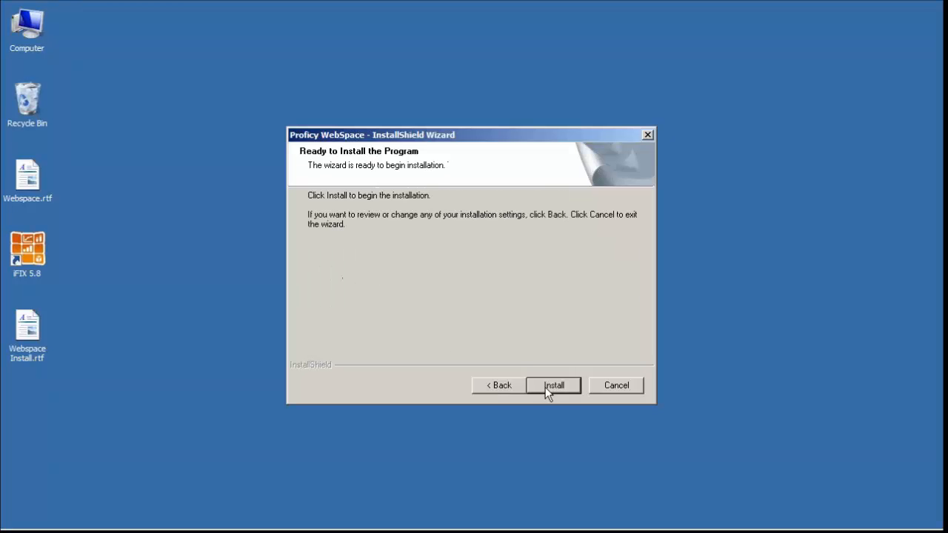
{"action": "left_click", "coordinate": [553, 385]}
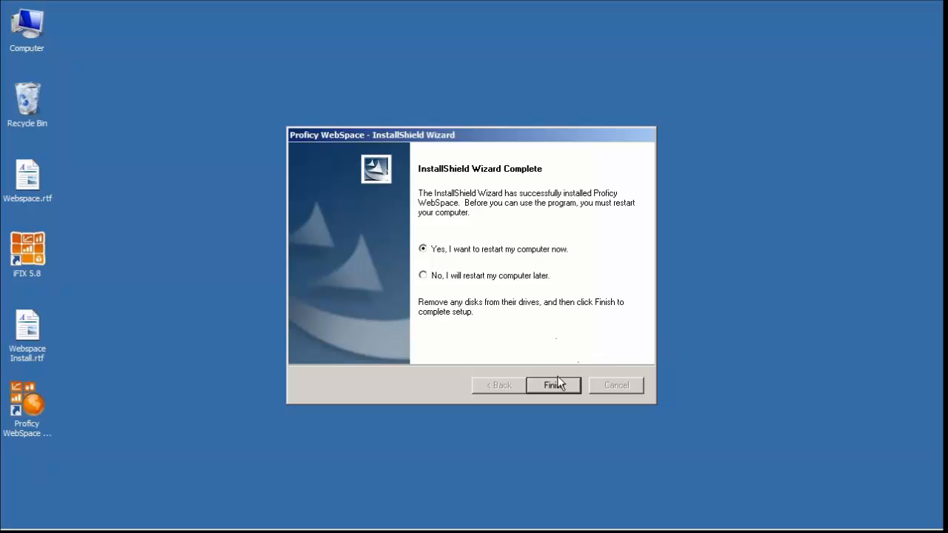
- Finish the wizard and launch the Proficy WebSpace Administration desktop shortcut
{"action": "left_click", "coordinate": [553, 385]}
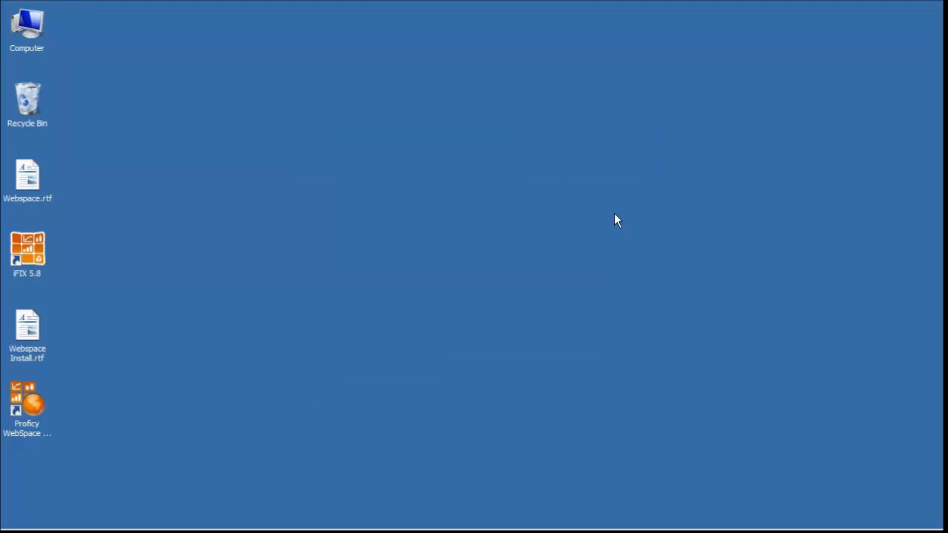
{"action": "mouse_move", "coordinate": [137, 381]}
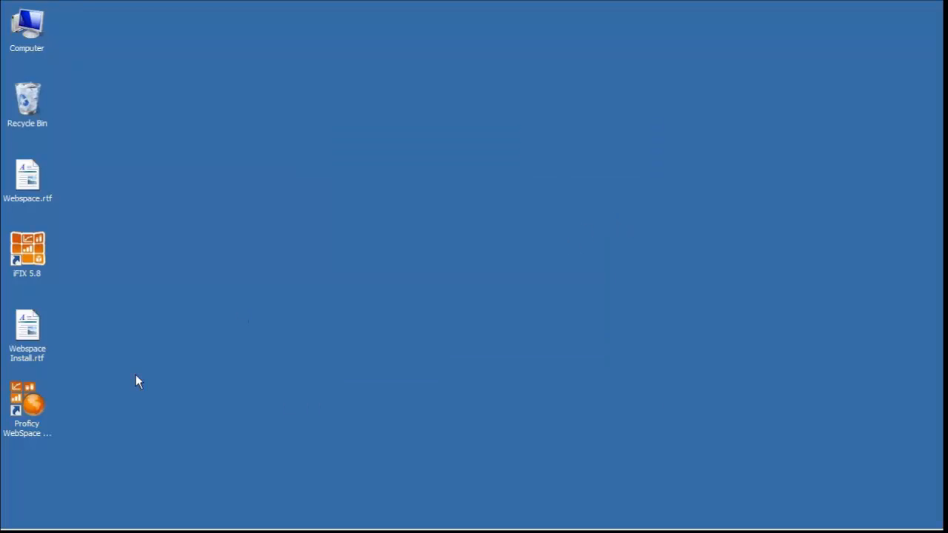
{"action": "mouse_move", "coordinate": [87, 391]}
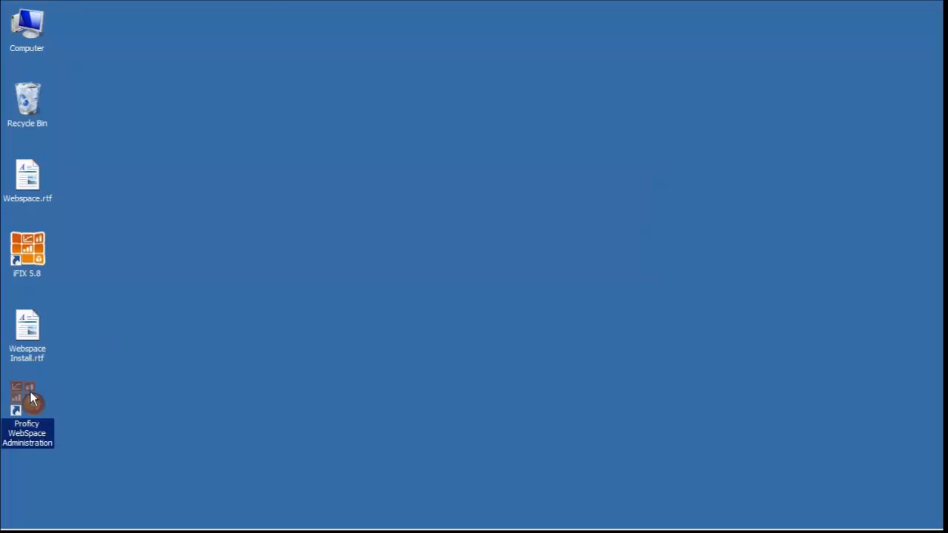
{"action": "double_click", "coordinate": [28, 400]}
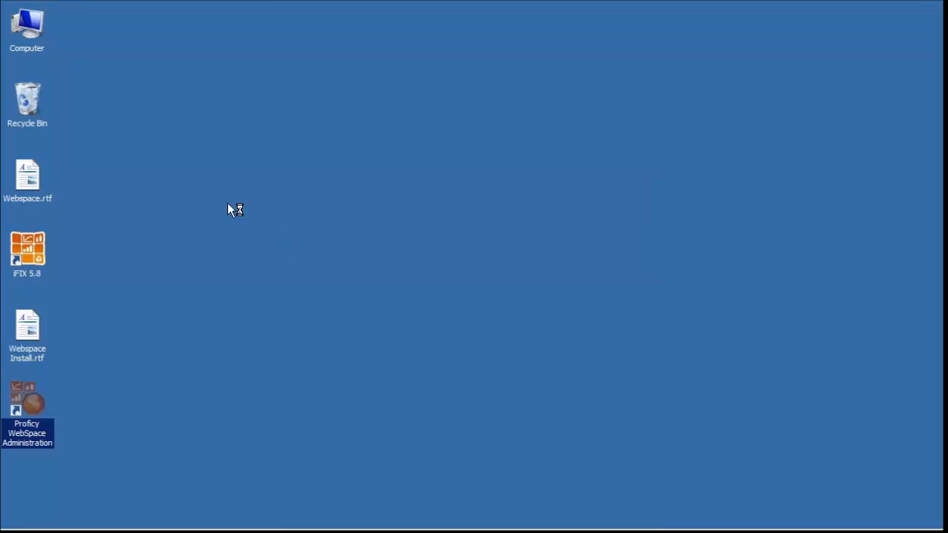
- Launch WebSpace Administration on Tmmi-server3 and review iFIX's command-line options pointing to WEB.SCU
{"action": "double_click", "coordinate": [28, 400]}
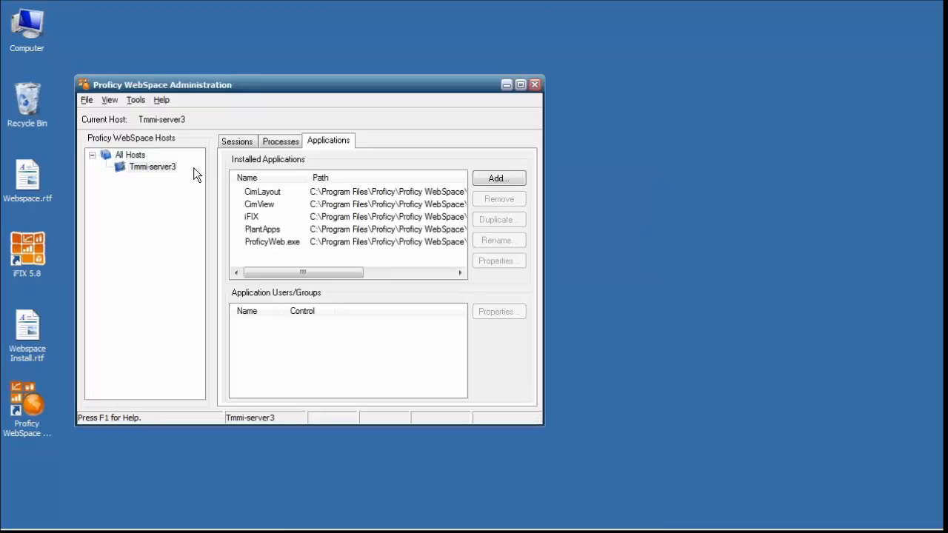
{"action": "mouse_move", "coordinate": [150, 172]}
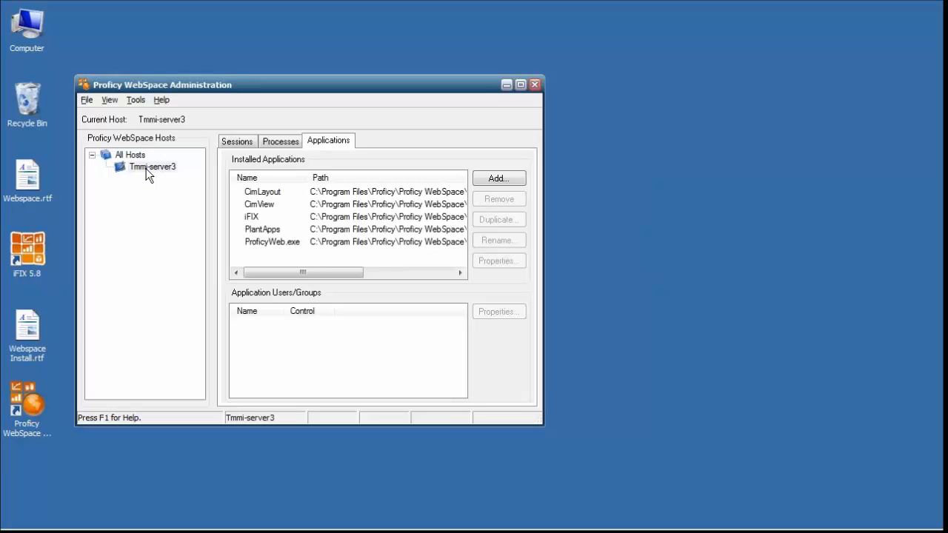
{"action": "left_click", "coordinate": [152, 166]}
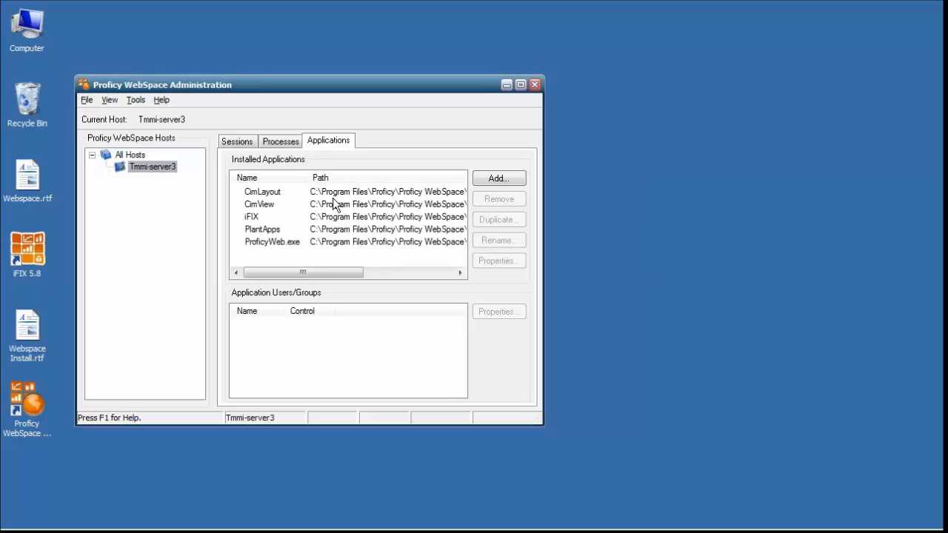
{"action": "mouse_move", "coordinate": [261, 194]}
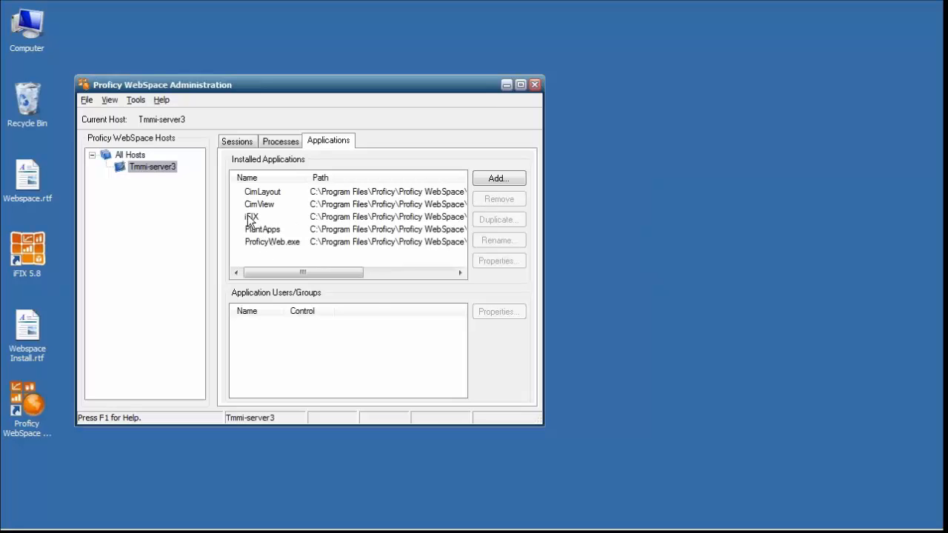
{"action": "left_click", "coordinate": [251, 216]}
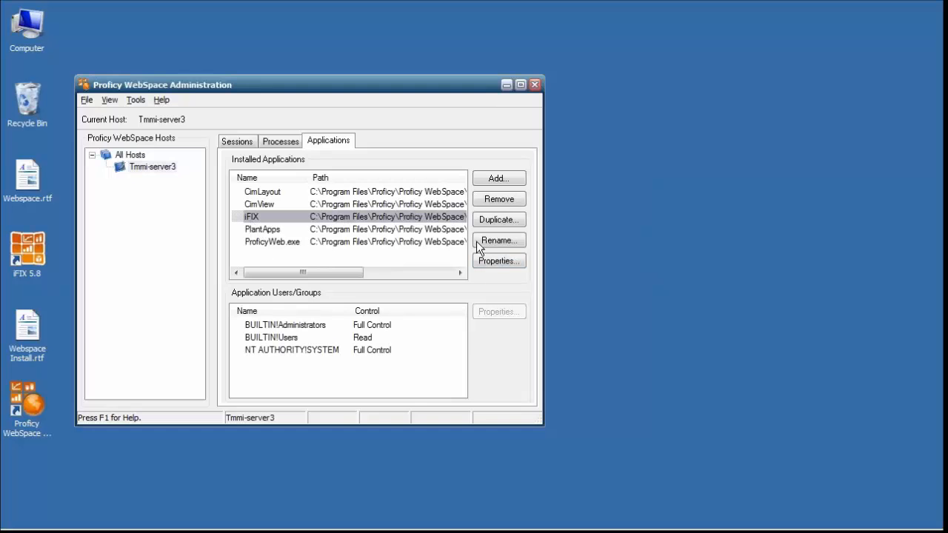
{"action": "left_click", "coordinate": [499, 260]}
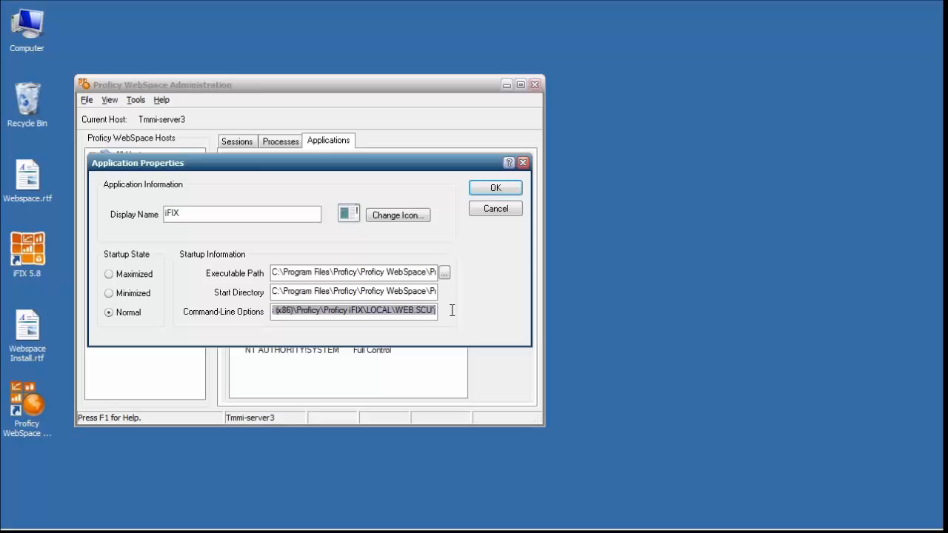
{"action": "left_click", "coordinate": [416, 311]}
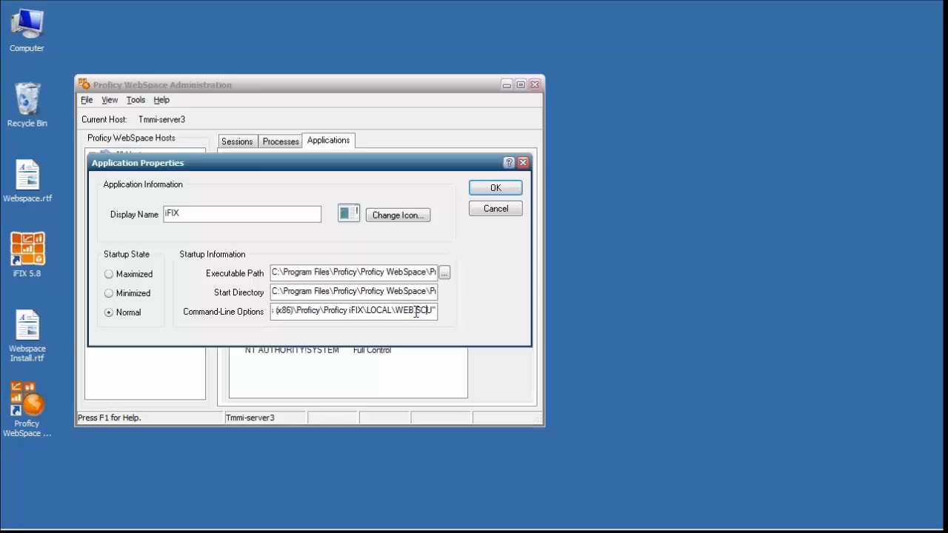
{"action": "triple_click", "coordinate": [355, 312]}
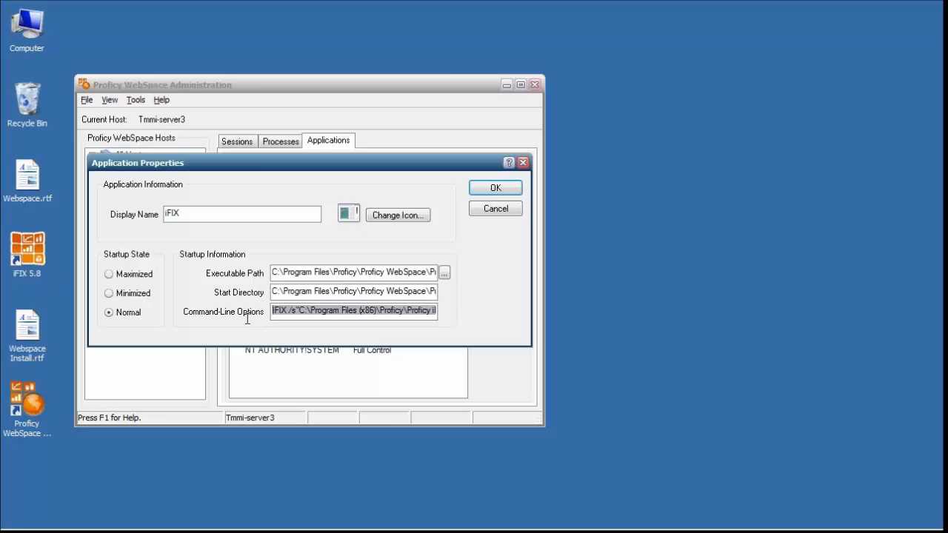
{"action": "mouse_move", "coordinate": [277, 325]}
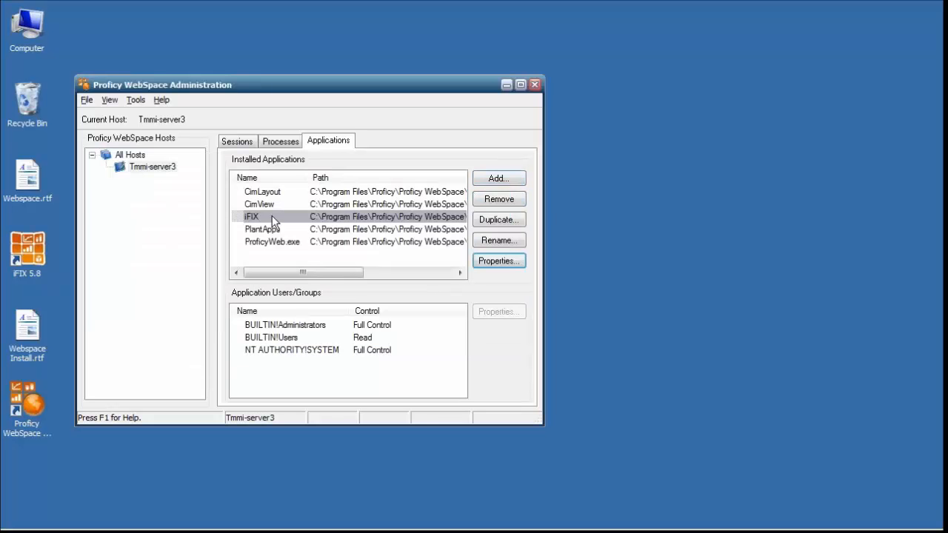
{"action": "mouse_move", "coordinate": [155, 172]}
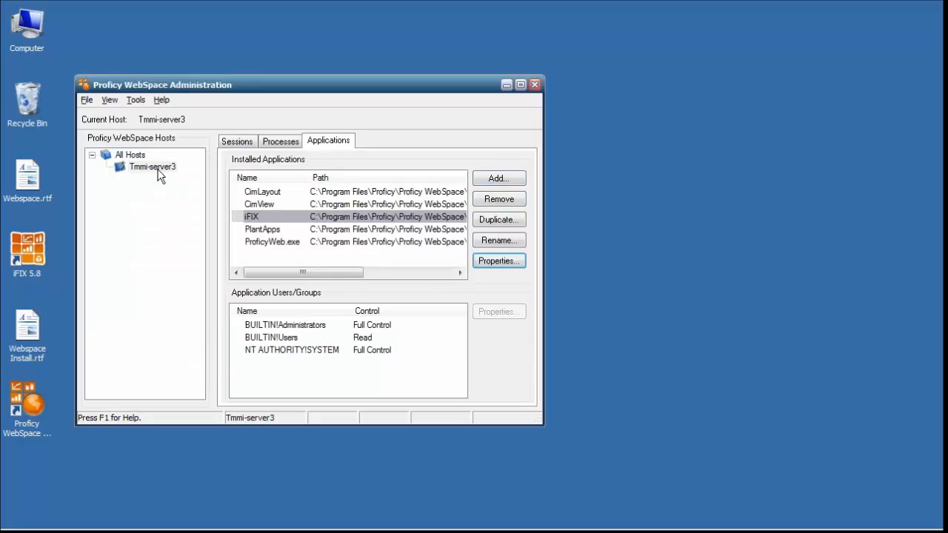
{"action": "mouse_move", "coordinate": [148, 172]}
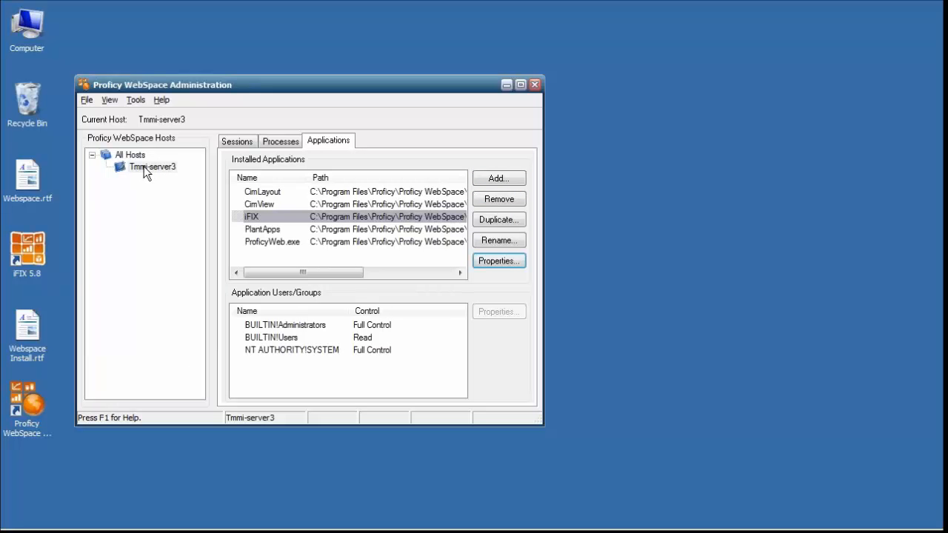
- Confirm the WebSpace Application Publishing Service is started, then view the empty WebSpace sessions list
{"action": "left_click", "coordinate": [30, 514]}
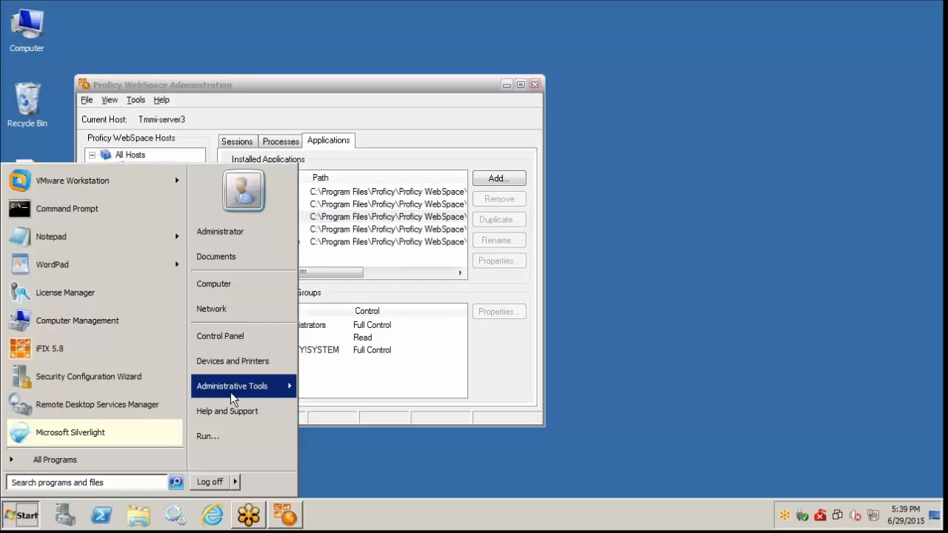
{"action": "left_click", "coordinate": [232, 386]}
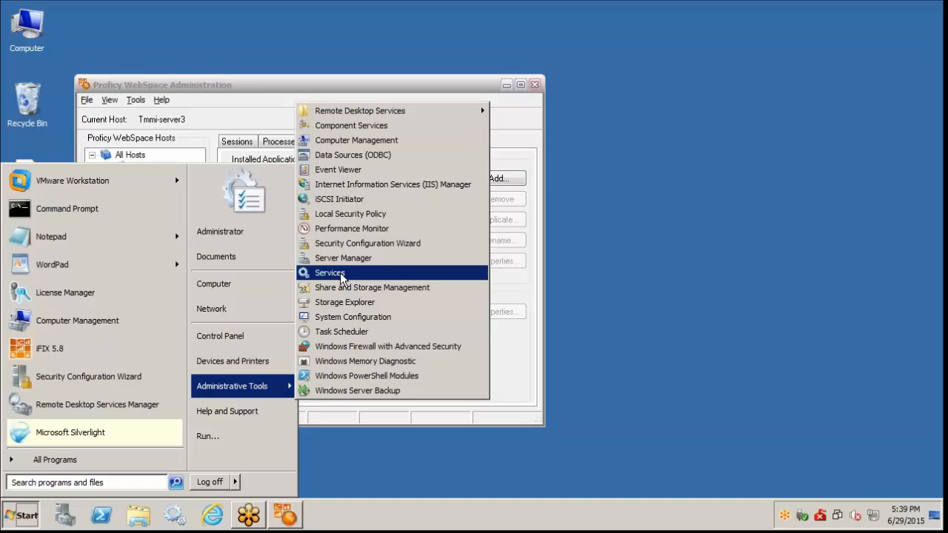
{"action": "left_click", "coordinate": [329, 273]}
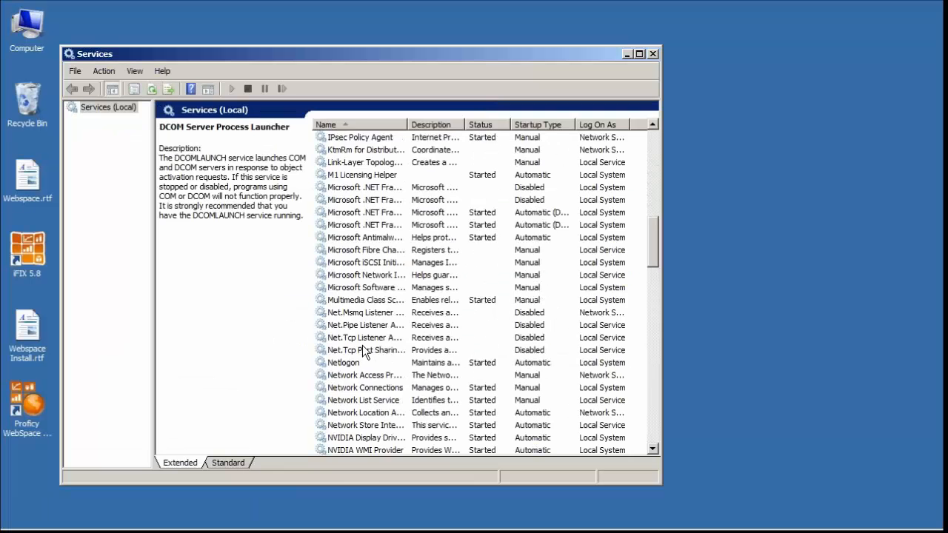
{"action": "scroll", "scroll_direction": "down", "scroll_amount": 3}
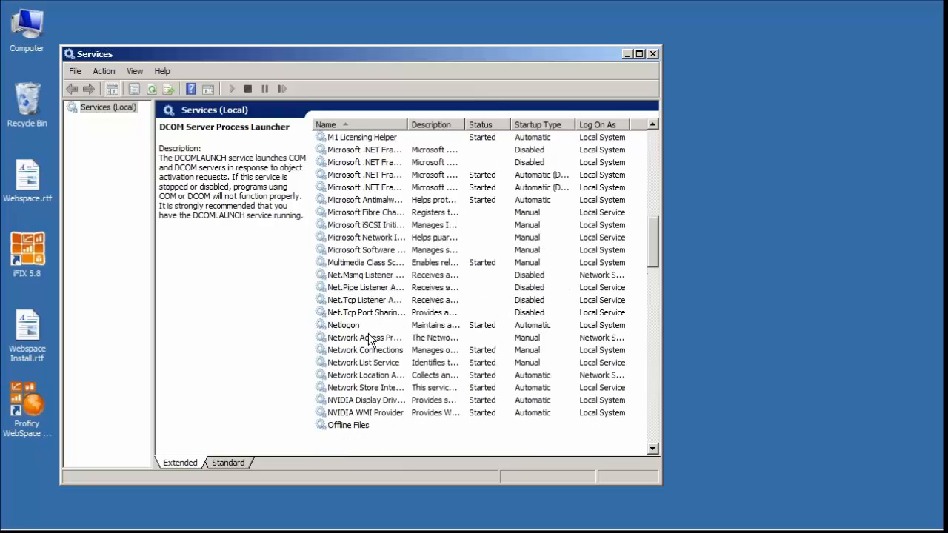
{"action": "scroll", "scroll_direction": "down", "scroll_amount": 3}
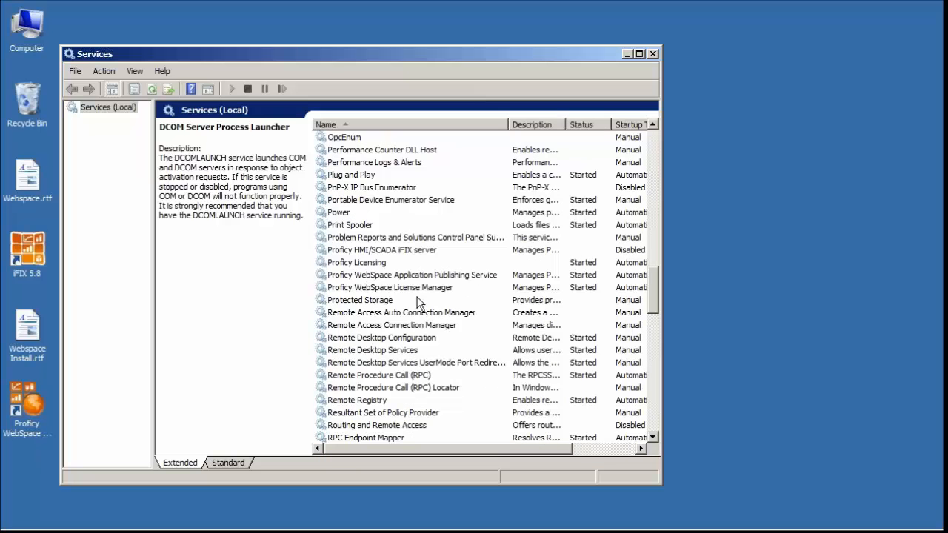
{"action": "left_click", "coordinate": [412, 275]}
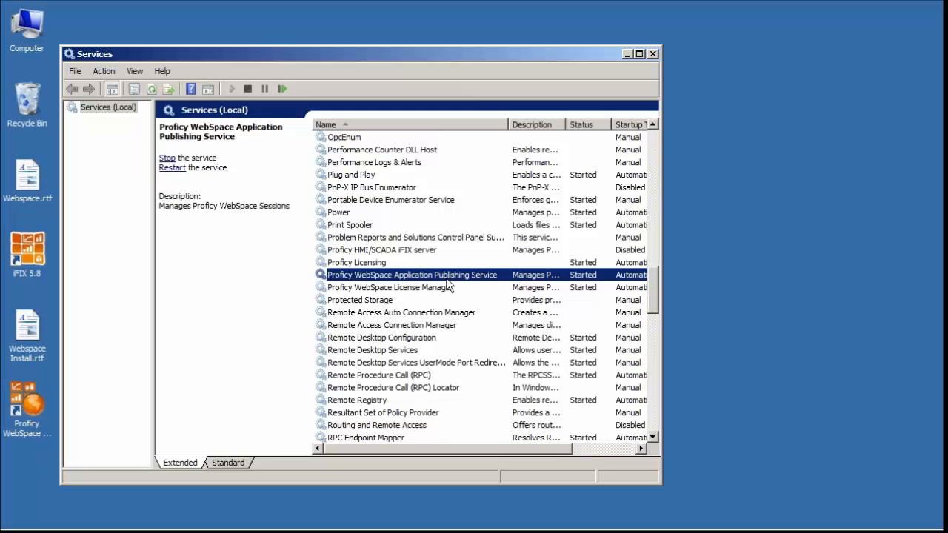
{"action": "mouse_move", "coordinate": [565, 264]}
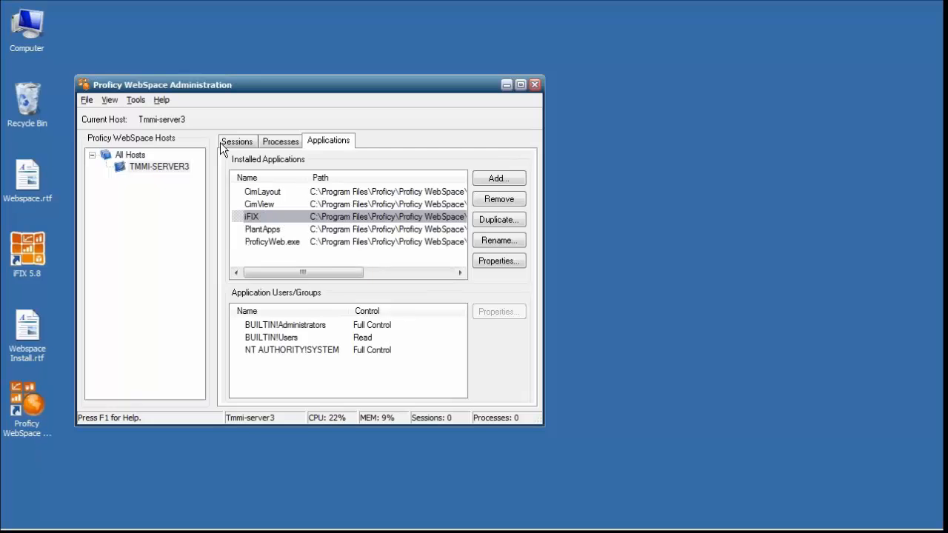
{"action": "left_click", "coordinate": [237, 140]}
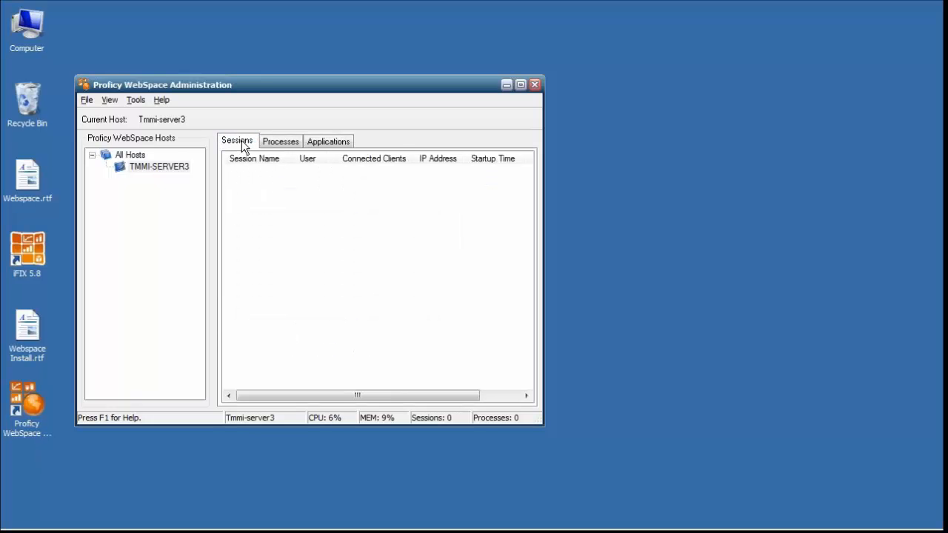
{"action": "mouse_move", "coordinate": [148, 171]}
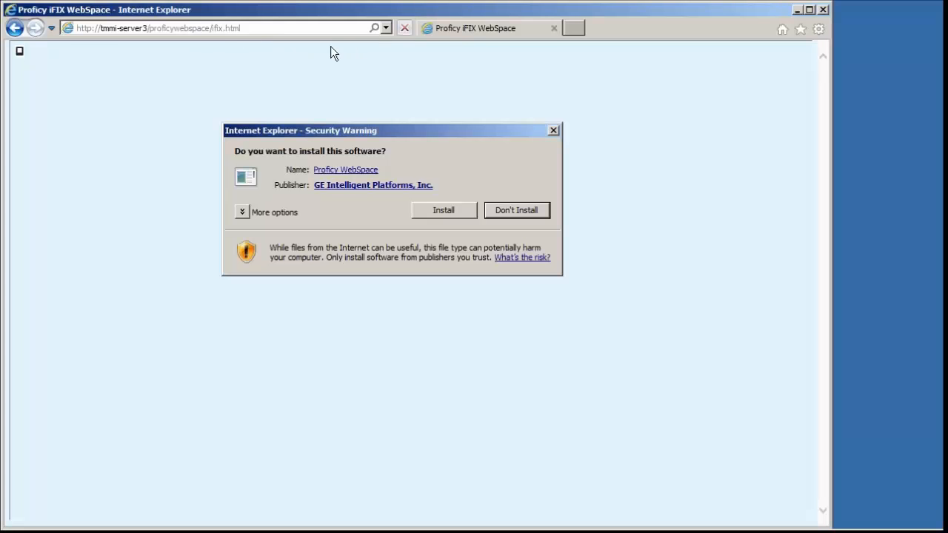
{"action": "mouse_move", "coordinate": [205, 35]}
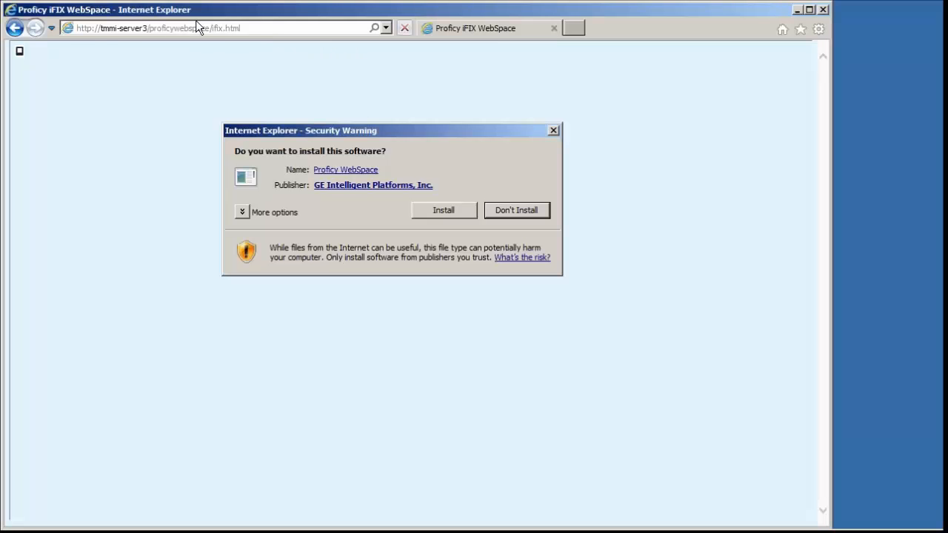
{"action": "mouse_move", "coordinate": [69, 13]}
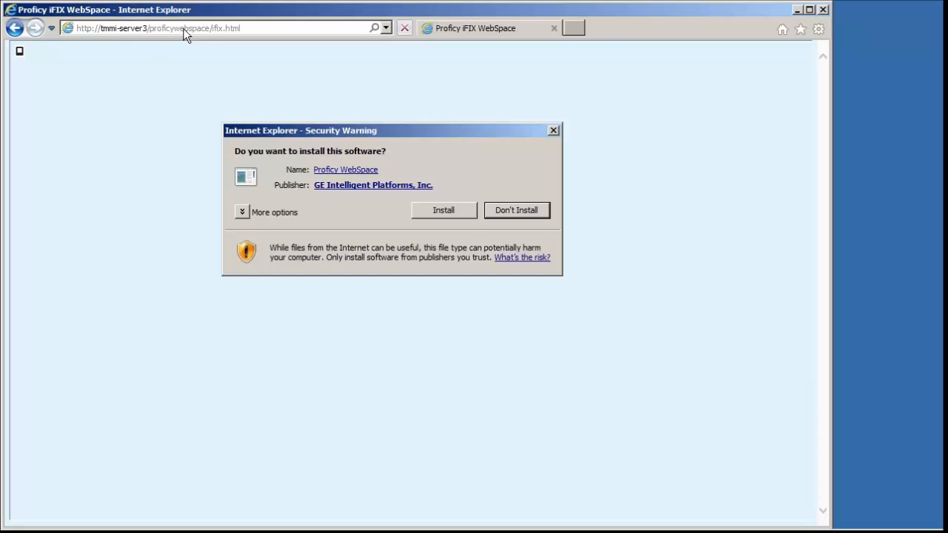
{"action": "mouse_move", "coordinate": [217, 36]}
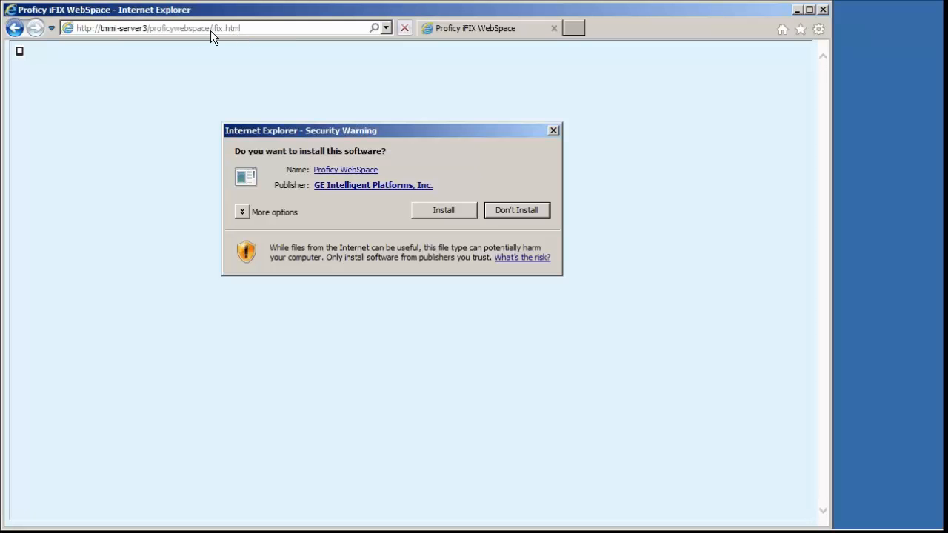
{"action": "mouse_move", "coordinate": [411, 203]}
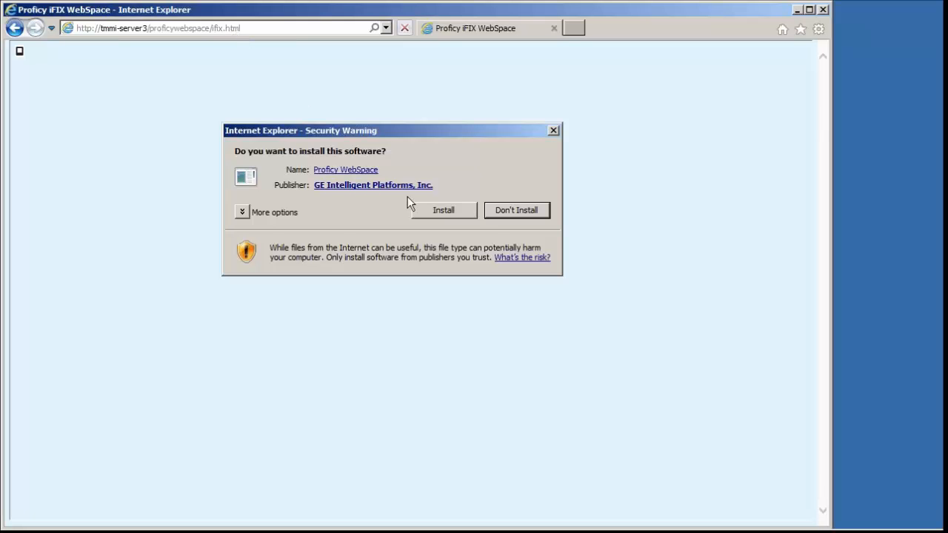
{"action": "mouse_move", "coordinate": [246, 215]}
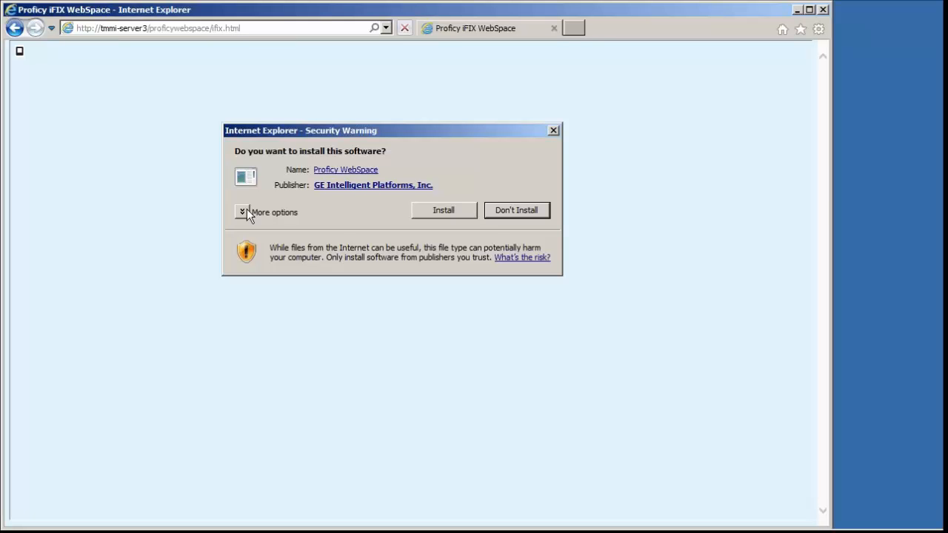
- Always trust software from GE Intelligent Platforms, Inc. and install the Proficy WebSpace client
{"action": "left_click", "coordinate": [243, 212]}
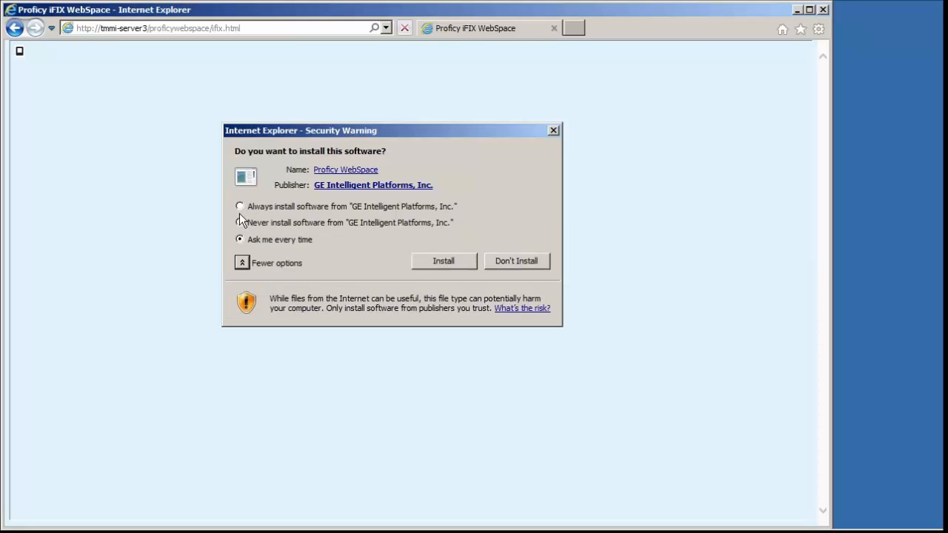
{"action": "left_click", "coordinate": [239, 205]}
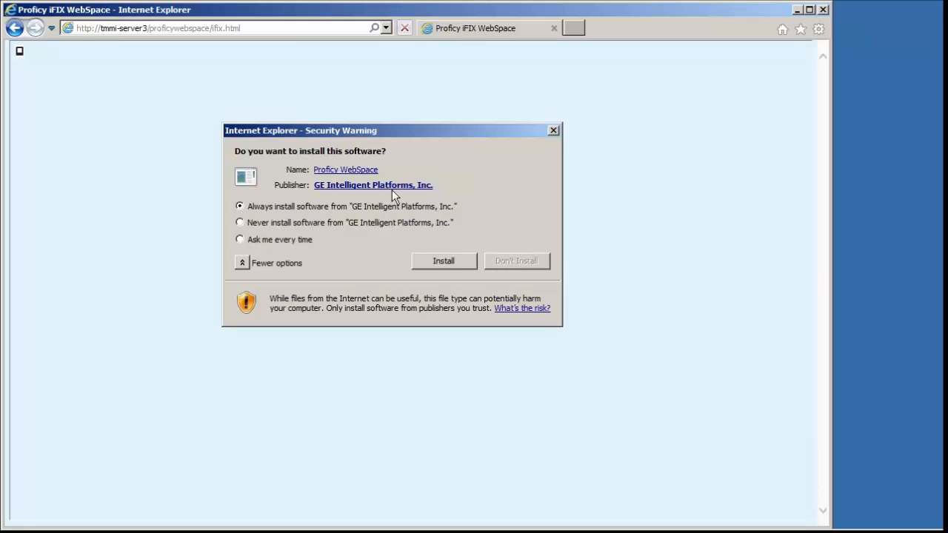
{"action": "mouse_move", "coordinate": [296, 157]}
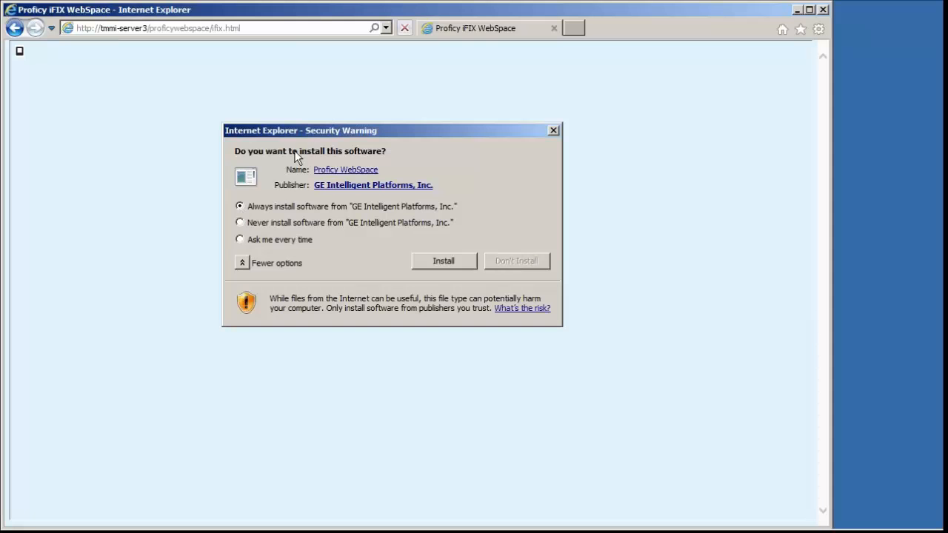
{"action": "mouse_move", "coordinate": [405, 251]}
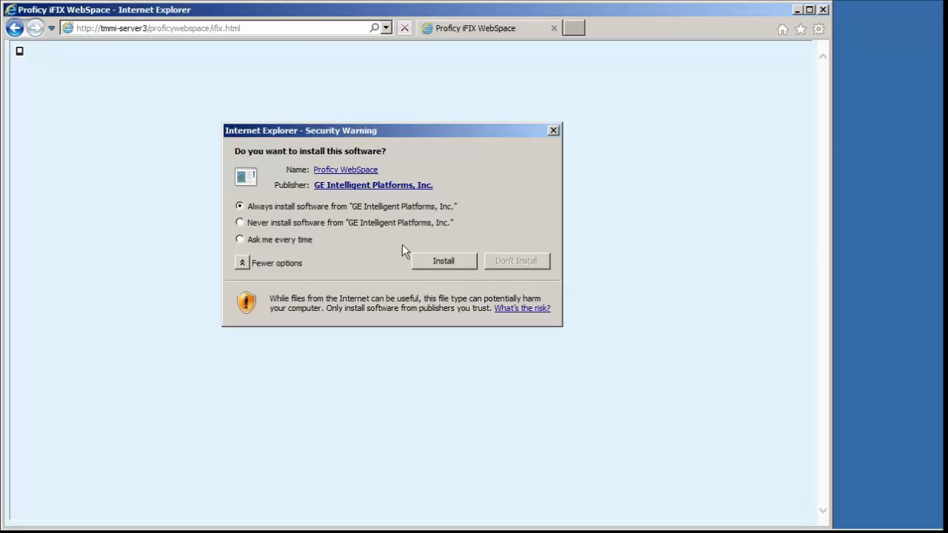
{"action": "left_click", "coordinate": [444, 260]}
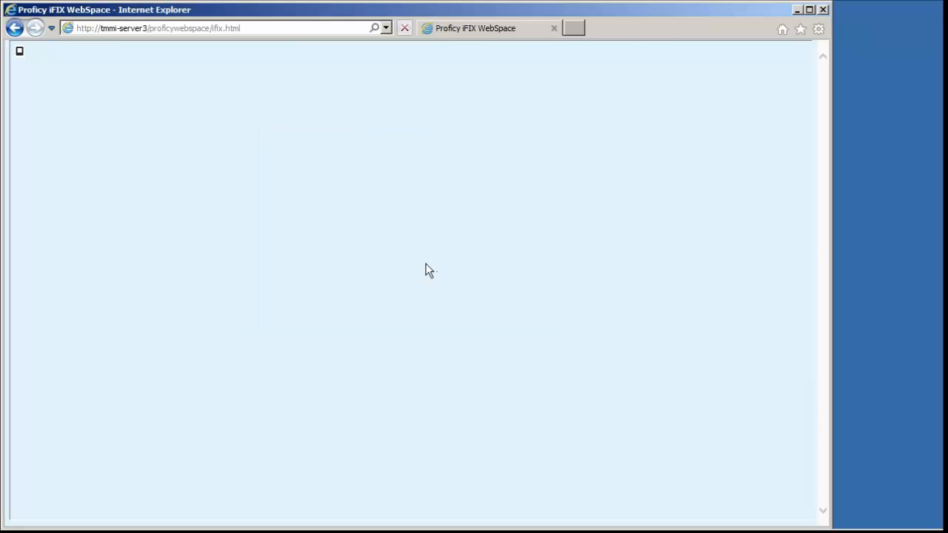
{"action": "mouse_move", "coordinate": [423, 264]}
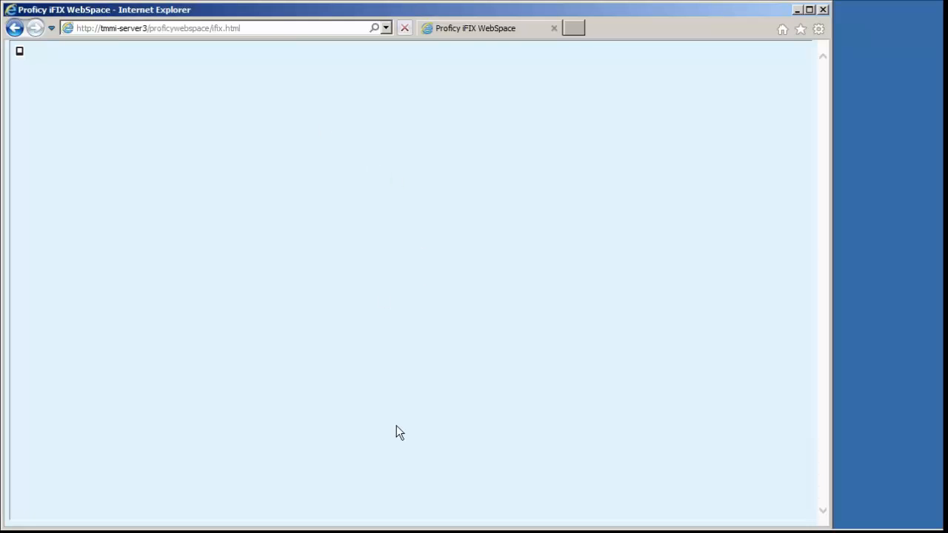
{"action": "mouse_move", "coordinate": [408, 505]}
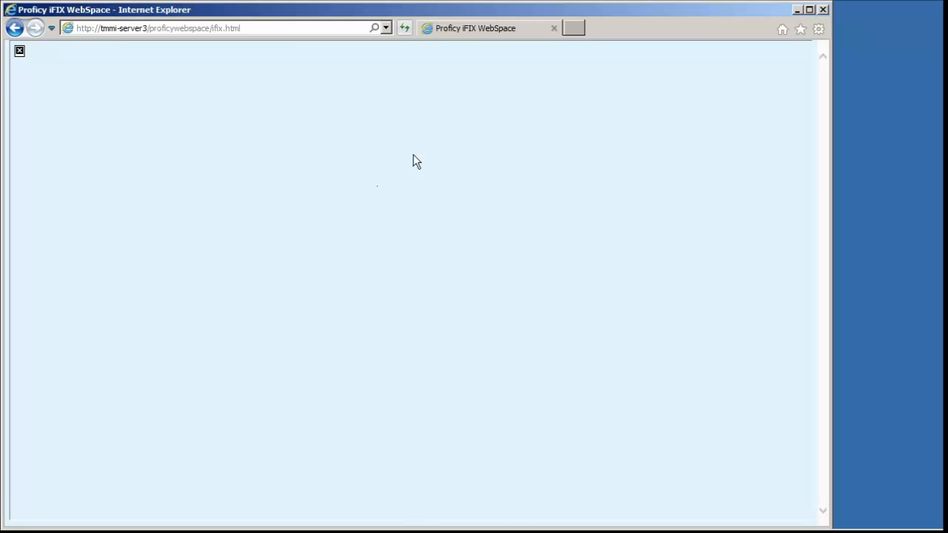
{"action": "mouse_move", "coordinate": [474, 130]}
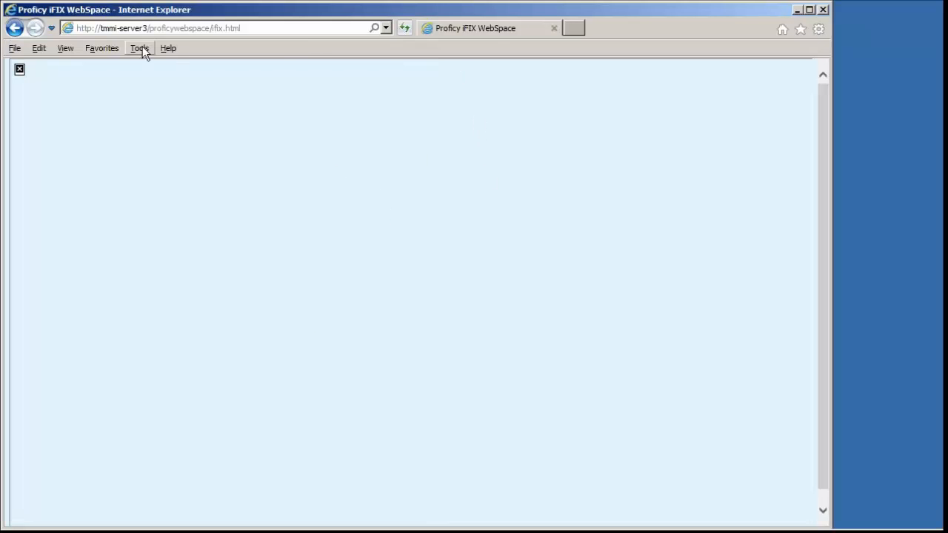
- Add tmmi-server3 to Internet Explorer's Compatibility View websites list
{"action": "left_click", "coordinate": [134, 48]}
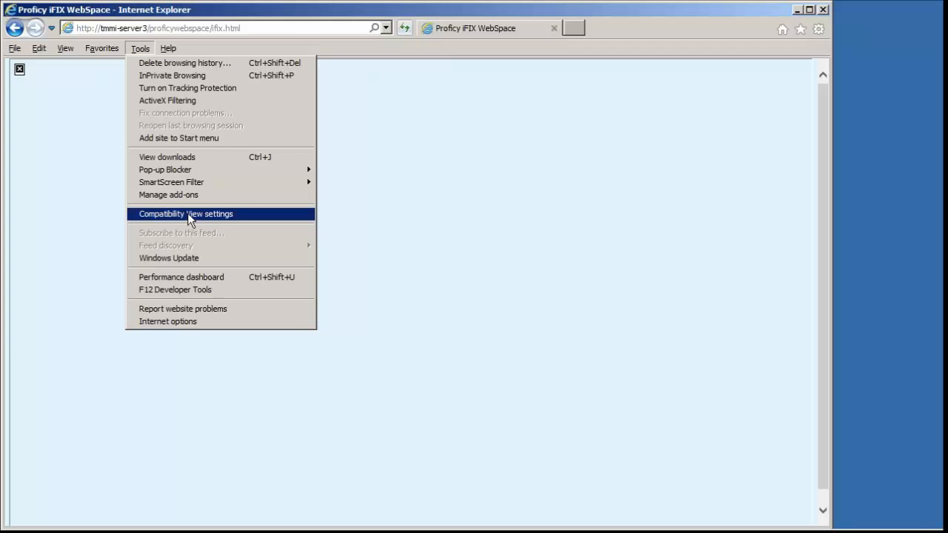
{"action": "left_click", "coordinate": [186, 214]}
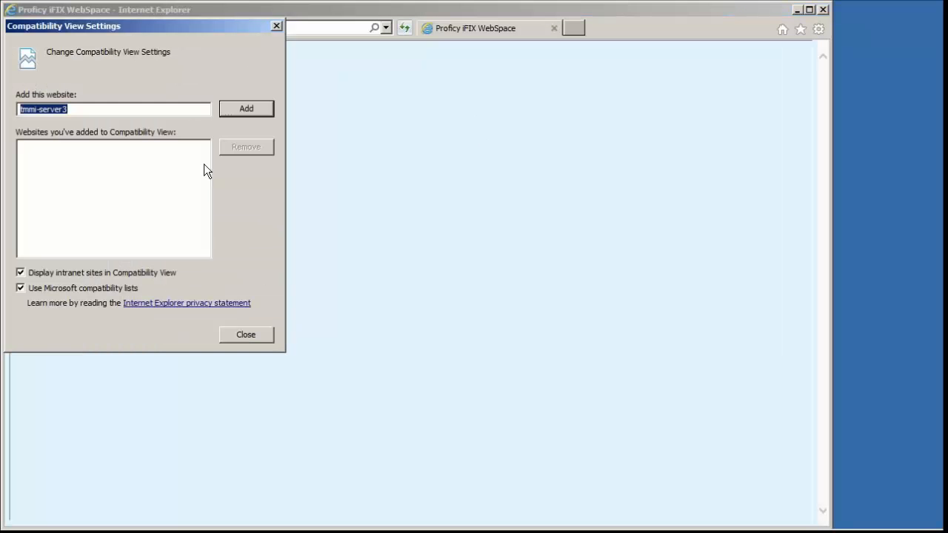
{"action": "left_click", "coordinate": [246, 108]}
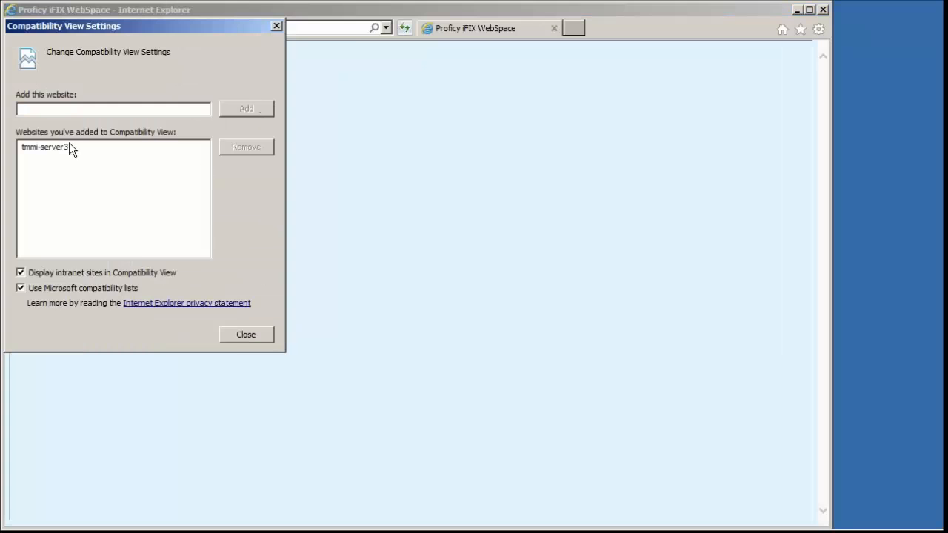
{"action": "left_click", "coordinate": [245, 333]}
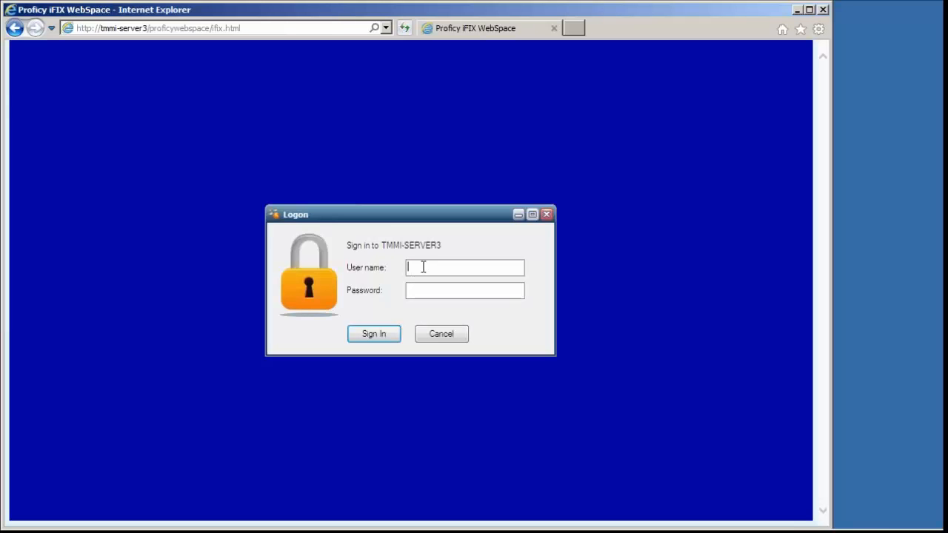
{"action": "mouse_move", "coordinate": [426, 274]}
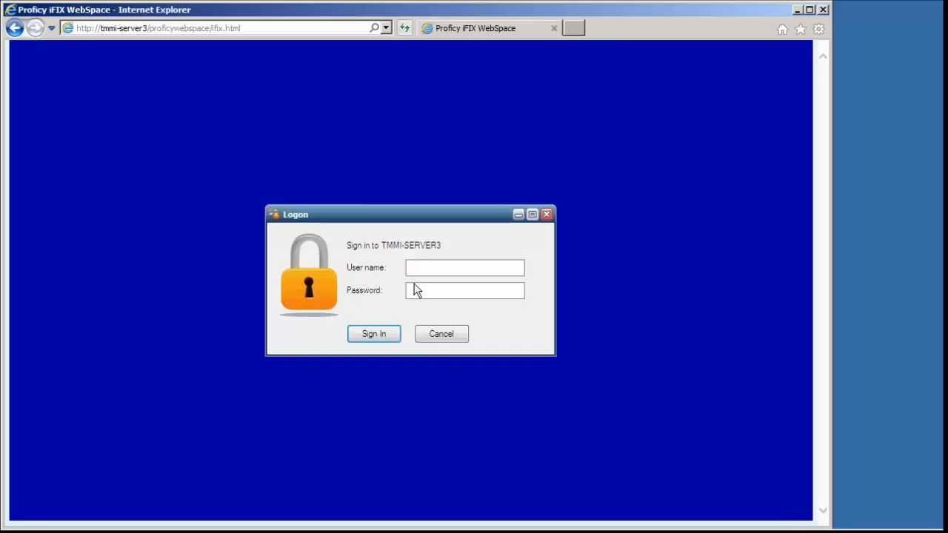
{"action": "mouse_move", "coordinate": [165, 74]}
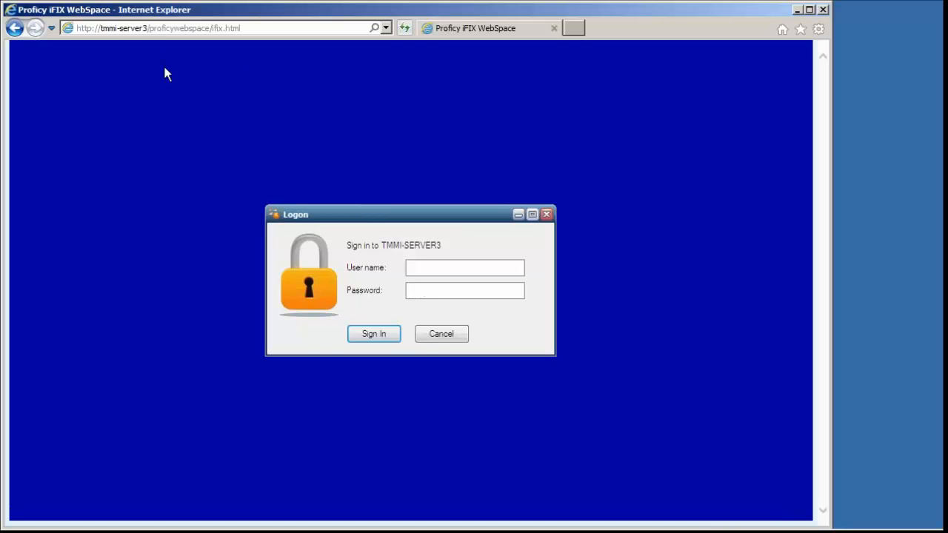
{"action": "mouse_move", "coordinate": [442, 329]}
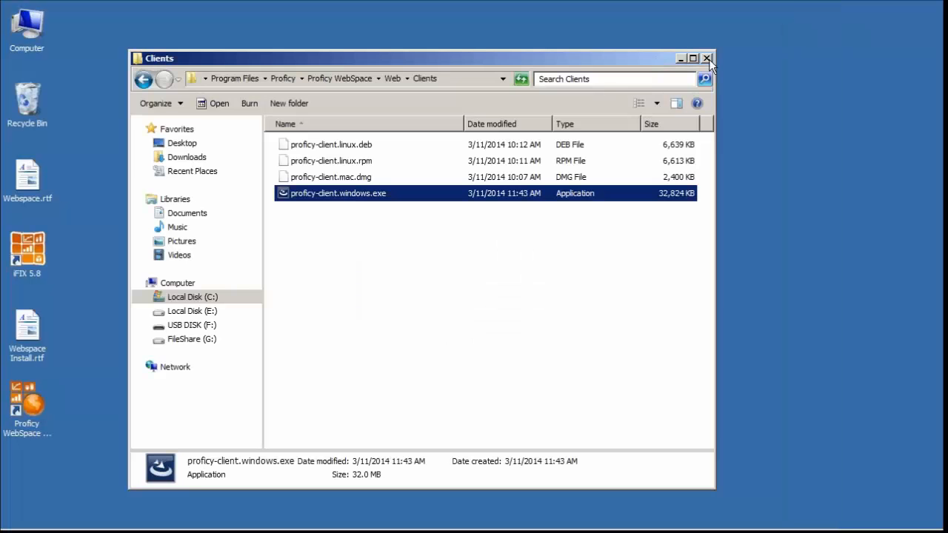
- Start iFIX 5.8, minimize its startup window, and launch the WorkSpace in configure mode
{"action": "left_click", "coordinate": [710, 56]}
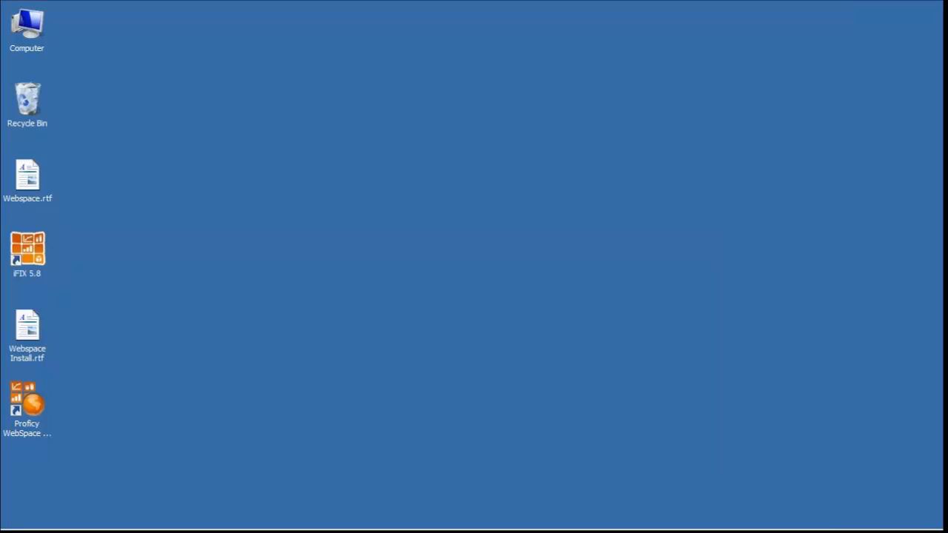
{"action": "double_click", "coordinate": [28, 250]}
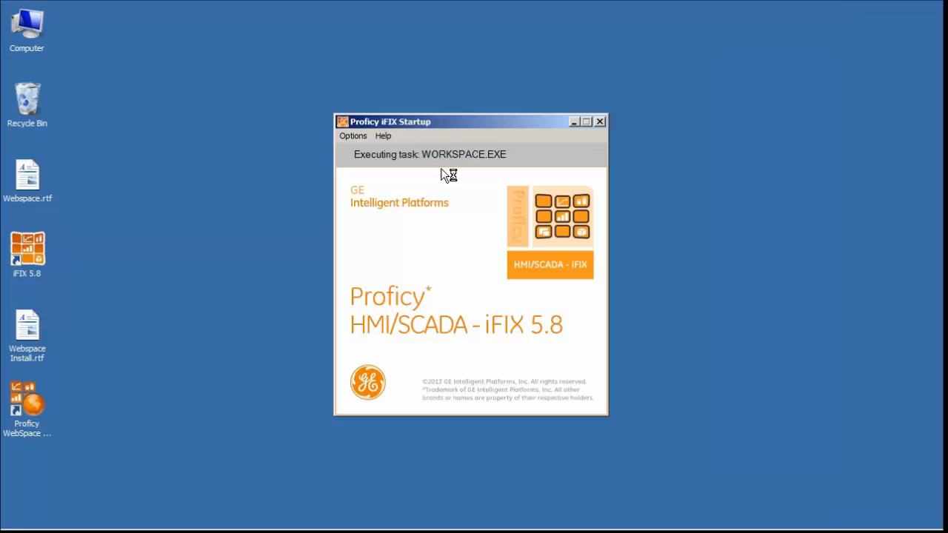
{"action": "mouse_move", "coordinate": [361, 258]}
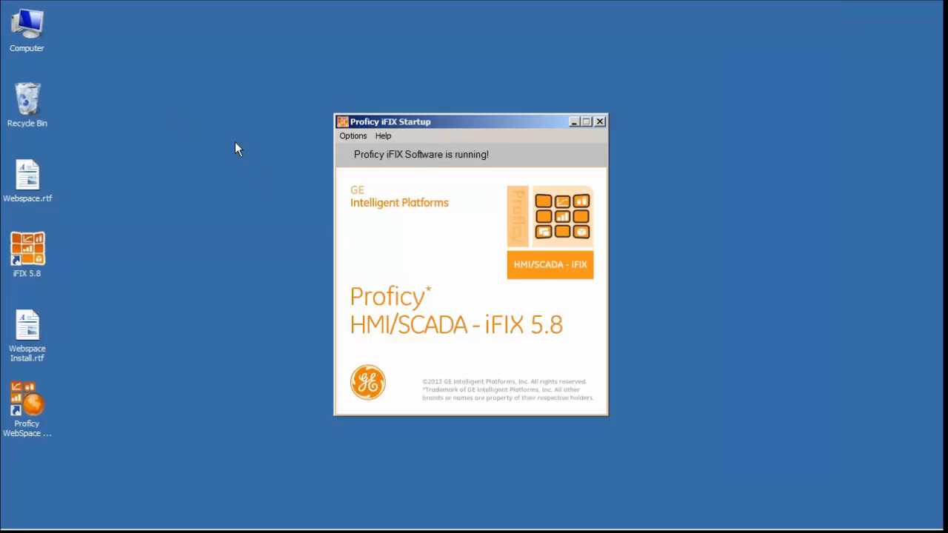
{"action": "mouse_move", "coordinate": [136, 203]}
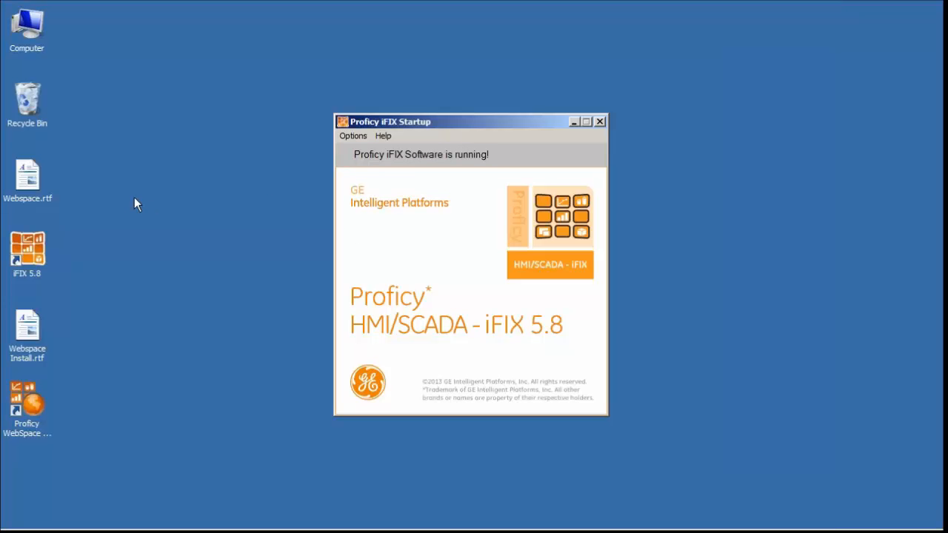
{"action": "mouse_move", "coordinate": [205, 197]}
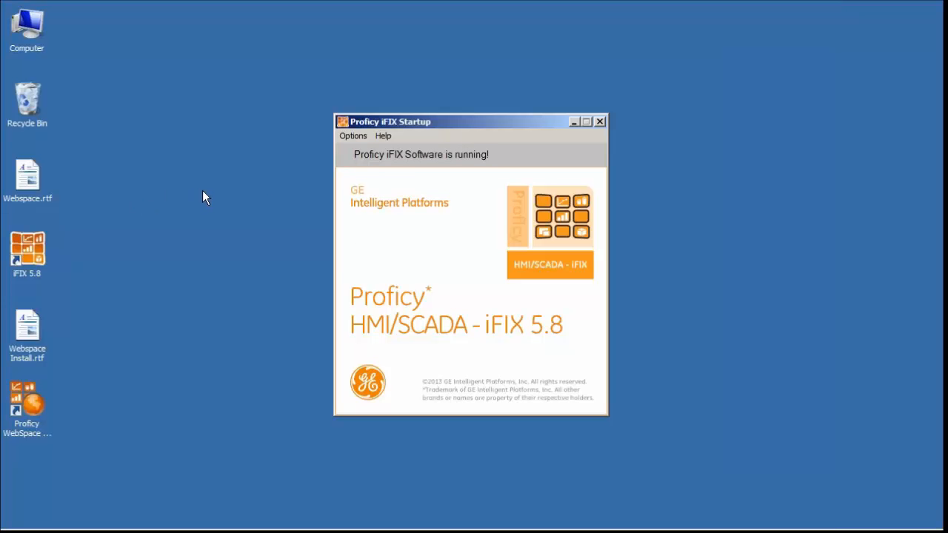
{"action": "left_click", "coordinate": [599, 121]}
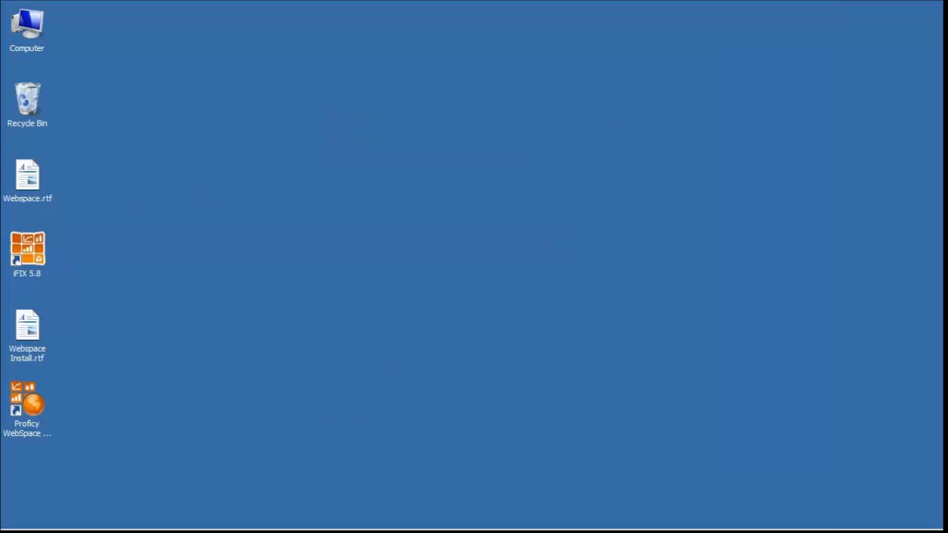
{"action": "double_click", "coordinate": [26, 400]}
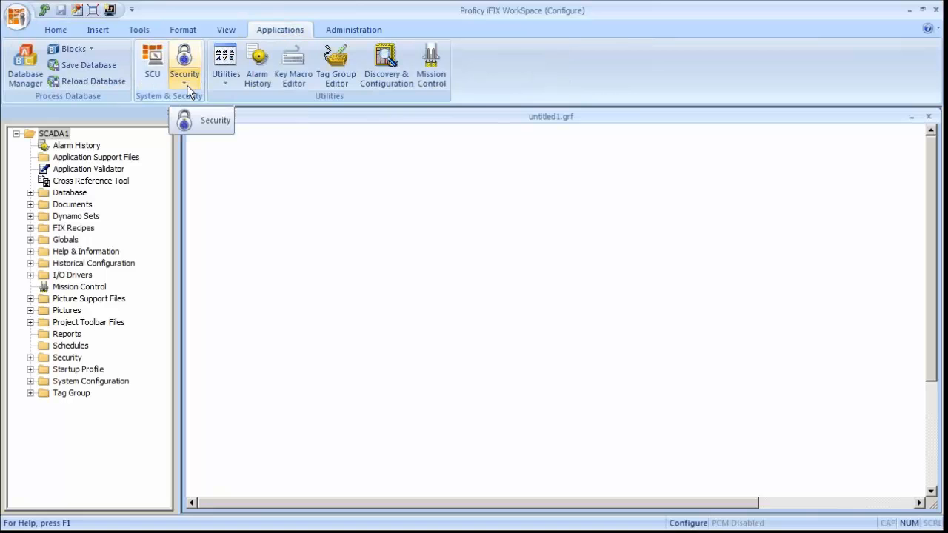
{"action": "left_click", "coordinate": [184, 63]}
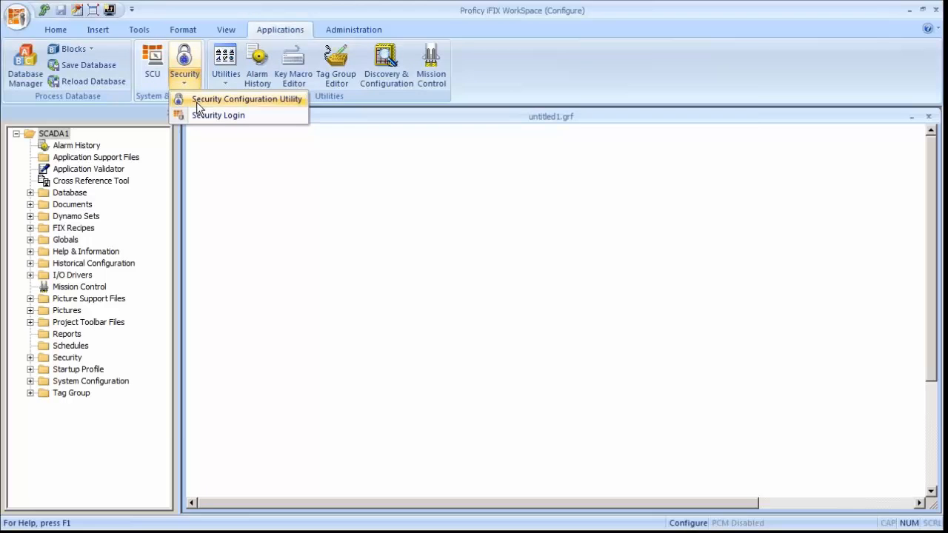
- Open the iFIX Security Configuration utility, then bring up Computer's management options from Start
{"action": "left_click", "coordinate": [246, 99]}
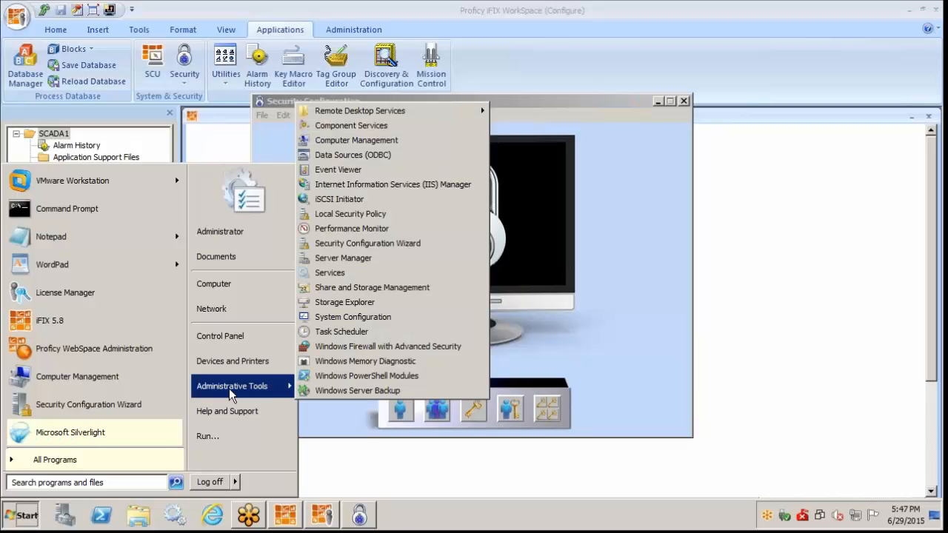
{"action": "right_click", "coordinate": [213, 284]}
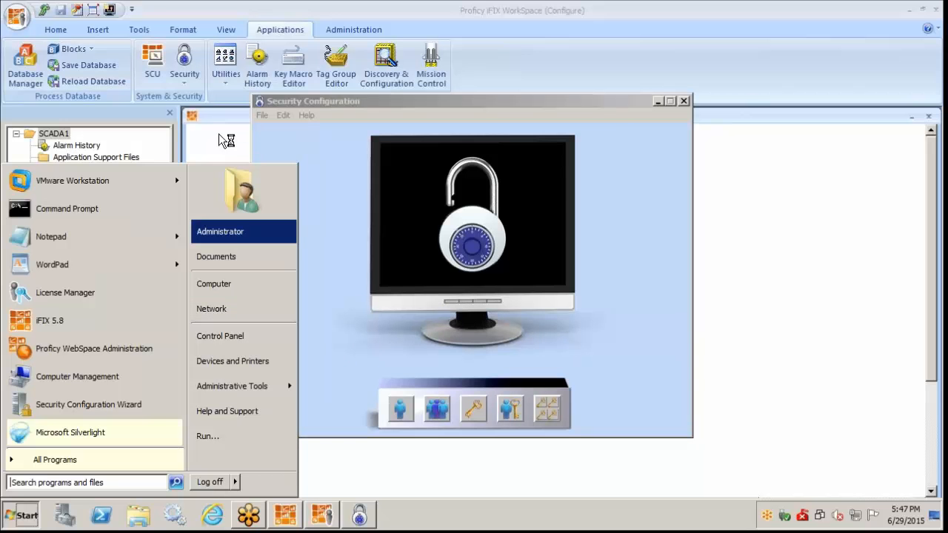
{"action": "mouse_move", "coordinate": [288, 136]}
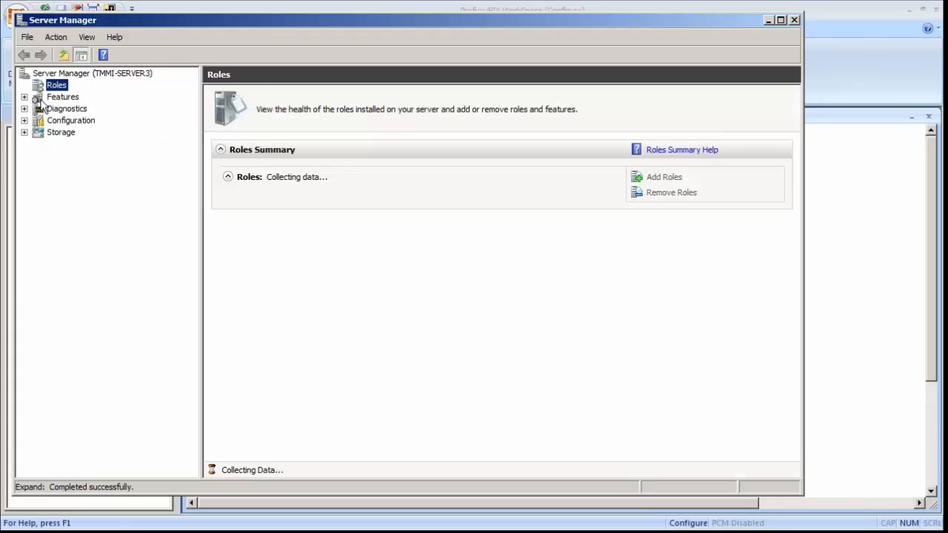
- Create local user web1 with no forced password change and a never-expiring password
{"action": "left_click", "coordinate": [71, 120]}
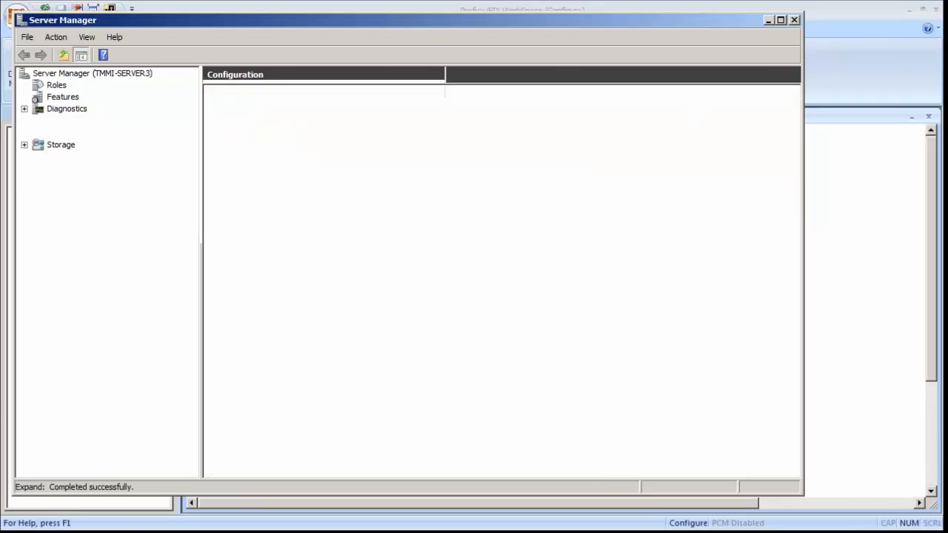
{"action": "left_click", "coordinate": [102, 179]}
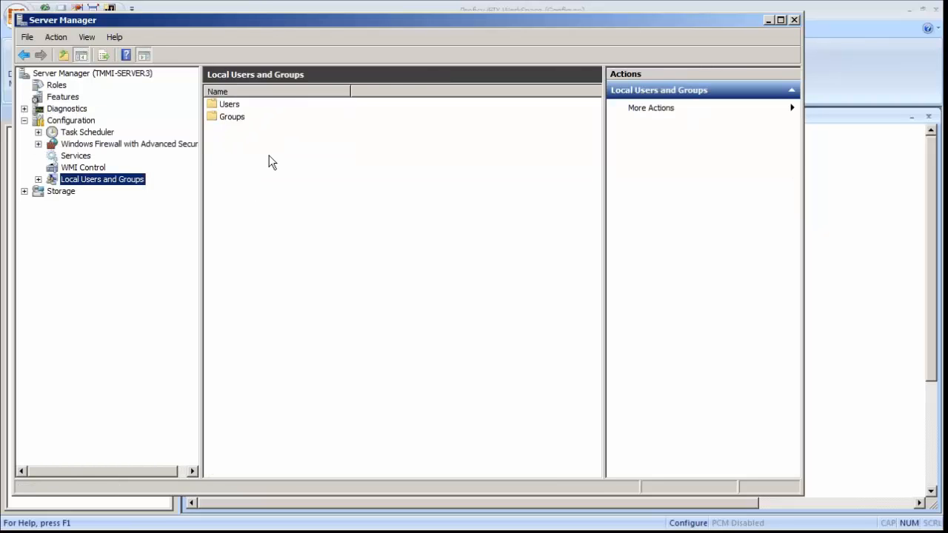
{"action": "right_click", "coordinate": [84, 190]}
{"action": "type", "text": "web"}
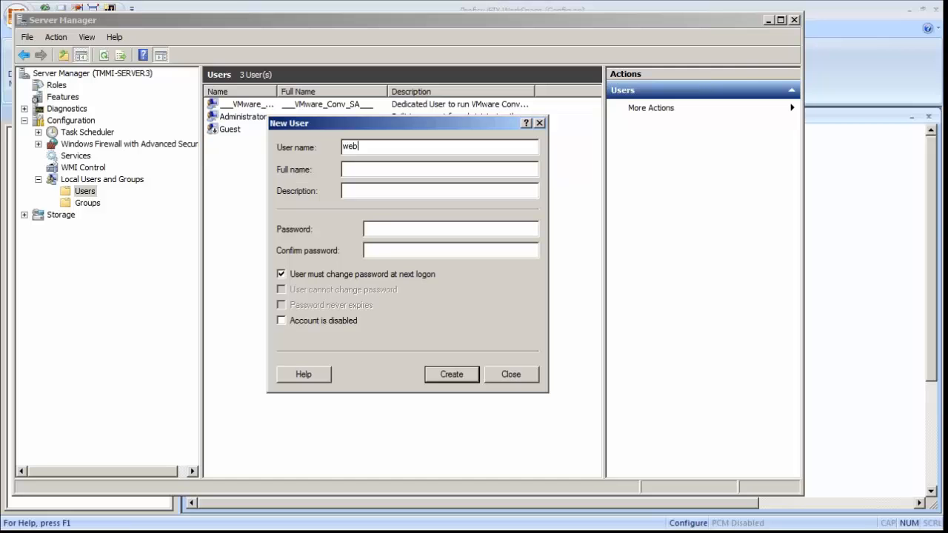
{"action": "type", "text": "1"}
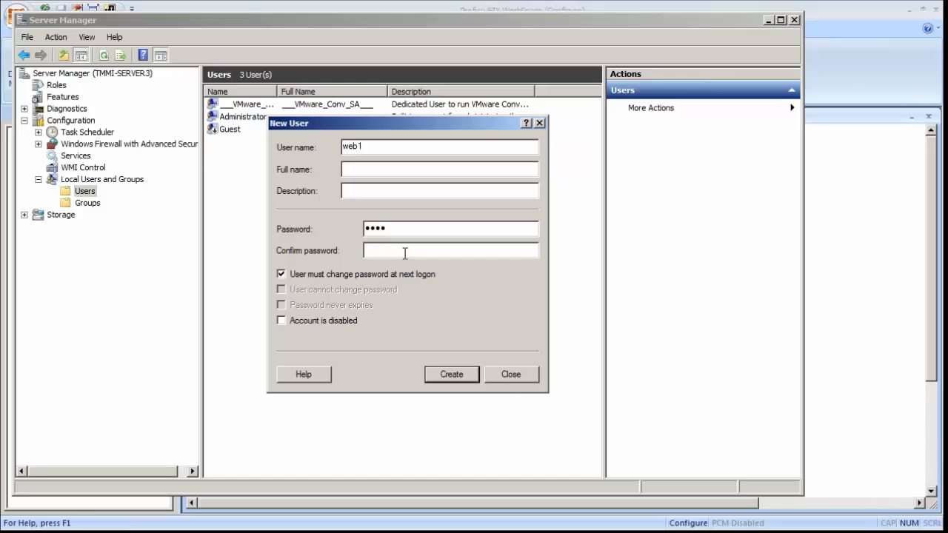
{"action": "left_click", "coordinate": [281, 274]}
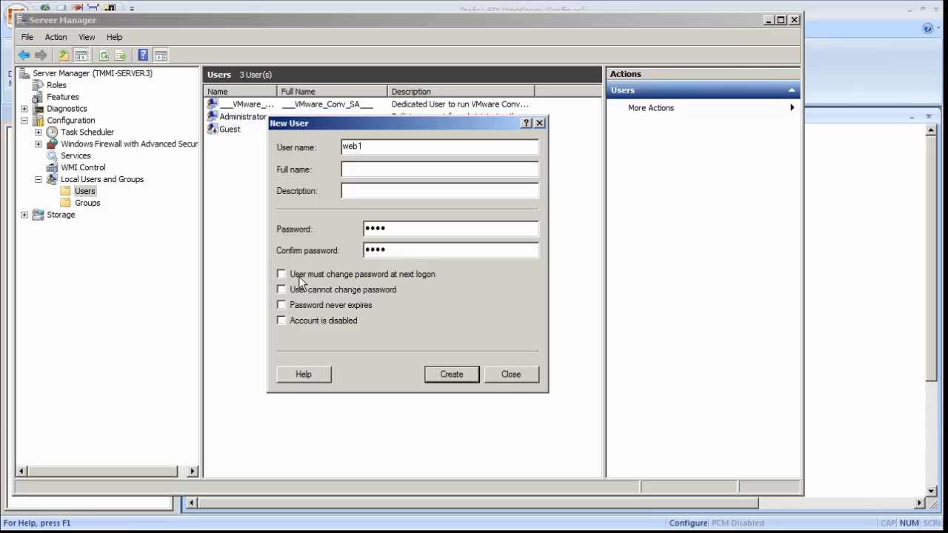
{"action": "left_click", "coordinate": [281, 305]}
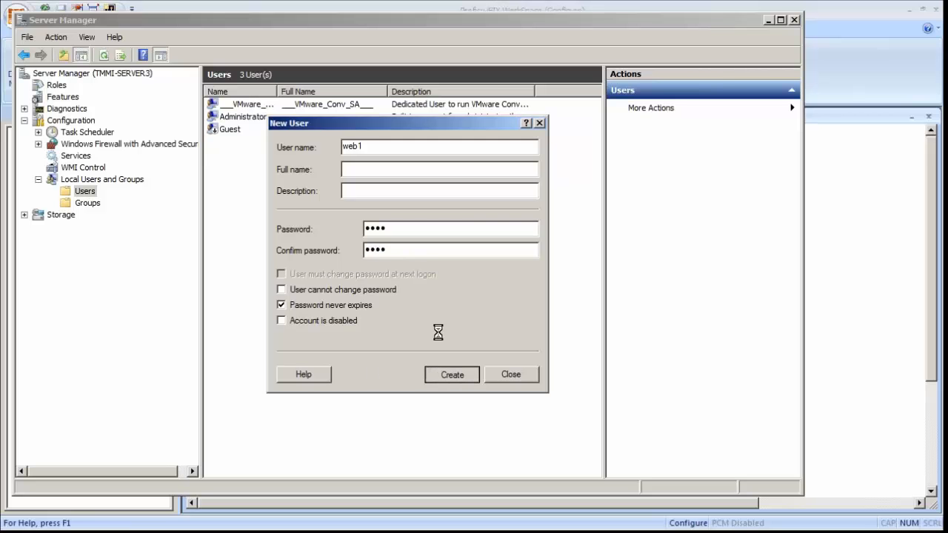
{"action": "left_click", "coordinate": [451, 373]}
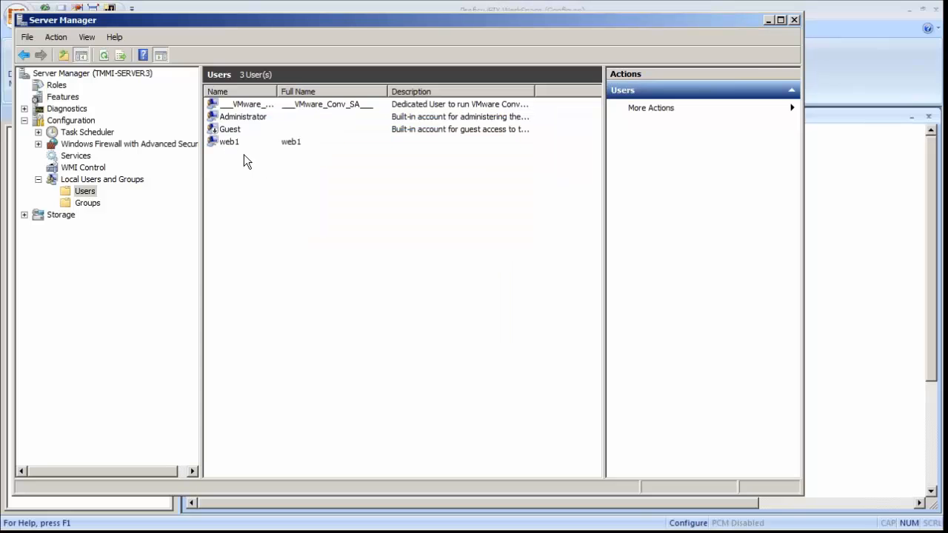
{"action": "mouse_move", "coordinate": [234, 147]}
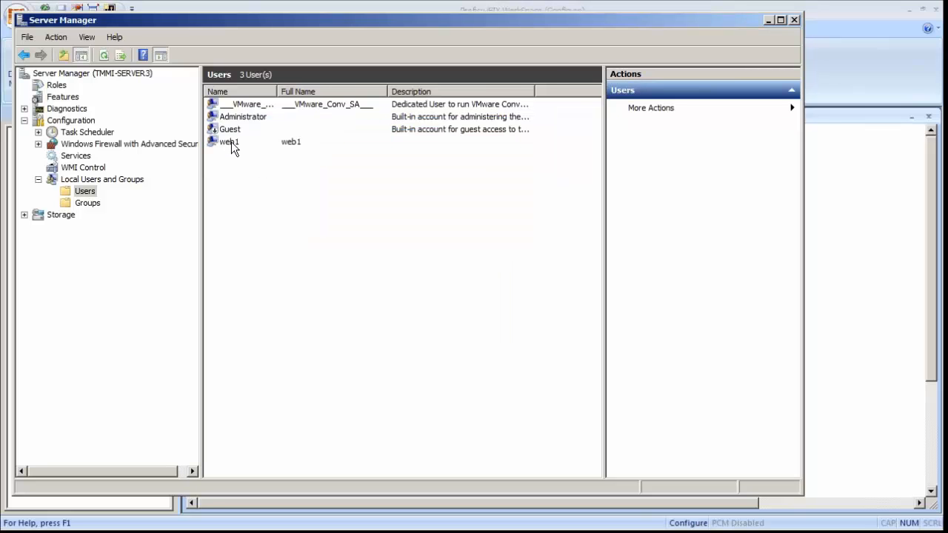
- Make web1 a member of Power Users and Remote Desktop Users via its Member Of tab
{"action": "double_click", "coordinate": [228, 142]}
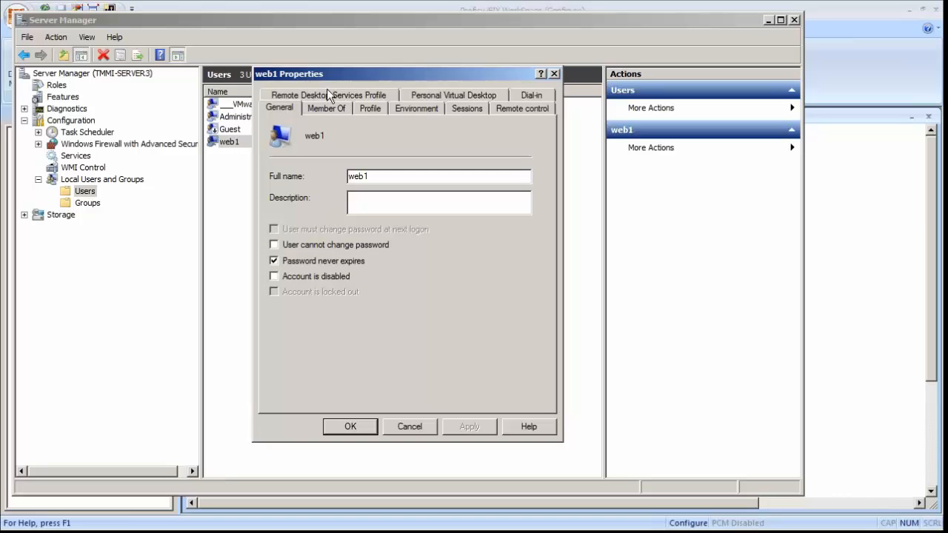
{"action": "left_click", "coordinate": [326, 108]}
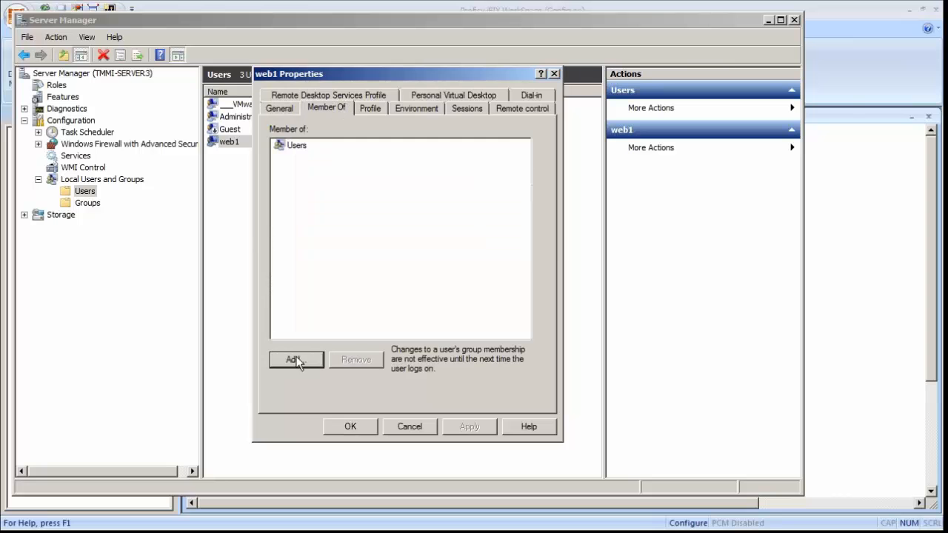
{"action": "left_click", "coordinate": [295, 360]}
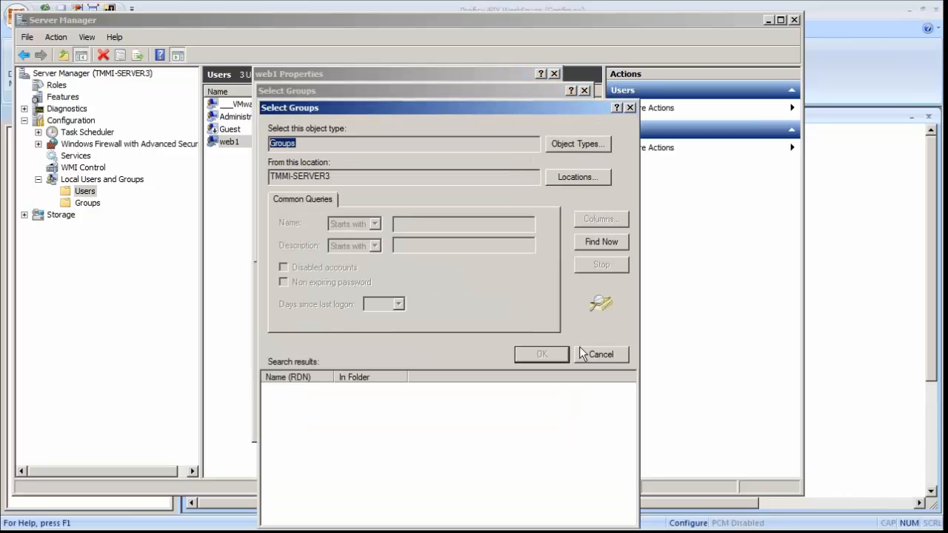
{"action": "left_click", "coordinate": [601, 241]}
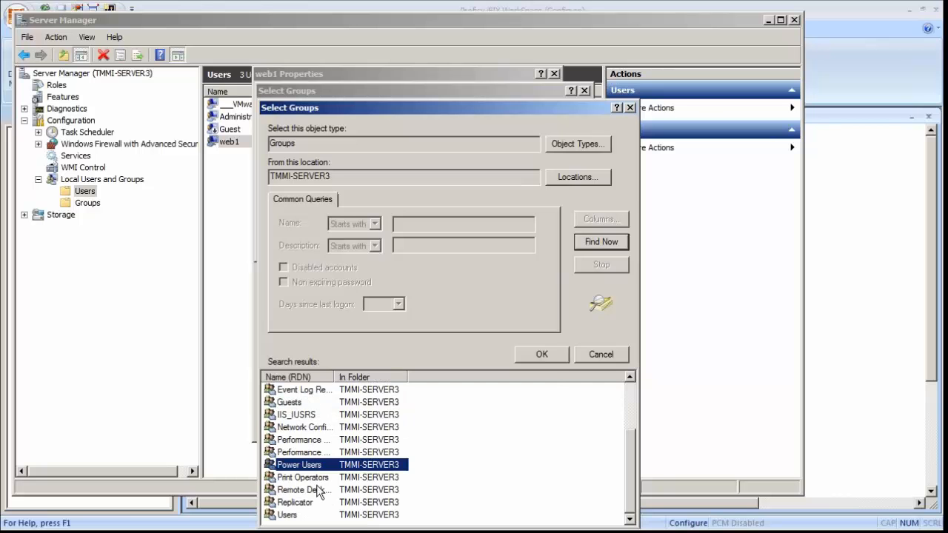
{"action": "left_click", "coordinate": [301, 489]}
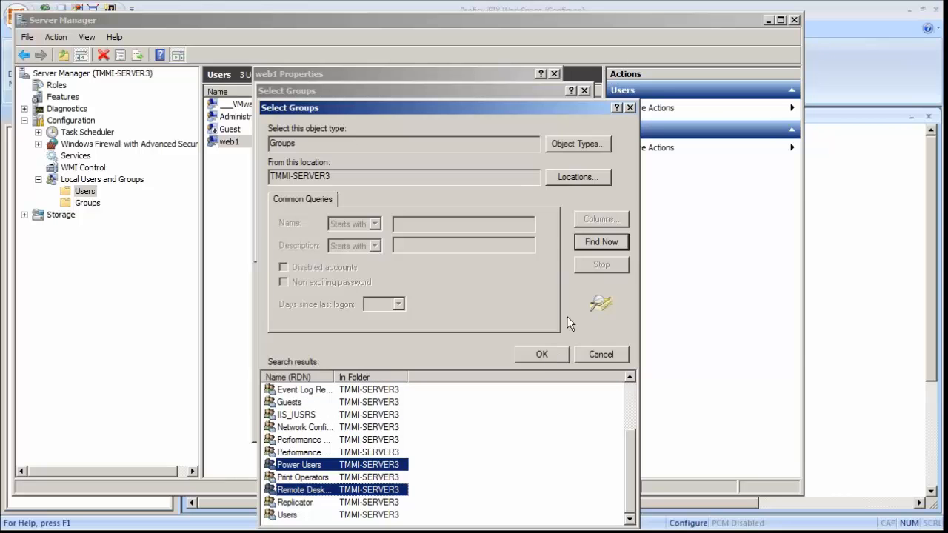
{"action": "left_click", "coordinate": [541, 354]}
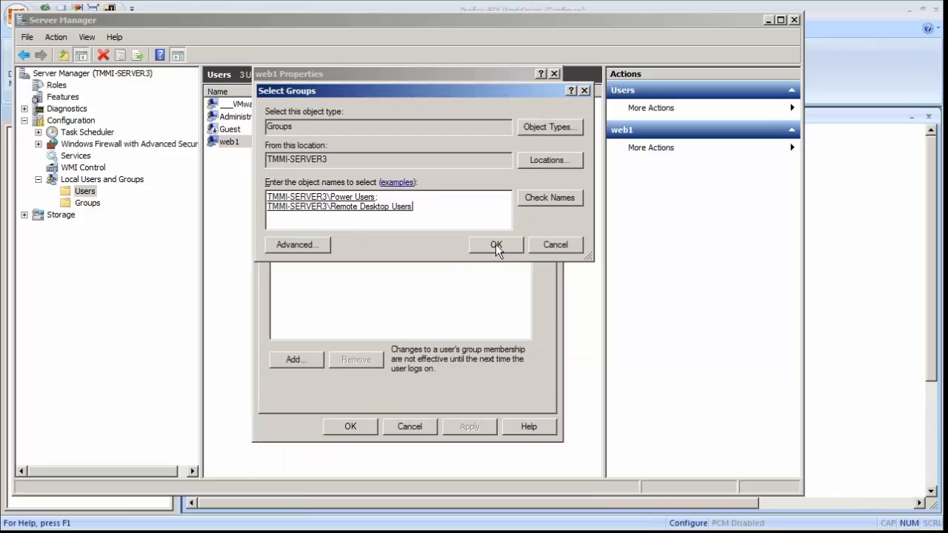
{"action": "left_click", "coordinate": [495, 244]}
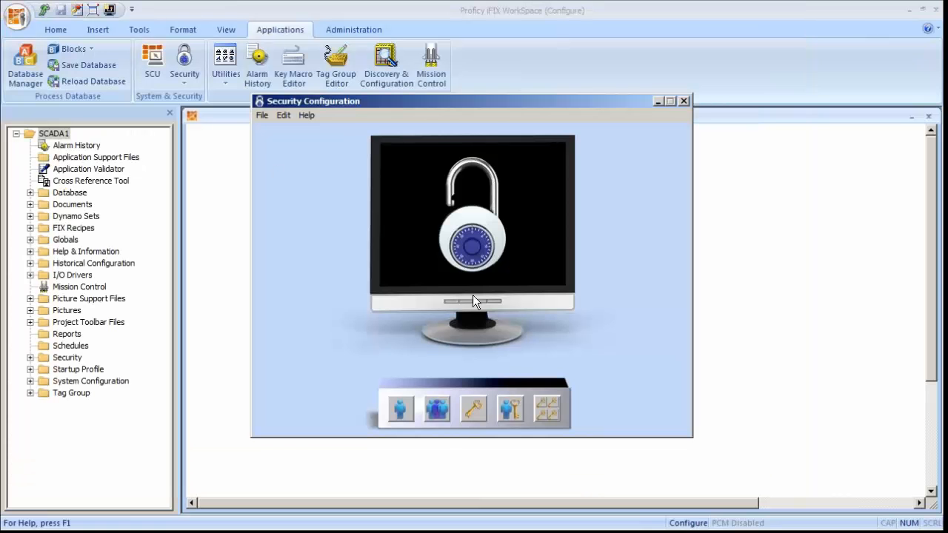
- Add iFIX user WEB1 tied to the Windows account, in SUPERVISORS with WorkSpace Runtime
{"action": "left_click", "coordinate": [400, 409]}
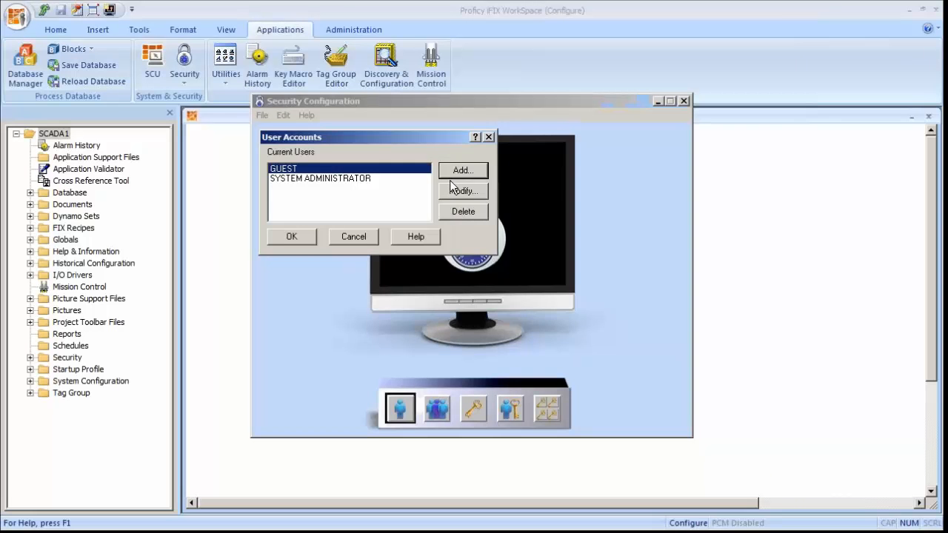
{"action": "left_click", "coordinate": [462, 170]}
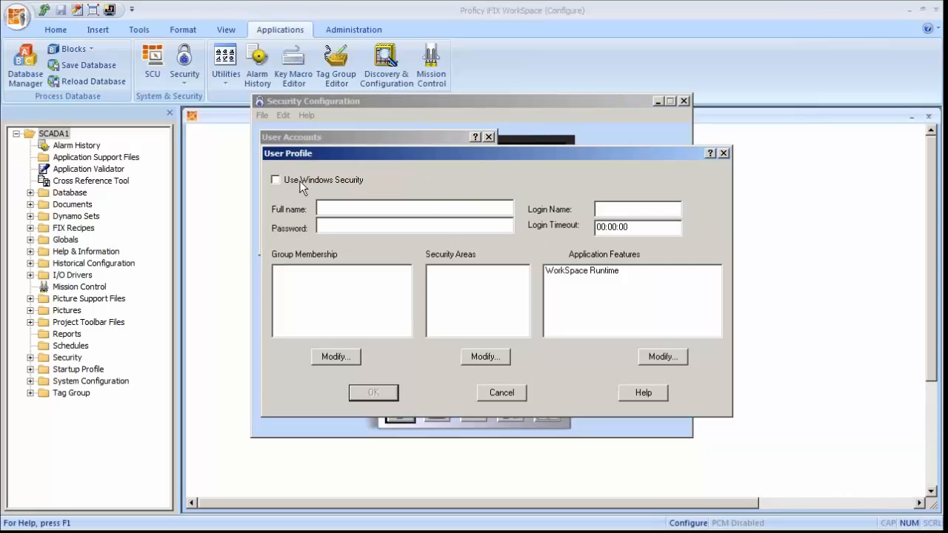
{"action": "left_click", "coordinate": [275, 180]}
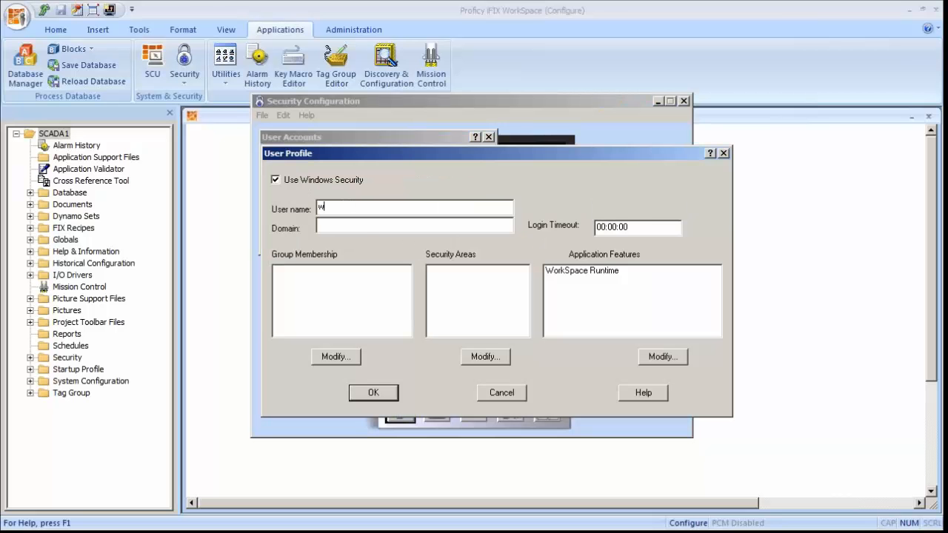
{"action": "type", "text": "eb1"}
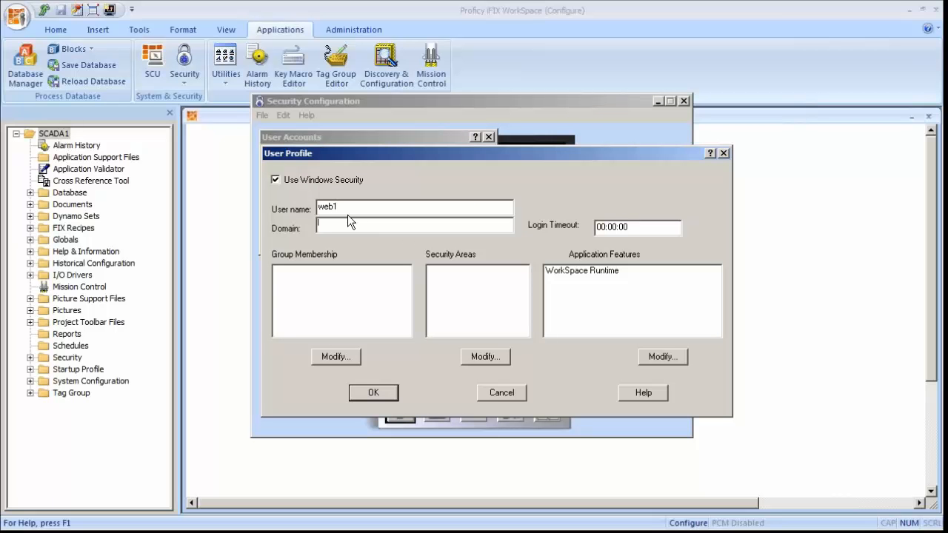
{"action": "mouse_move", "coordinate": [336, 357]}
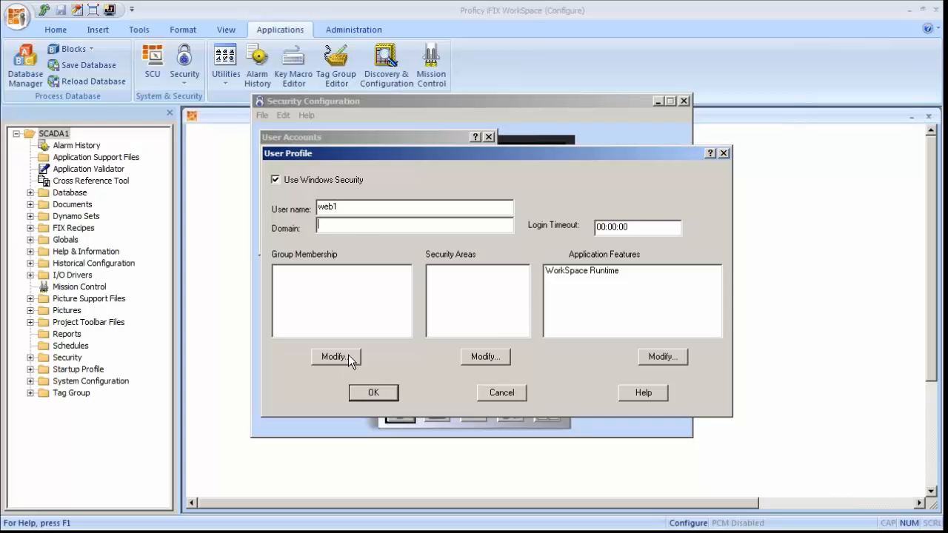
{"action": "left_click", "coordinate": [336, 357]}
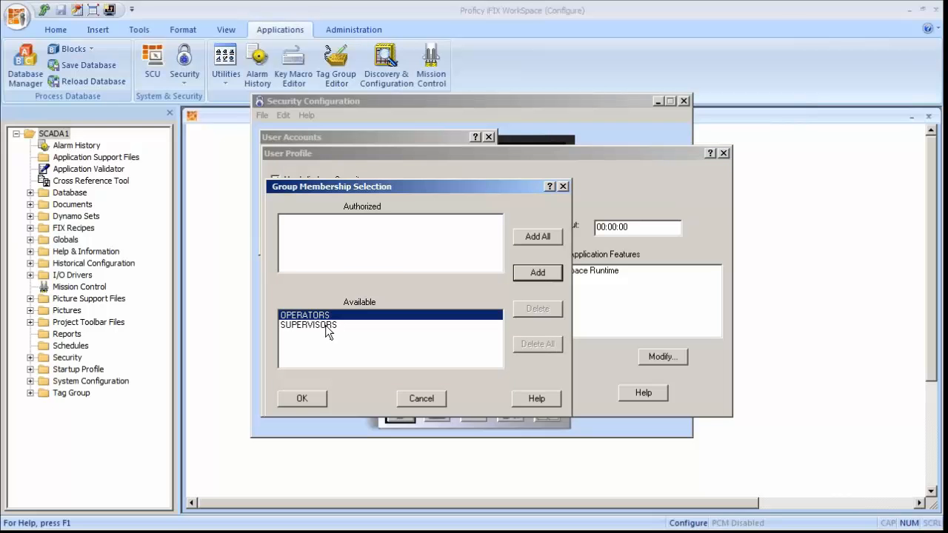
{"action": "left_click", "coordinate": [301, 398]}
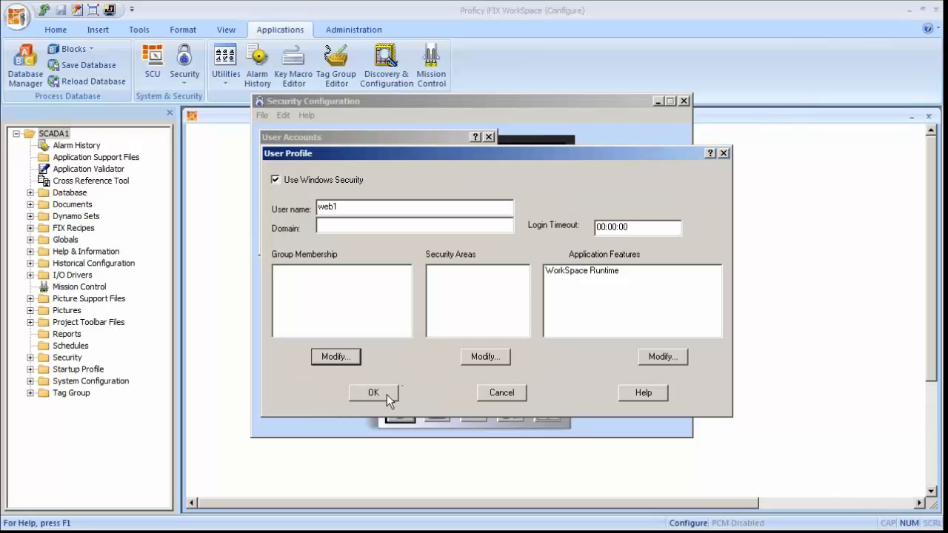
{"action": "left_click", "coordinate": [336, 356]}
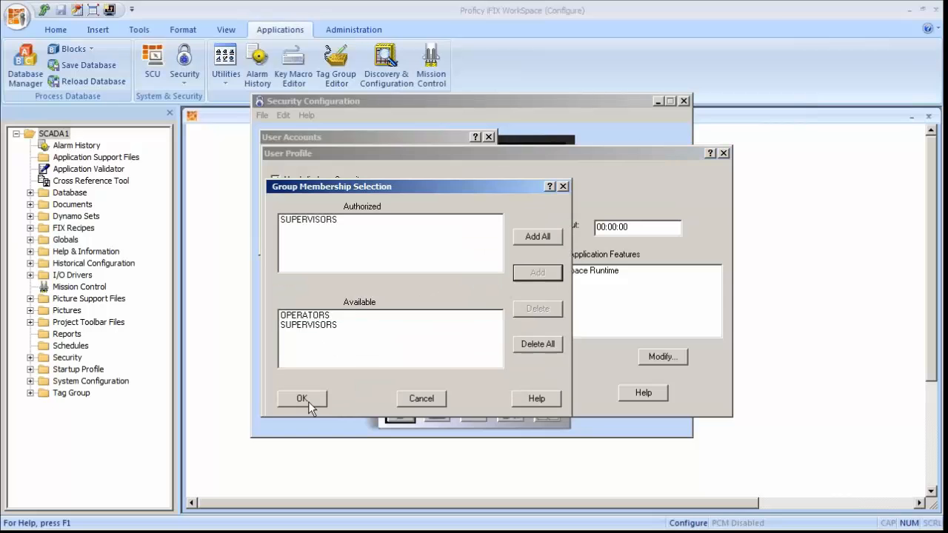
{"action": "left_click", "coordinate": [301, 398]}
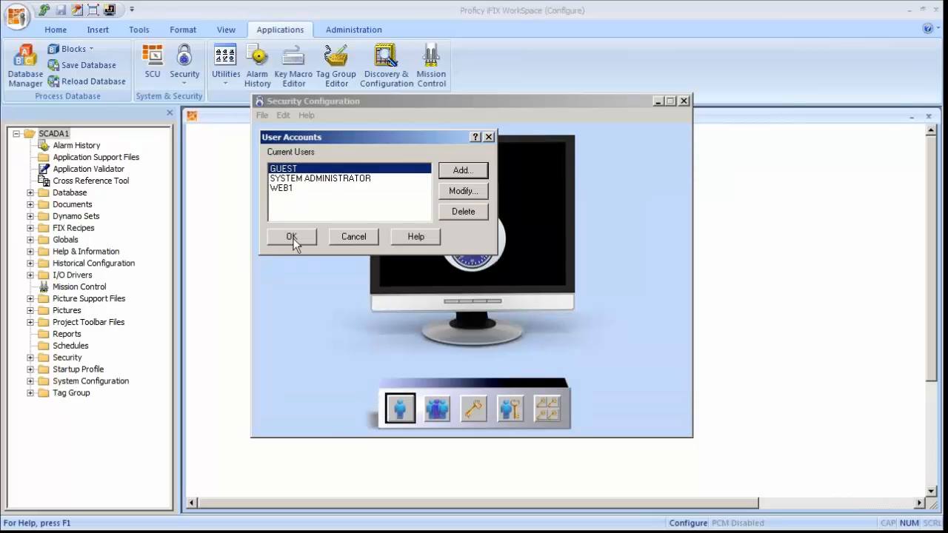
{"action": "left_click", "coordinate": [291, 236]}
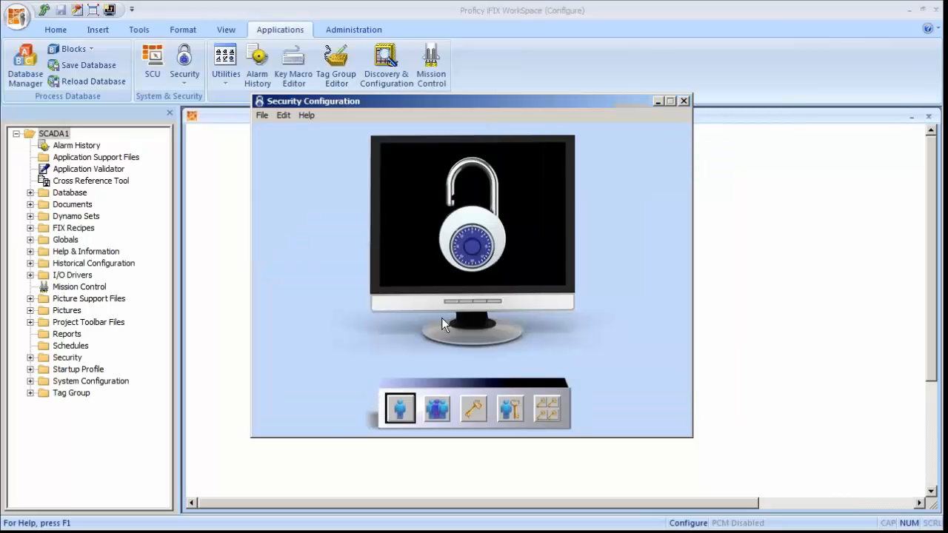
- Enable user-based security and save the security configuration
{"action": "left_click", "coordinate": [473, 409]}
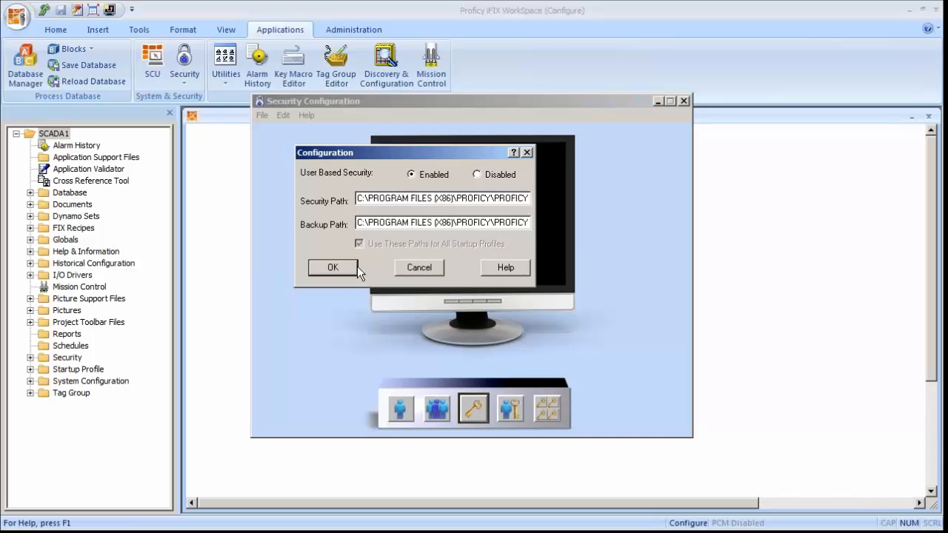
{"action": "left_click", "coordinate": [332, 267]}
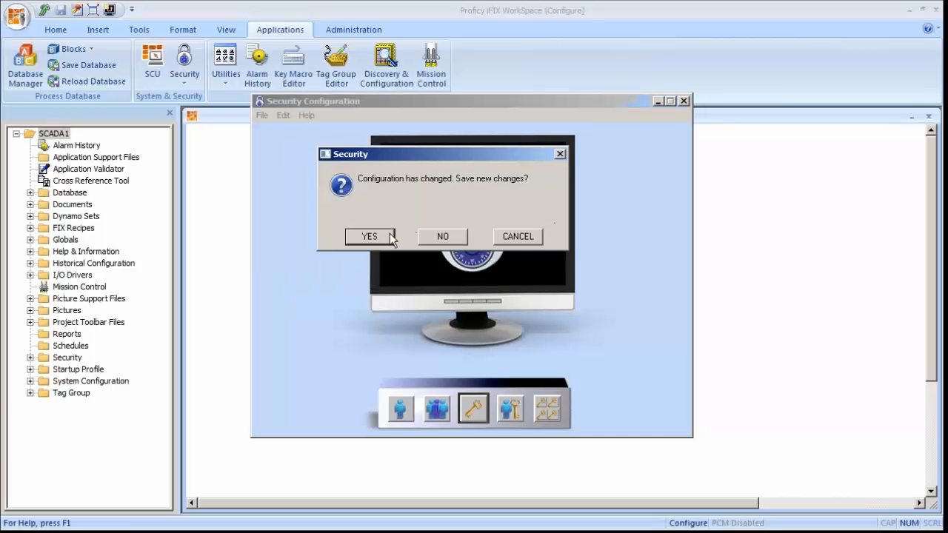
{"action": "left_click", "coordinate": [370, 236]}
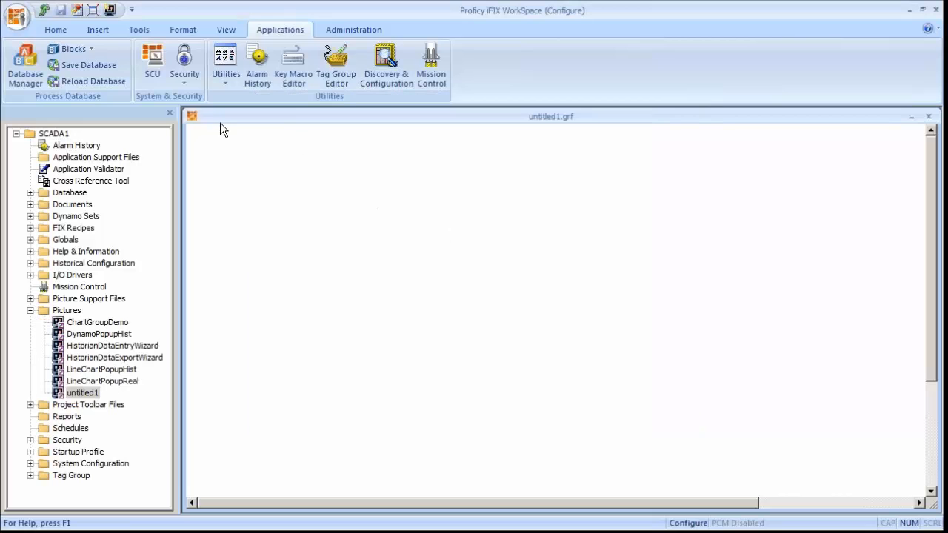
{"action": "left_click", "coordinate": [152, 59]}
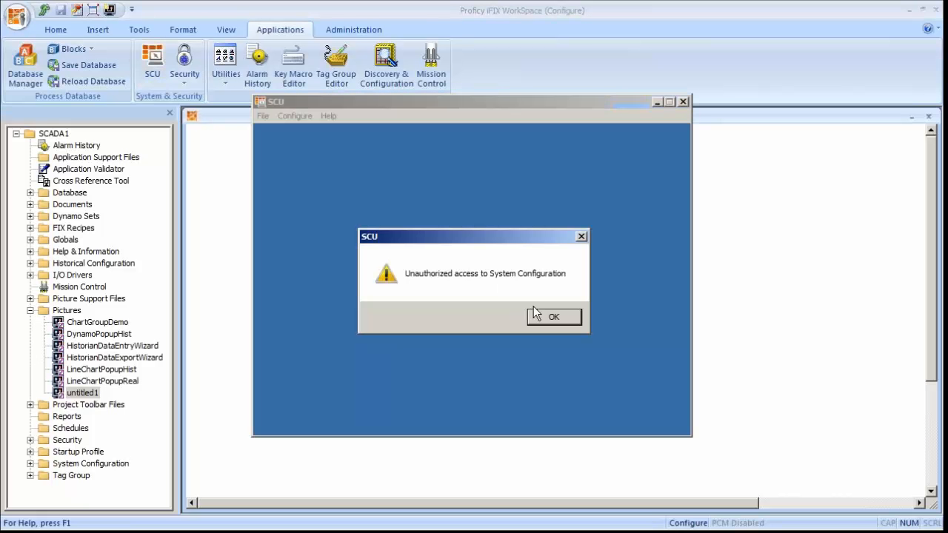
- Dismiss the unauthorized access warning and log in to iFIX as web1
{"action": "left_click", "coordinate": [553, 316]}
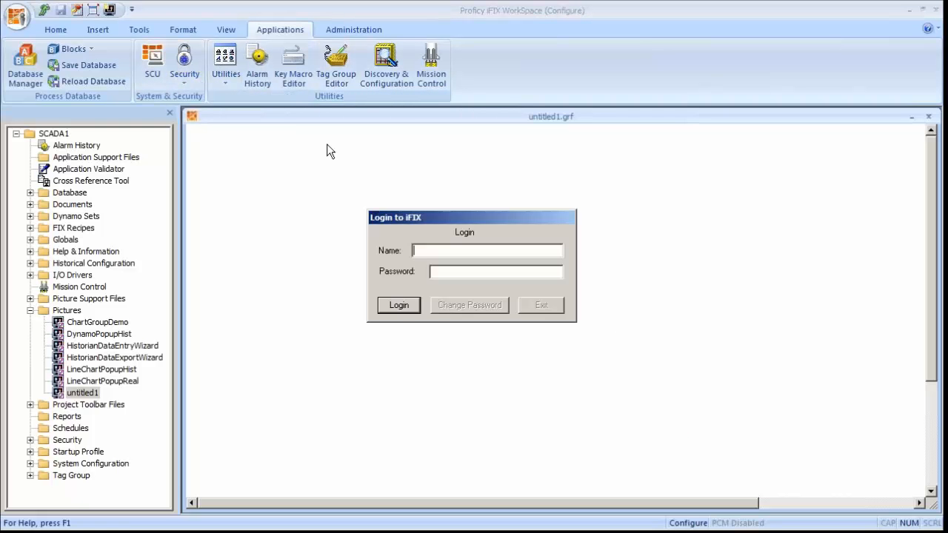
{"action": "type", "text": "web1"}
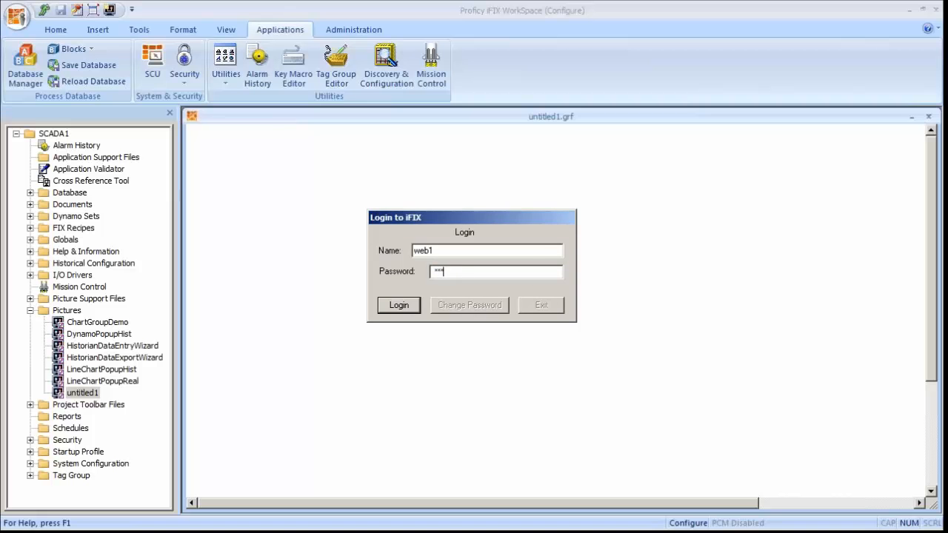
{"action": "left_click", "coordinate": [398, 305]}
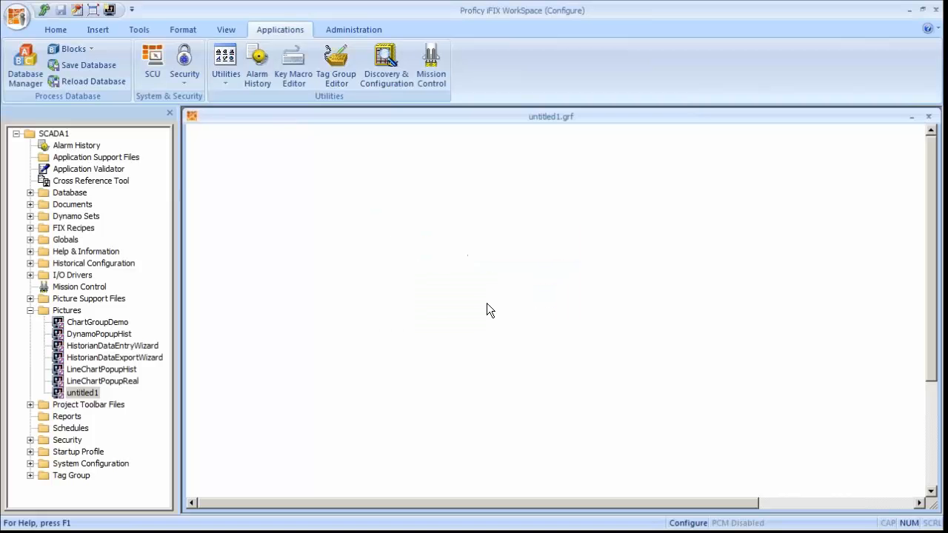
{"action": "left_click", "coordinate": [152, 63]}
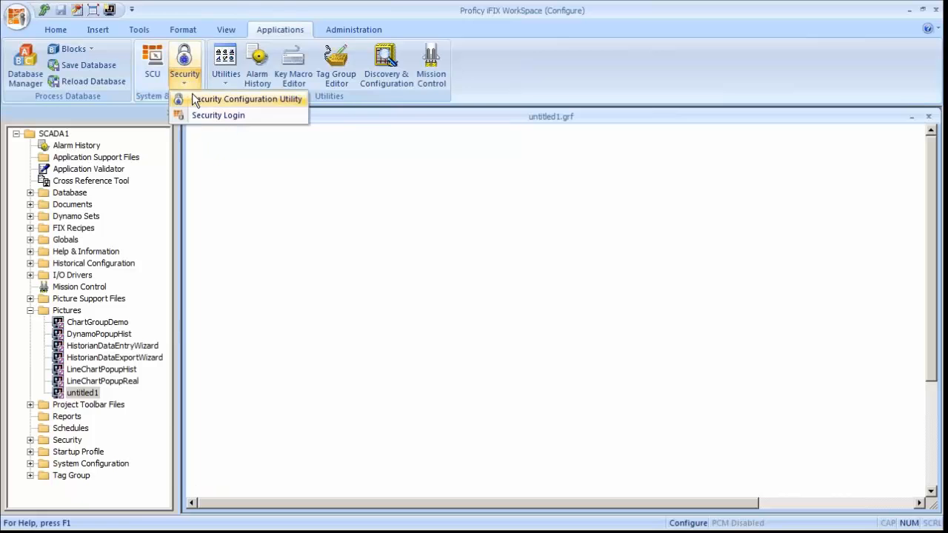
- Load WEB.SCU from the LOCAL folder in SCU, then relaunch WebSpace Administration
{"action": "left_click", "coordinate": [218, 115]}
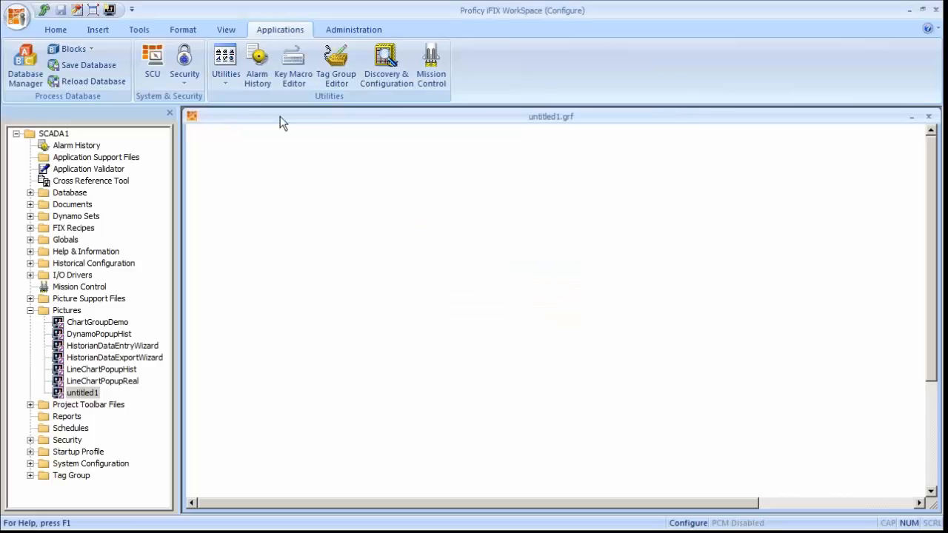
{"action": "left_click", "coordinate": [152, 58]}
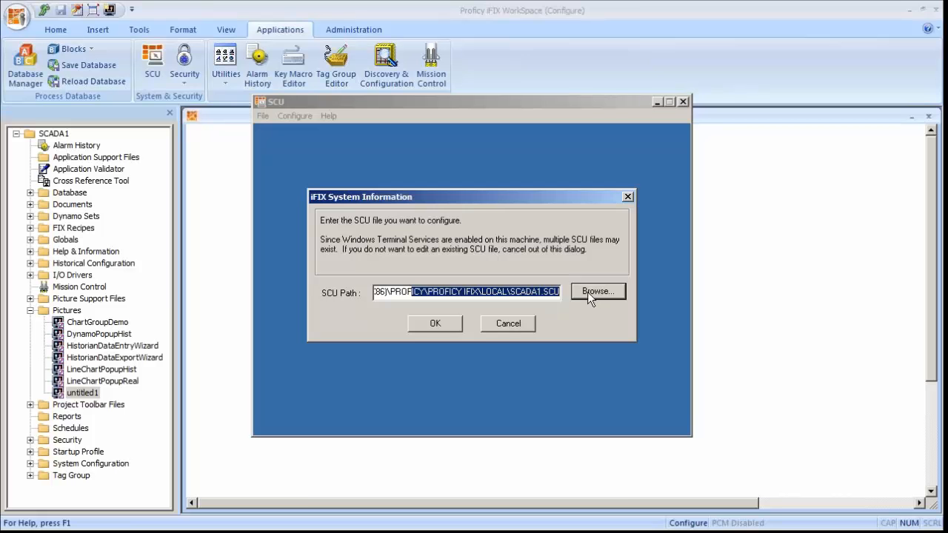
{"action": "left_click", "coordinate": [597, 291]}
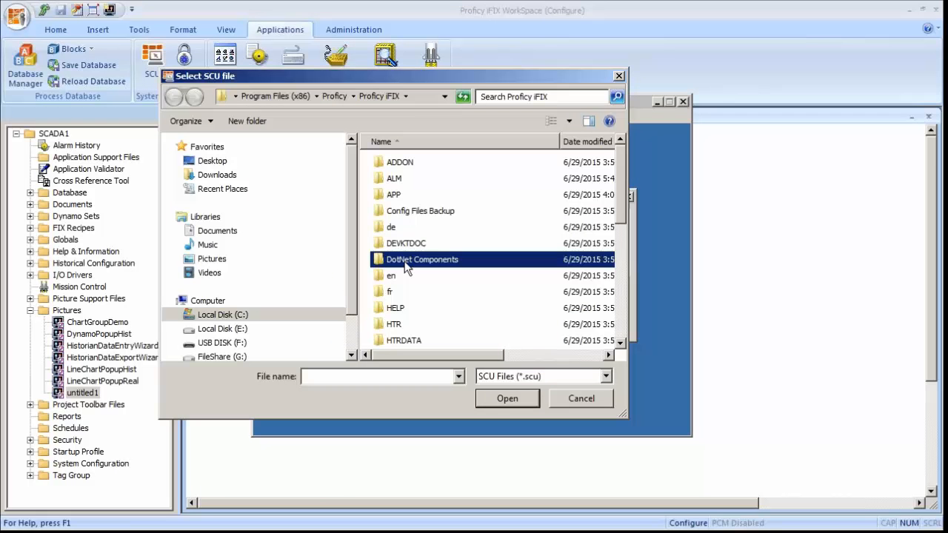
{"action": "double_click", "coordinate": [421, 260]}
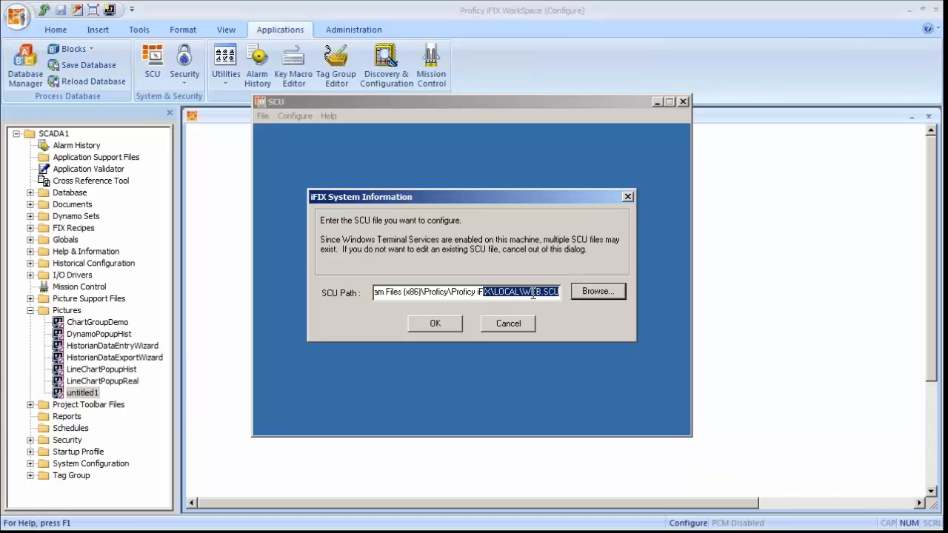
{"action": "mouse_move", "coordinate": [435, 284]}
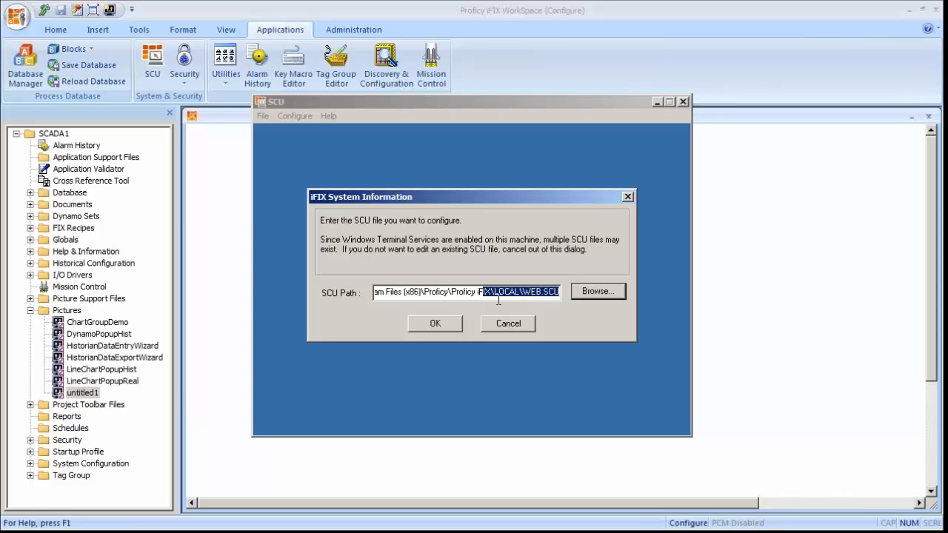
{"action": "left_click", "coordinate": [435, 323]}
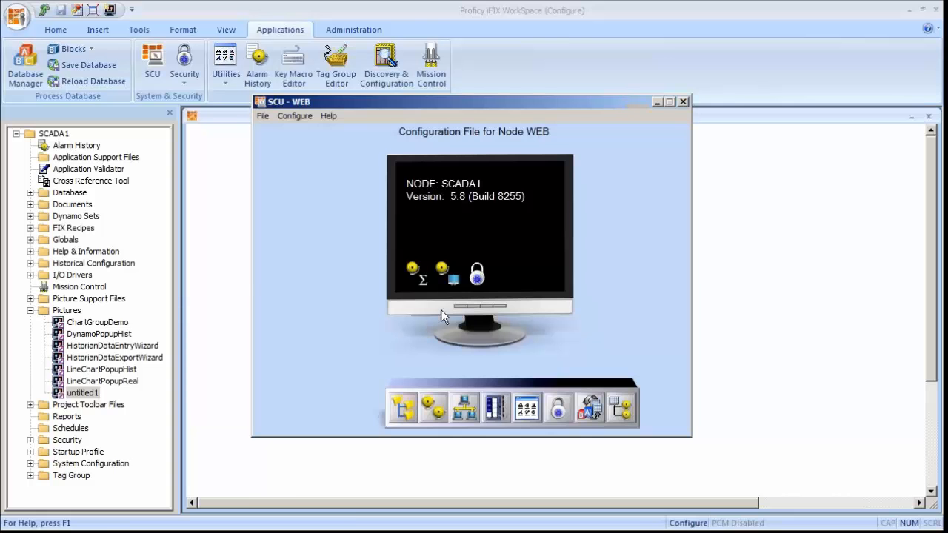
{"action": "left_click", "coordinate": [22, 523]}
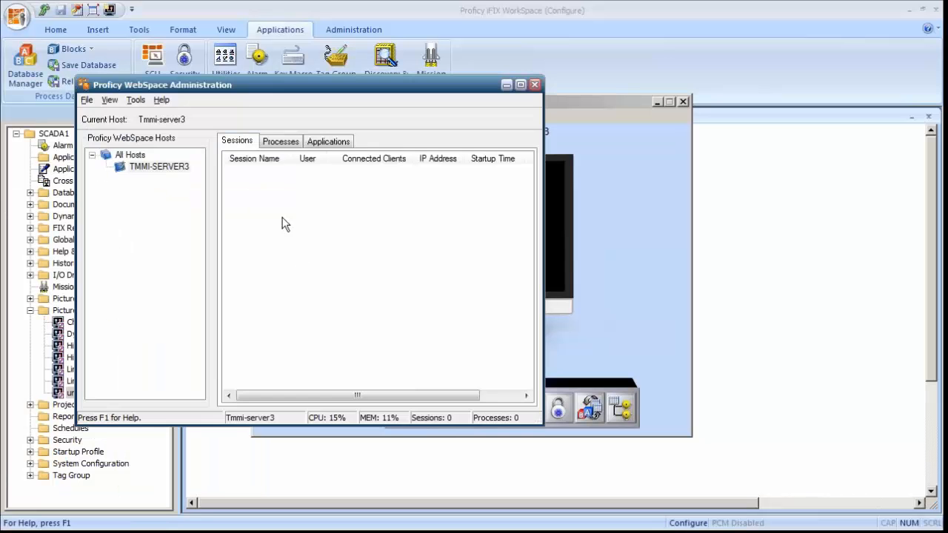
- Check the iFIX application's properties to confirm its command-line options point to WEB.SCU
{"action": "left_click", "coordinate": [328, 142]}
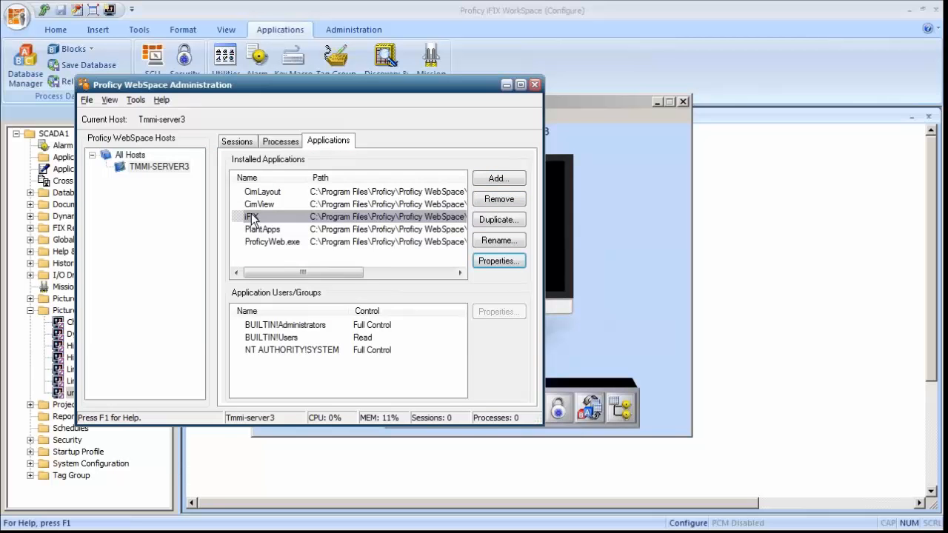
{"action": "left_click", "coordinate": [499, 261]}
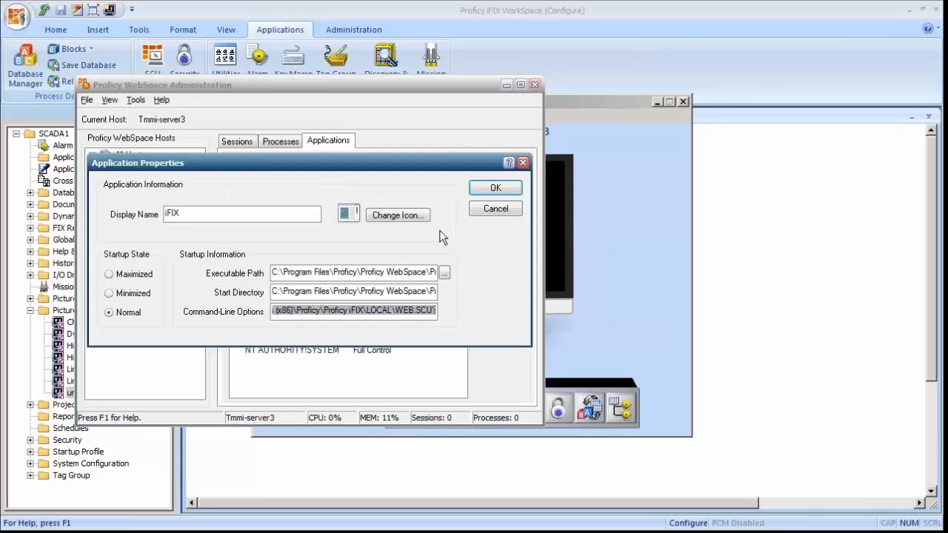
{"action": "left_click", "coordinate": [494, 187]}
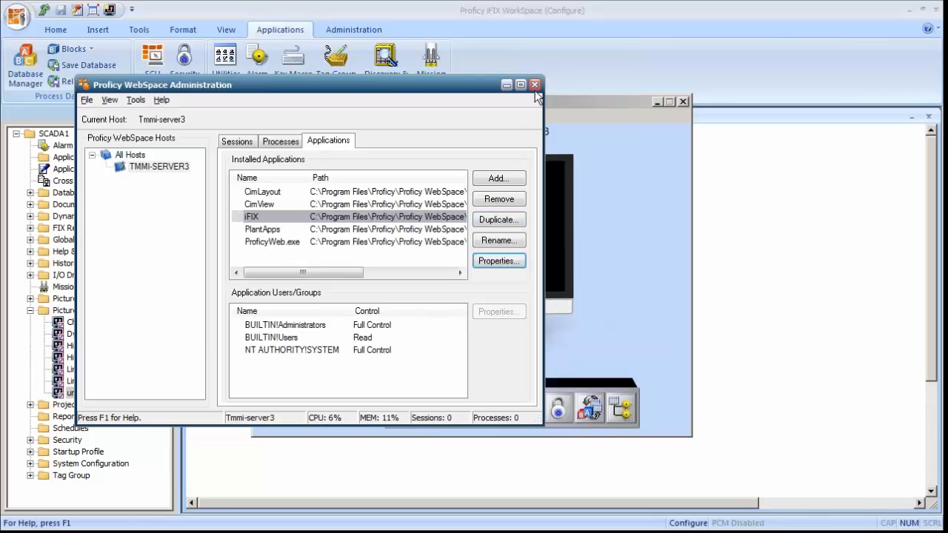
- Set the local node name to WEB1 and add SCADA1 as a remote node
{"action": "left_click", "coordinate": [535, 85]}
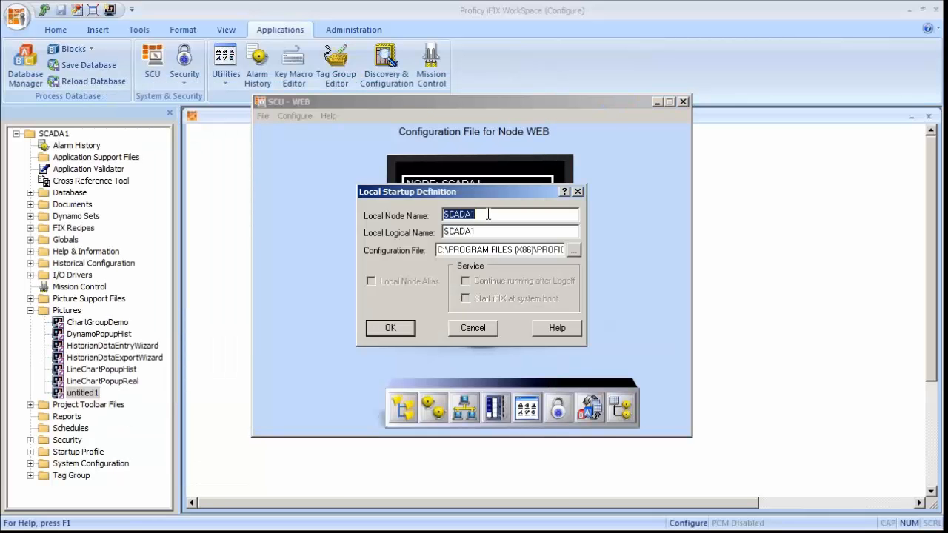
{"action": "type", "text": "WEB1"}
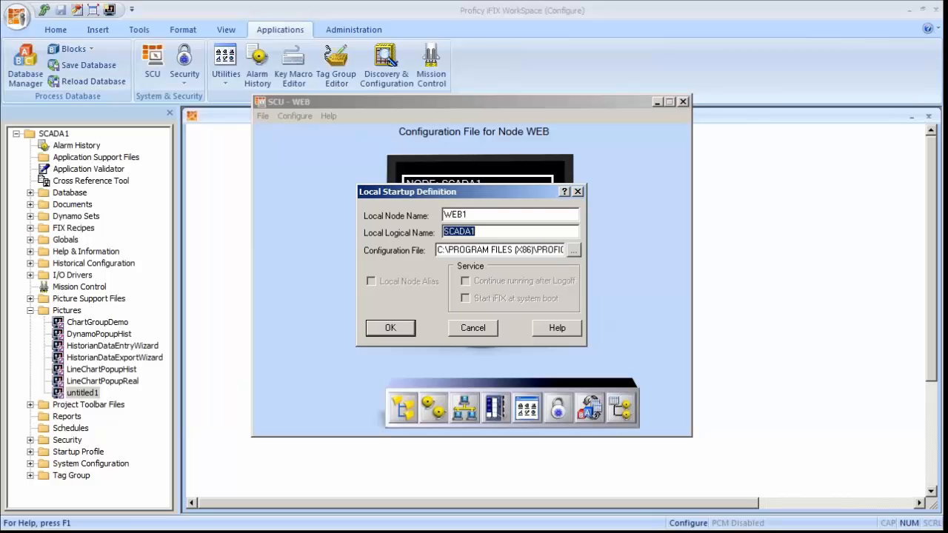
{"action": "type", "text": "WEB1"}
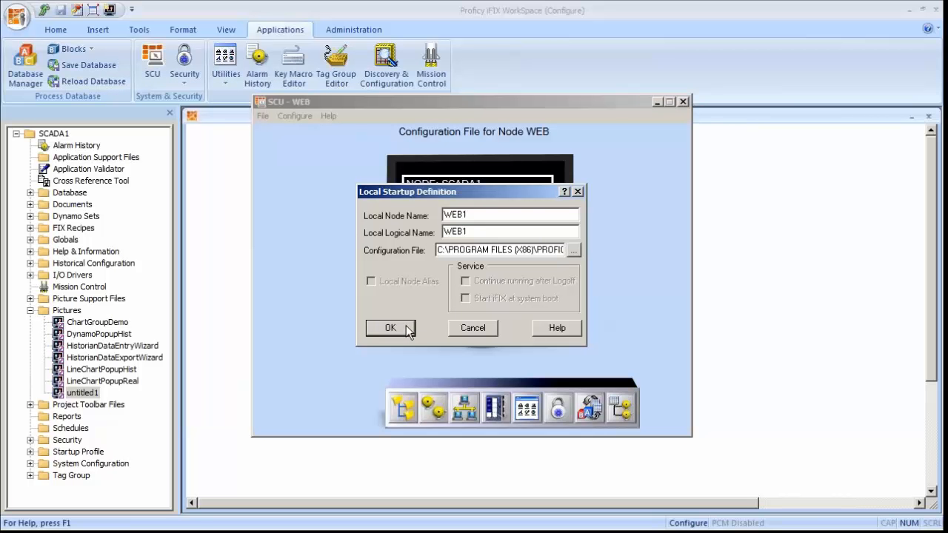
{"action": "left_click", "coordinate": [390, 328]}
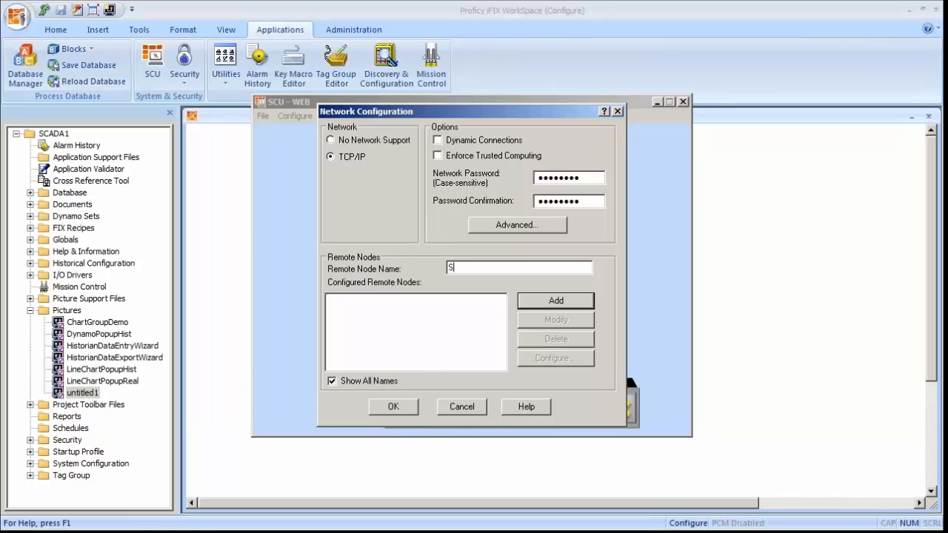
{"action": "left_click", "coordinate": [555, 300]}
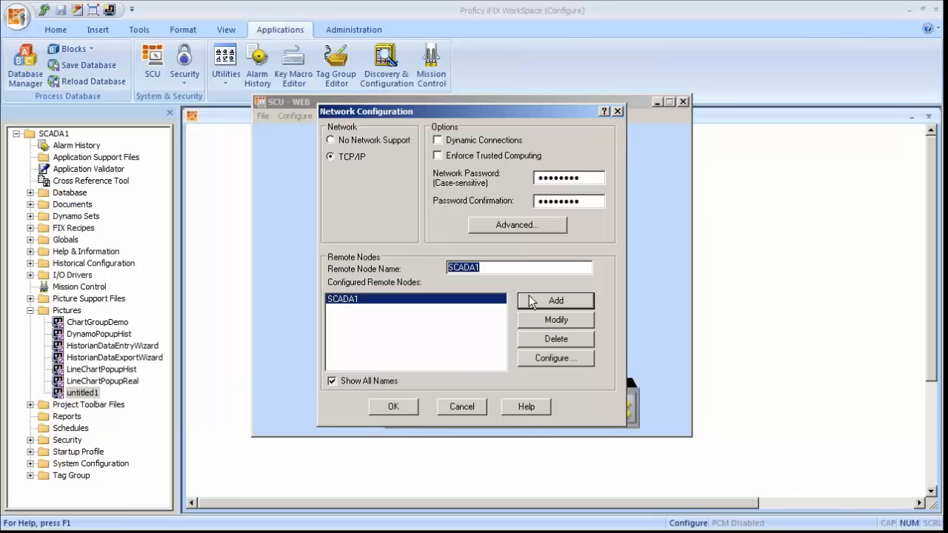
{"action": "left_click", "coordinate": [392, 406]}
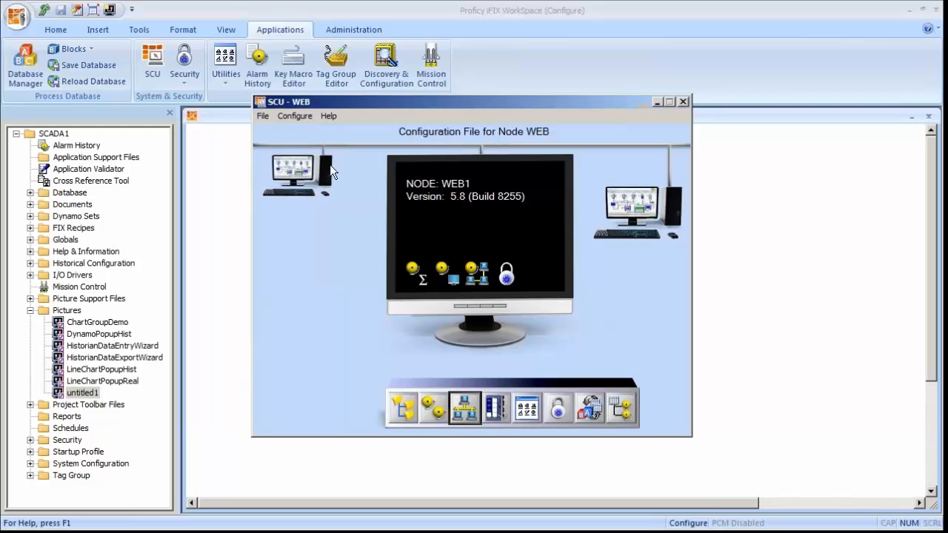
{"action": "mouse_move", "coordinate": [514, 131]}
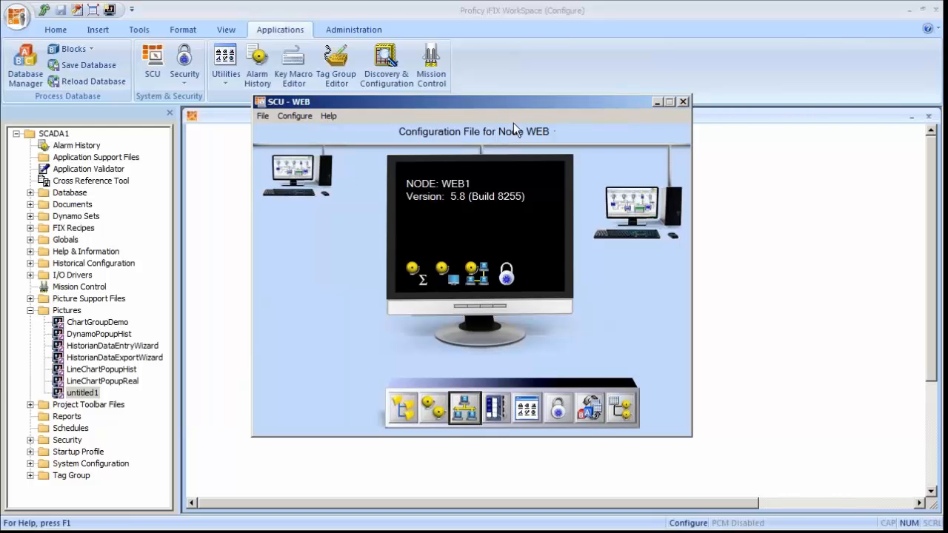
{"action": "mouse_move", "coordinate": [263, 116]}
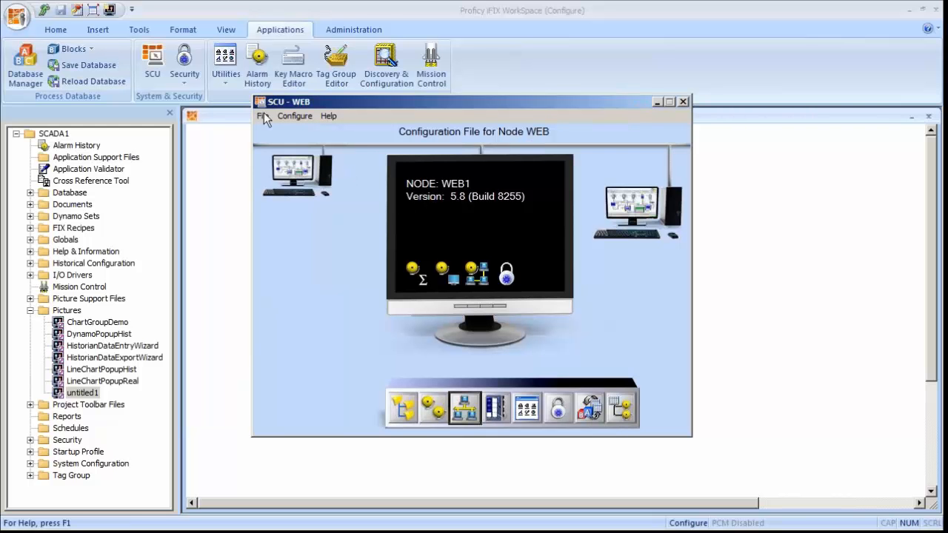
- Save the node configuration over WEB.SCU and answer the restart prompt
{"action": "left_click", "coordinate": [262, 115]}
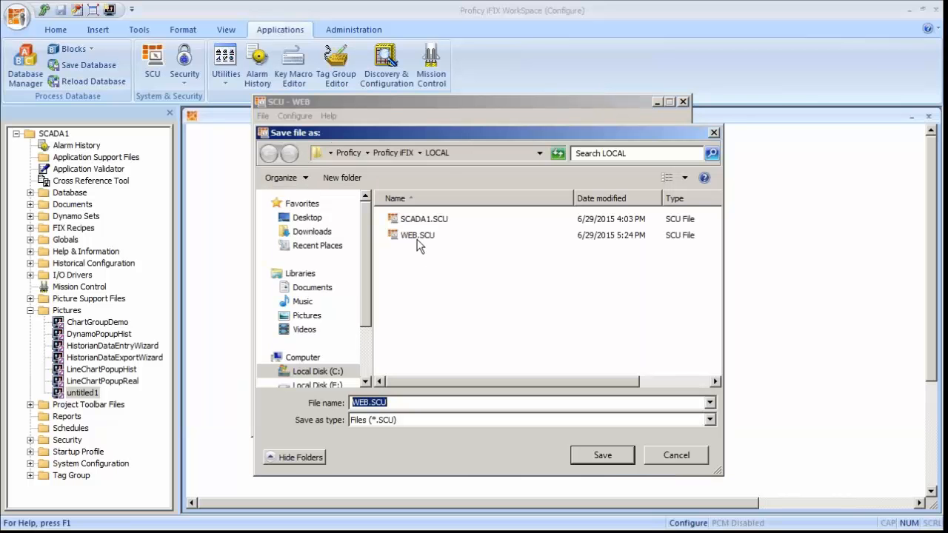
{"action": "left_click", "coordinate": [417, 235]}
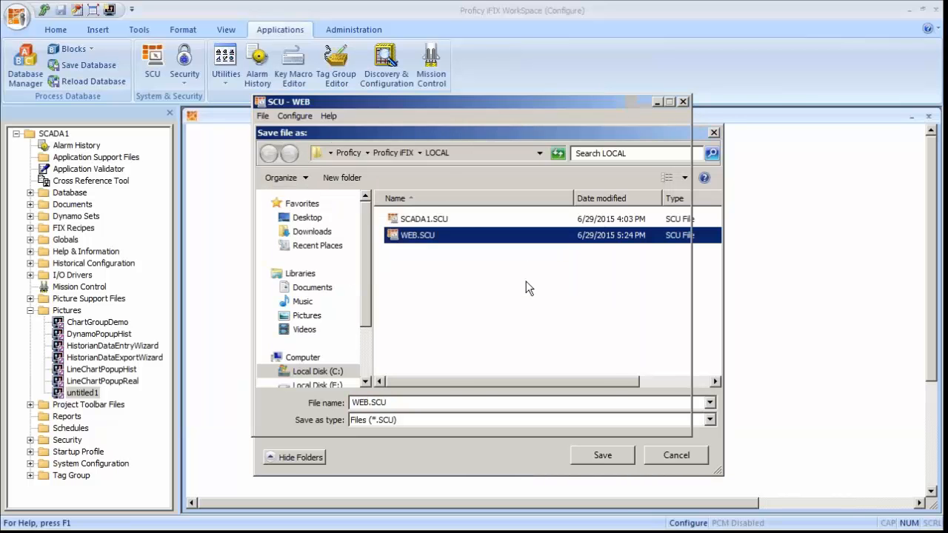
{"action": "left_click", "coordinate": [602, 455]}
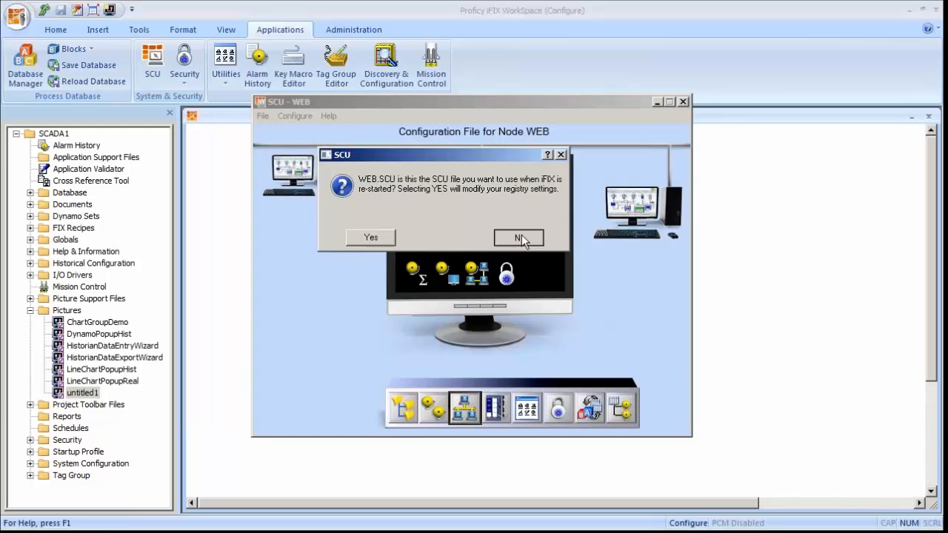
{"action": "left_click", "coordinate": [518, 237]}
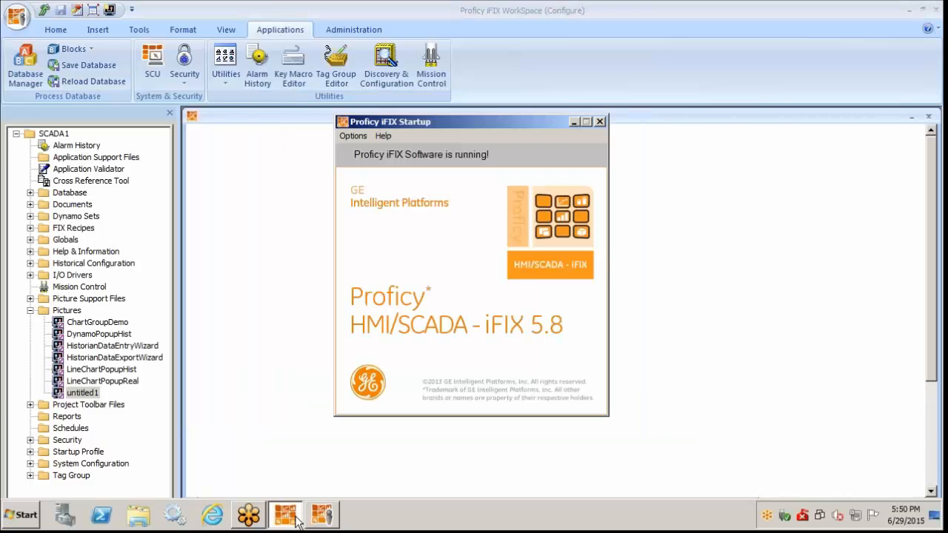
- Open tmmi-server3's iFIX WebSpace page in Internet Explorer and sign in as web1
{"action": "left_click", "coordinate": [219, 514]}
{"action": "type", "text": "t"}
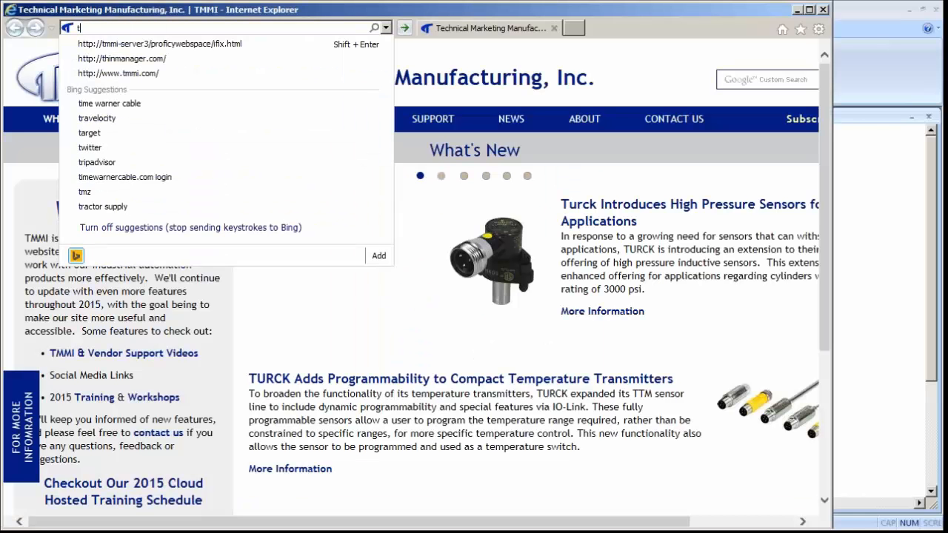
{"action": "left_click", "coordinate": [165, 44]}
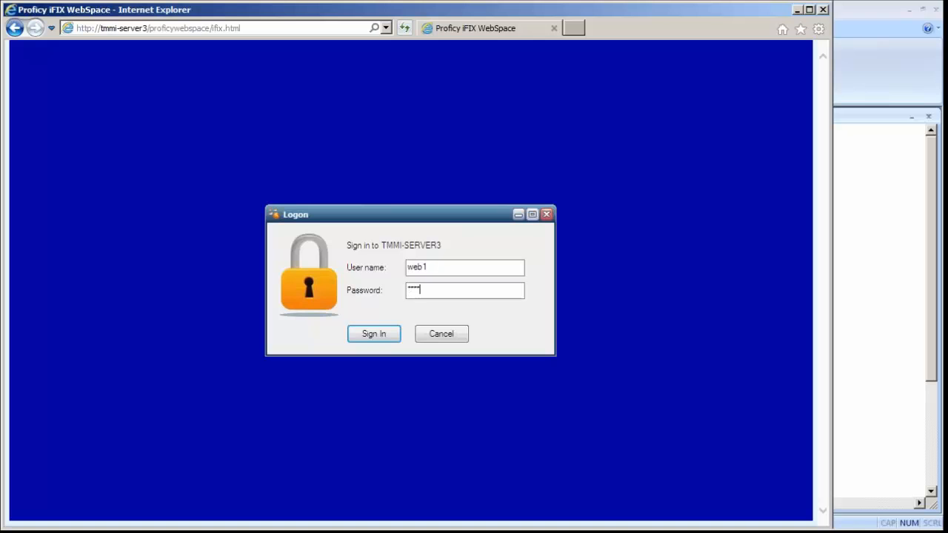
{"action": "left_click", "coordinate": [374, 333]}
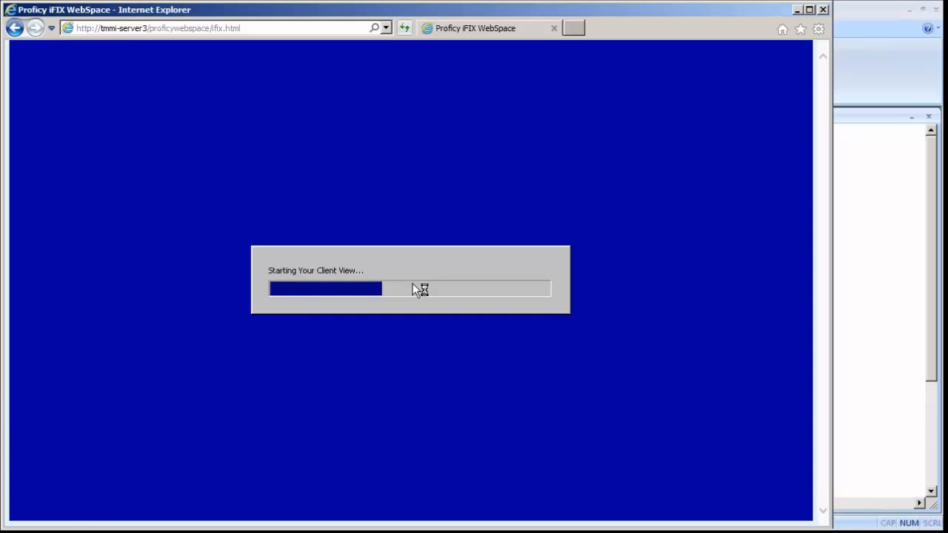
{"action": "mouse_move", "coordinate": [405, 285]}
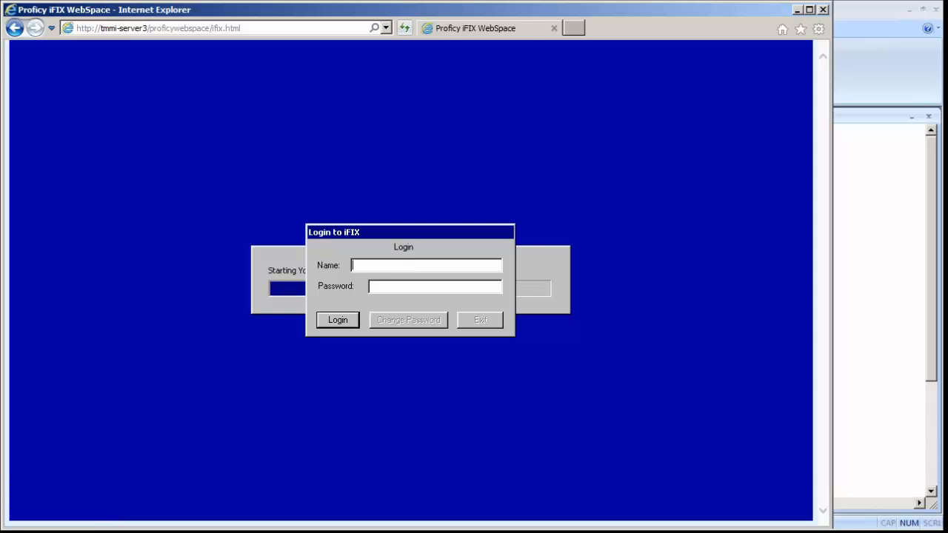
{"action": "type", "text": "web1"}
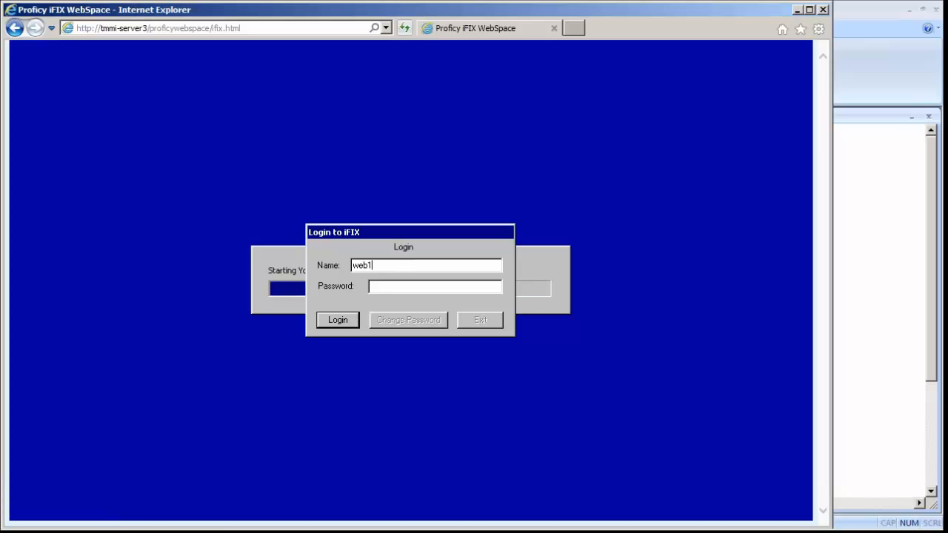
{"action": "type", "text": "****"}
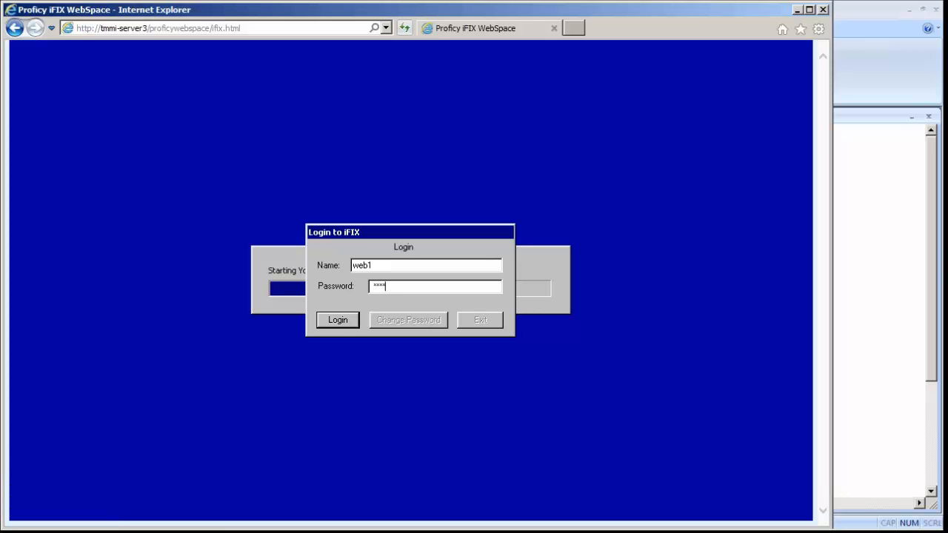
{"action": "left_click", "coordinate": [337, 319]}
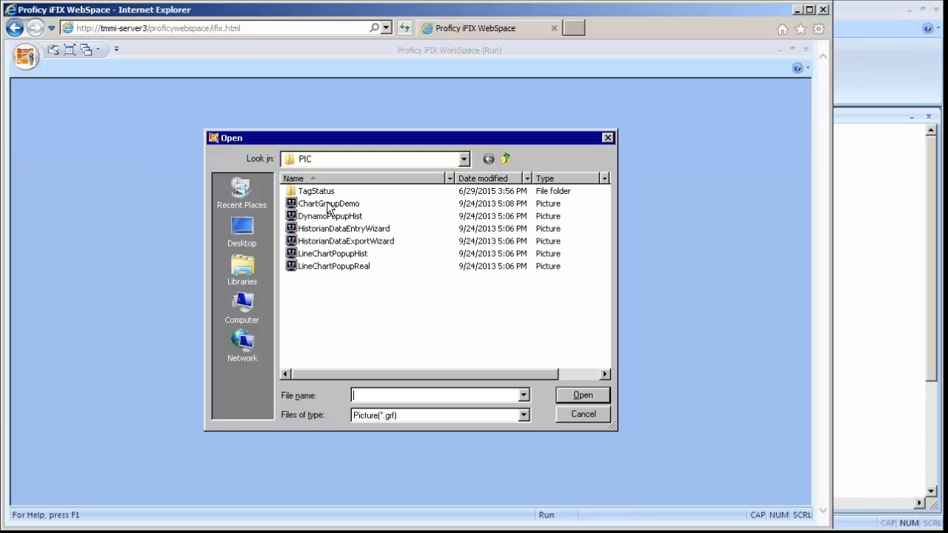
- Open ChartGroupDemo, apply ChartGroup1.csv, dismiss the error, and close the browser
{"action": "double_click", "coordinate": [329, 203]}
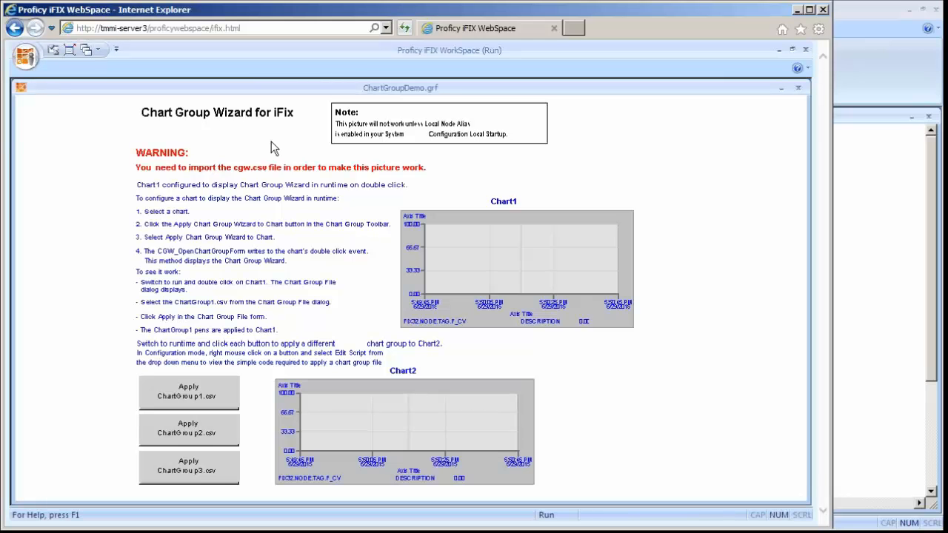
{"action": "left_click", "coordinate": [188, 391]}
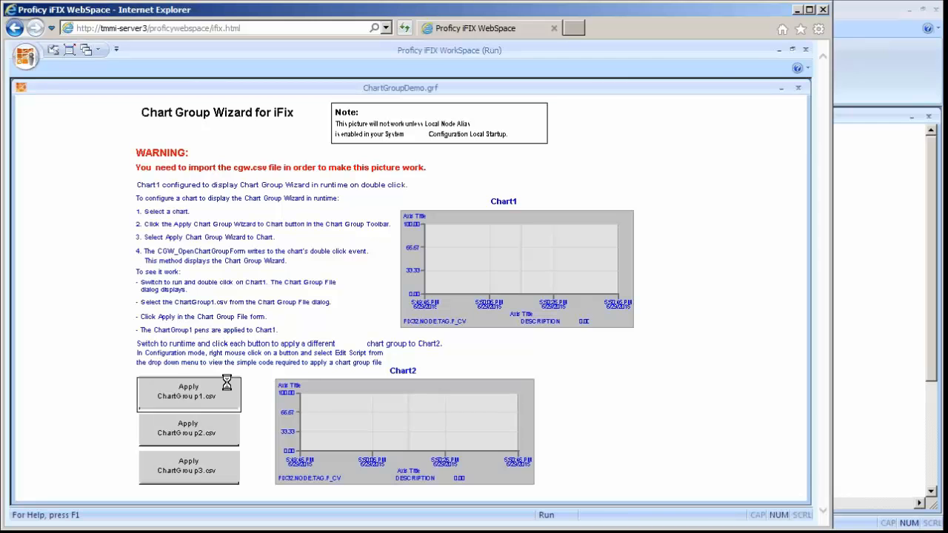
{"action": "left_click", "coordinate": [188, 392]}
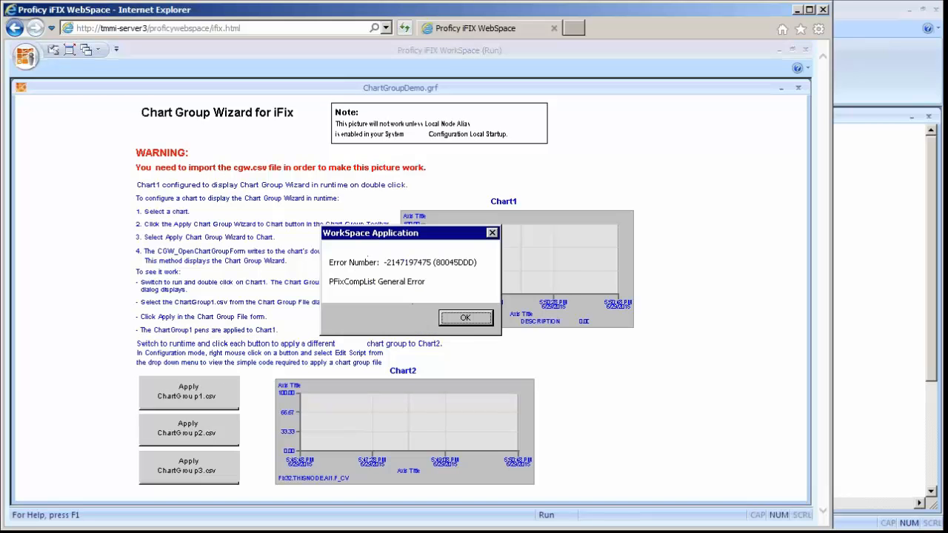
{"action": "left_click", "coordinate": [465, 318]}
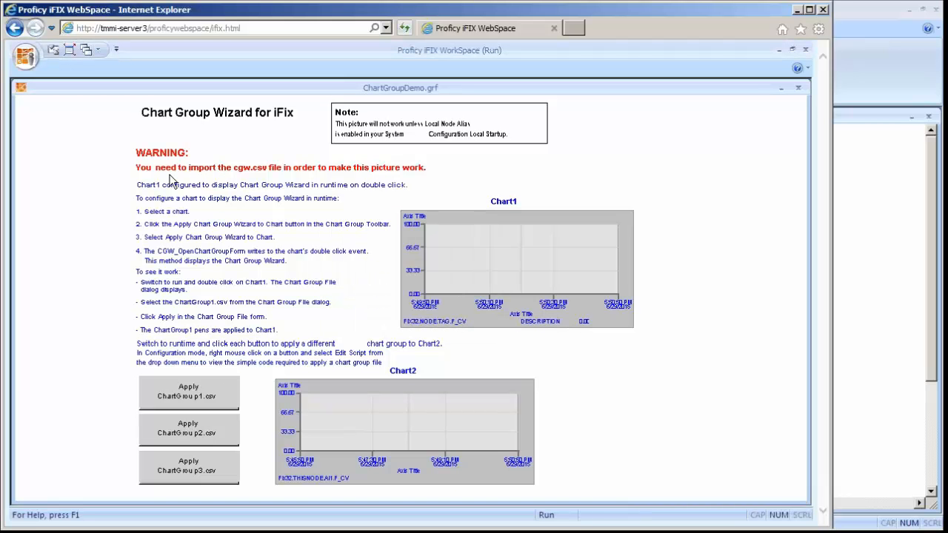
{"action": "mouse_move", "coordinate": [149, 165]}
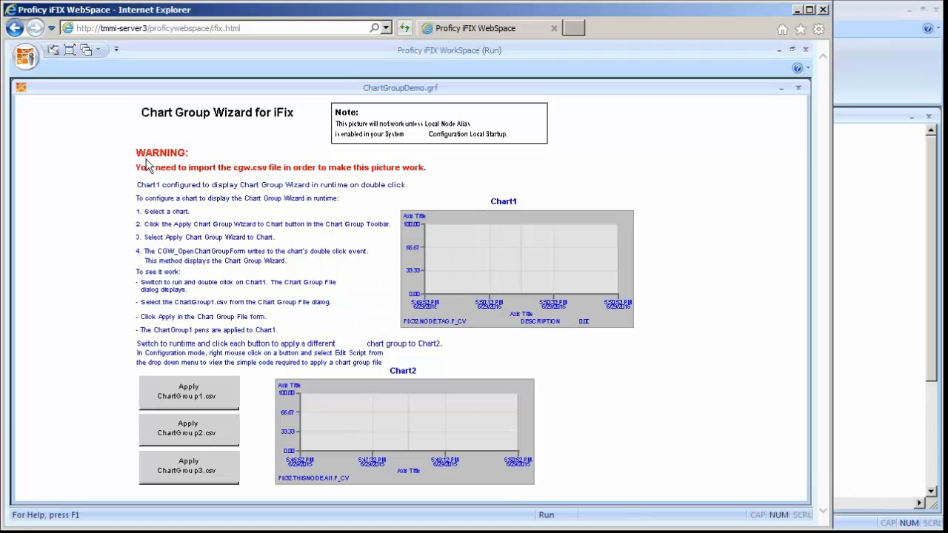
{"action": "mouse_move", "coordinate": [25, 55]}
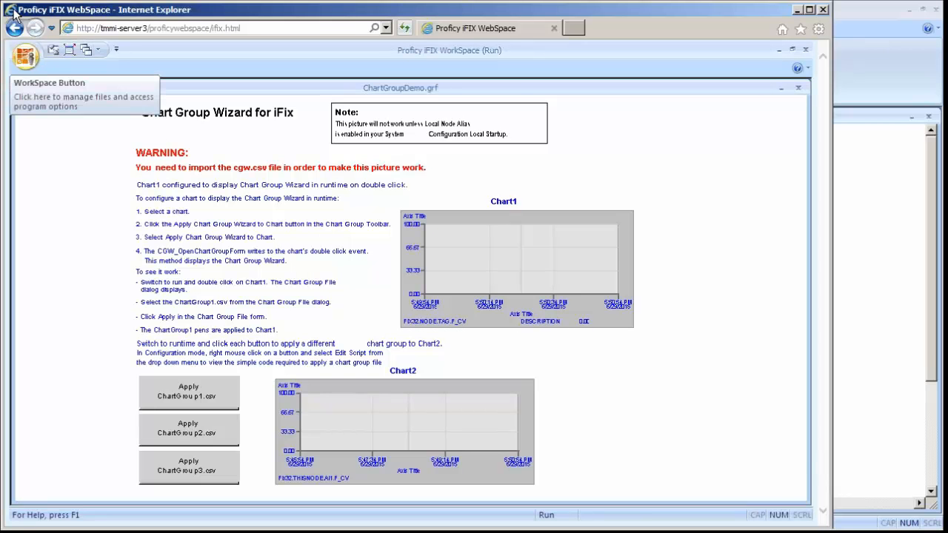
{"action": "left_click", "coordinate": [7, 9]}
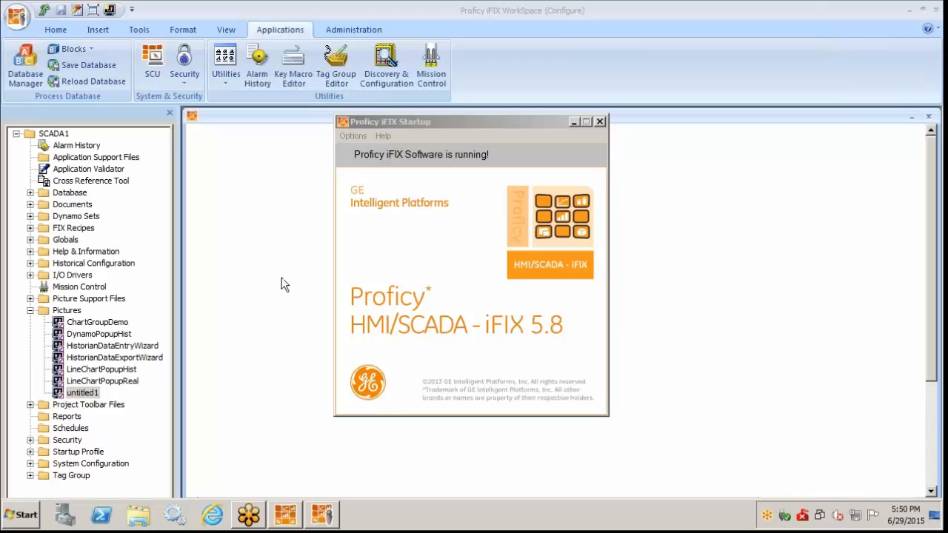
{"action": "mouse_move", "coordinate": [291, 280]}
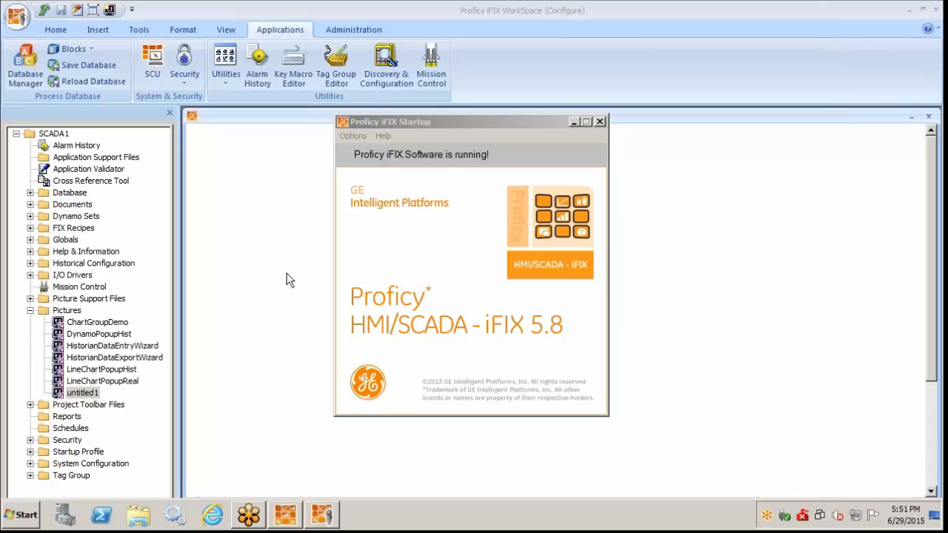
{"action": "mouse_move", "coordinate": [798, 6]}
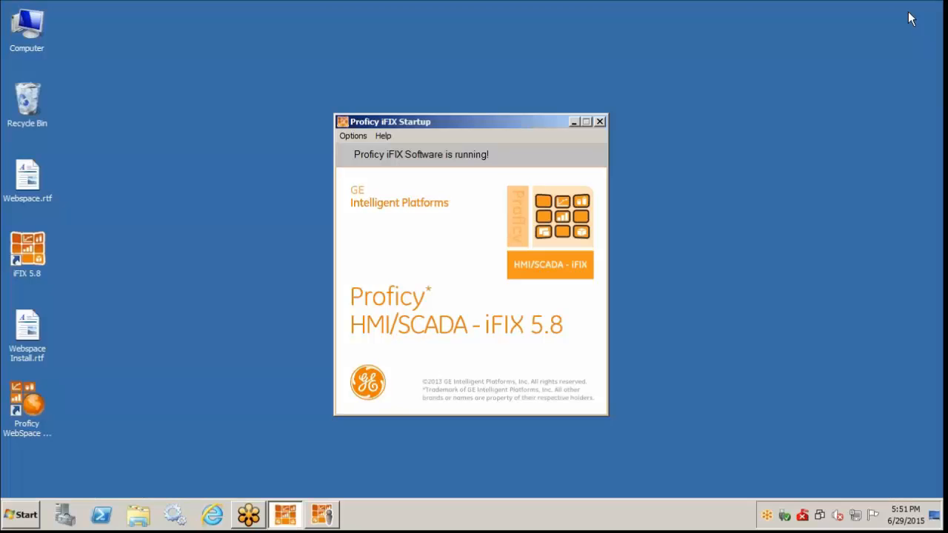
{"action": "mouse_move", "coordinate": [348, 194]}
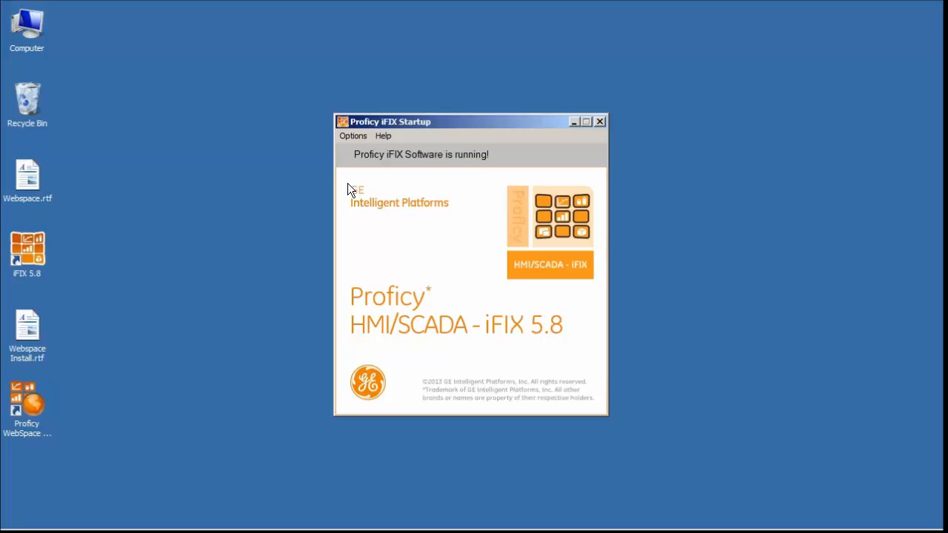
{"action": "mouse_move", "coordinate": [360, 196]}
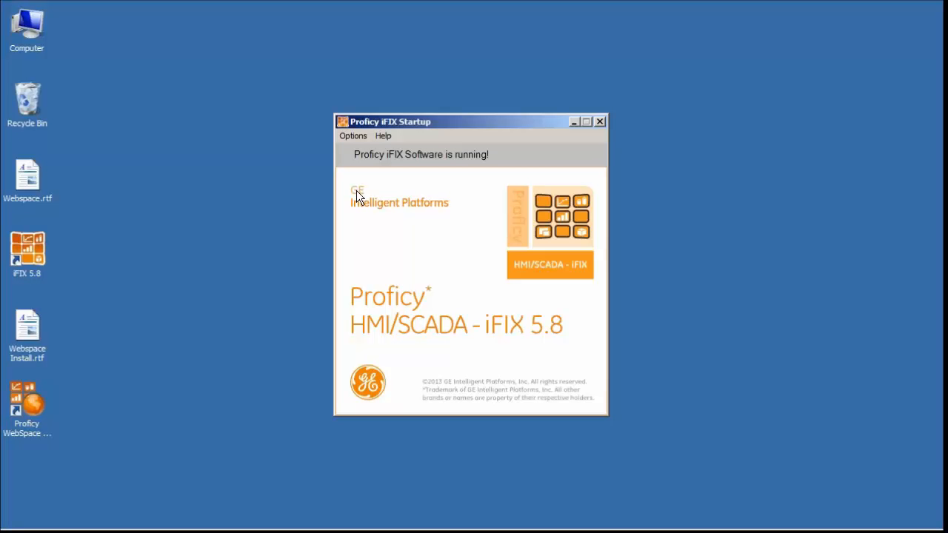
{"action": "mouse_move", "coordinate": [255, 208]}
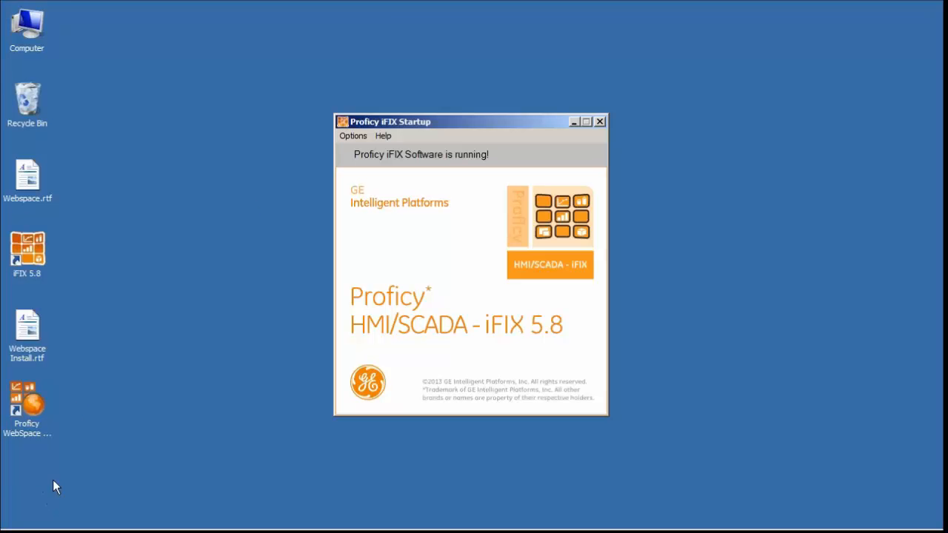
{"action": "mouse_move", "coordinate": [247, 380]}
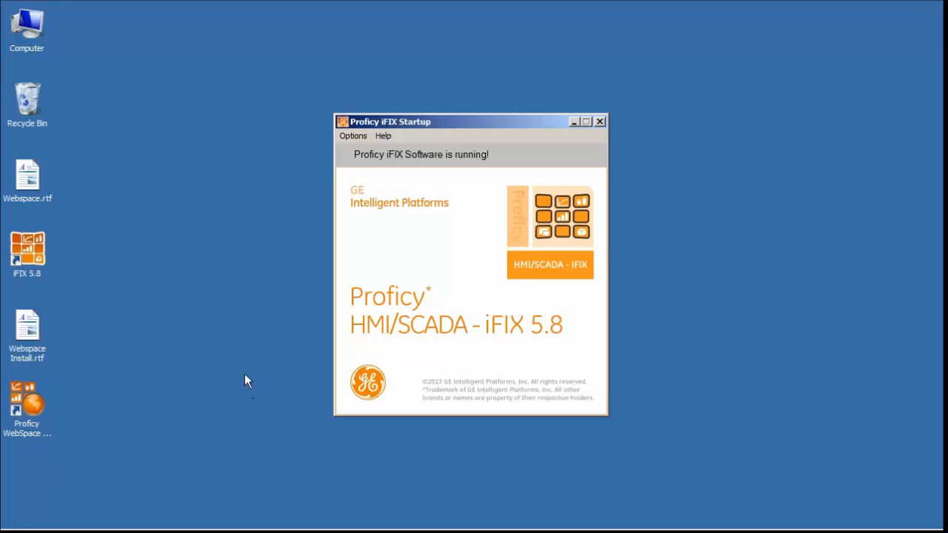